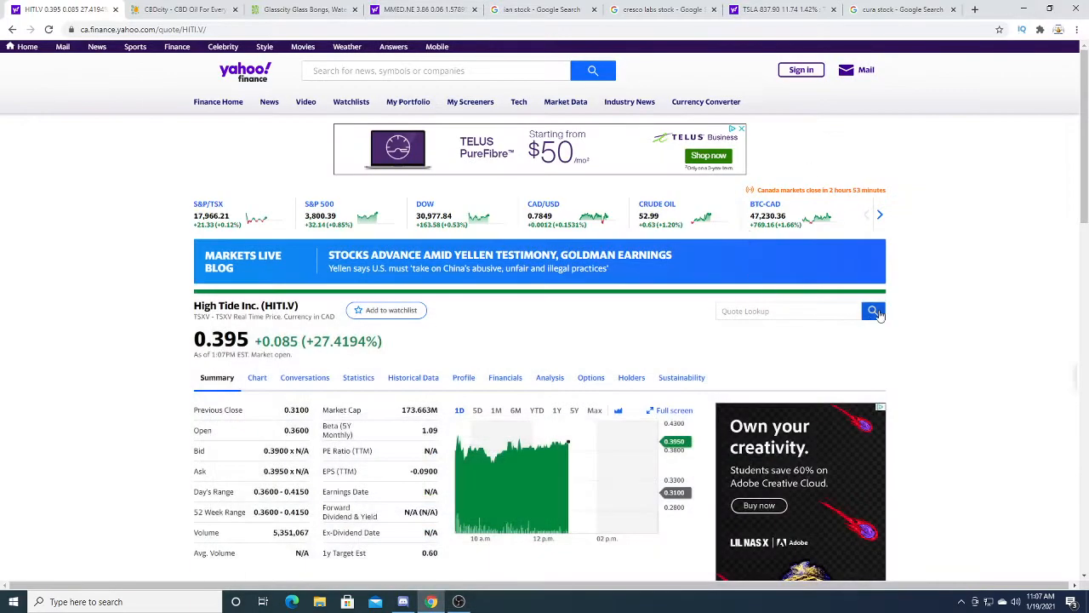
mouse_move(890, 319)
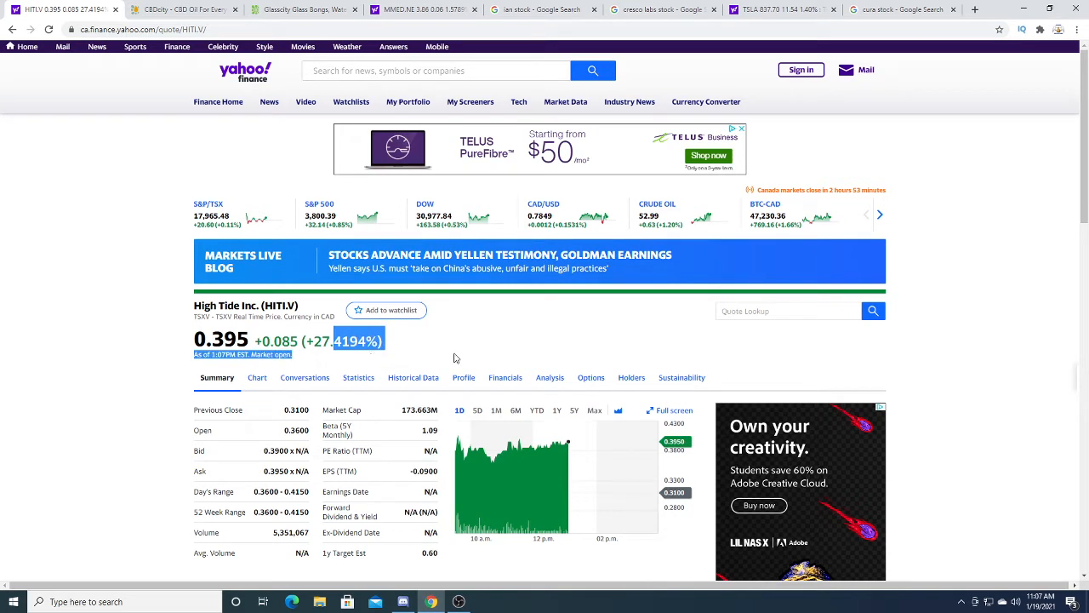
mouse_move(411, 431)
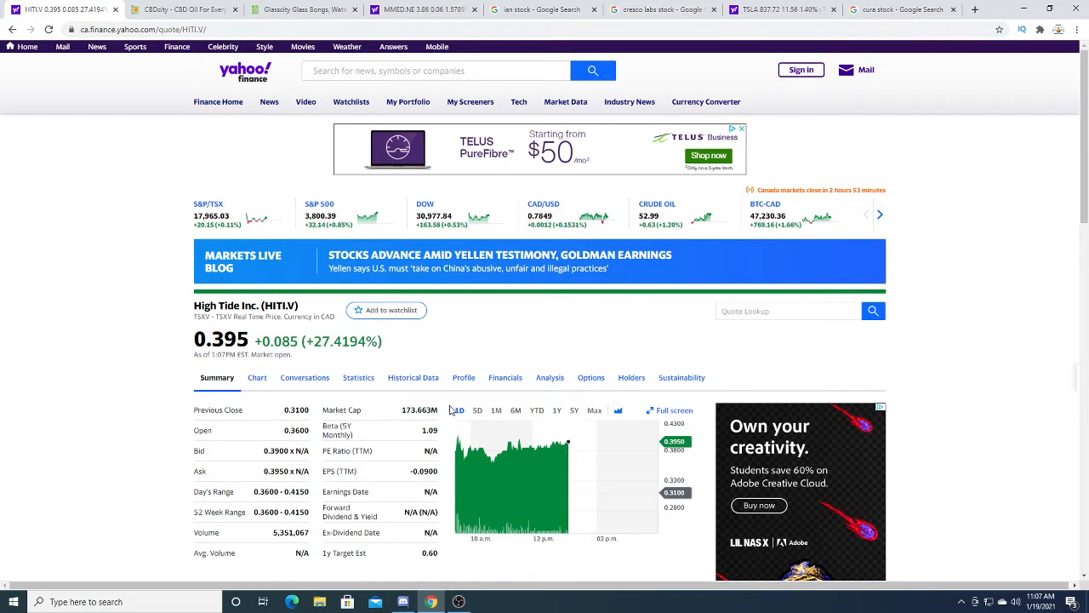
mouse_move(438, 421)
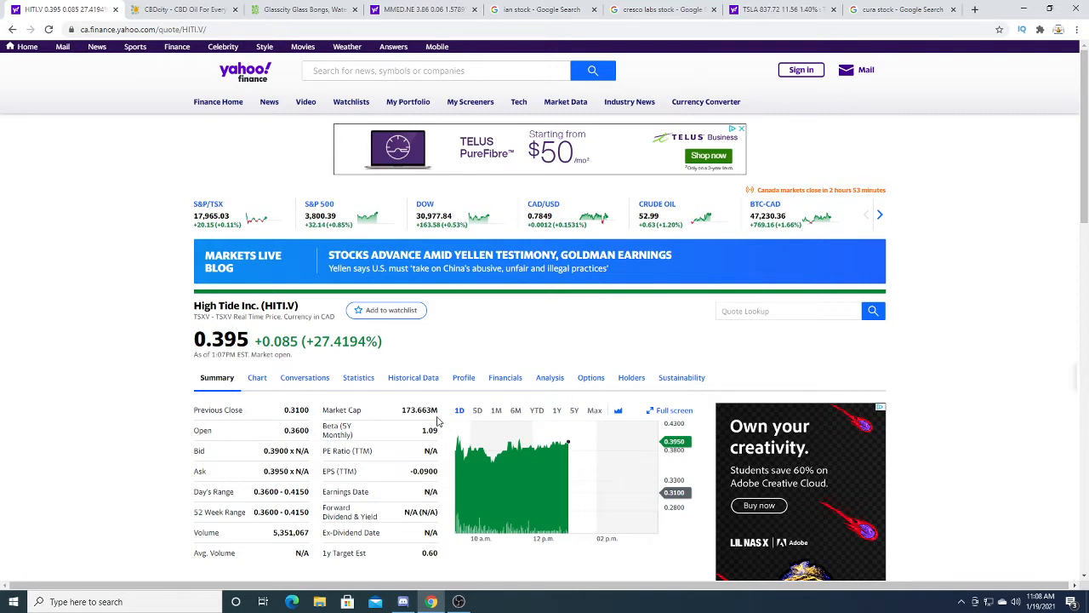
mouse_move(409, 425)
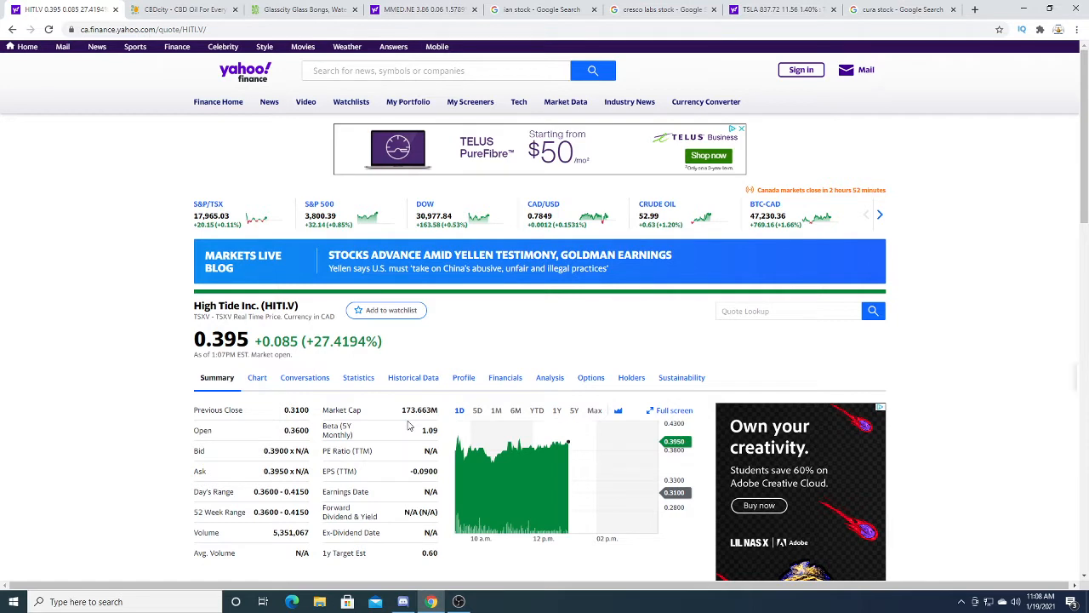
mouse_move(549, 417)
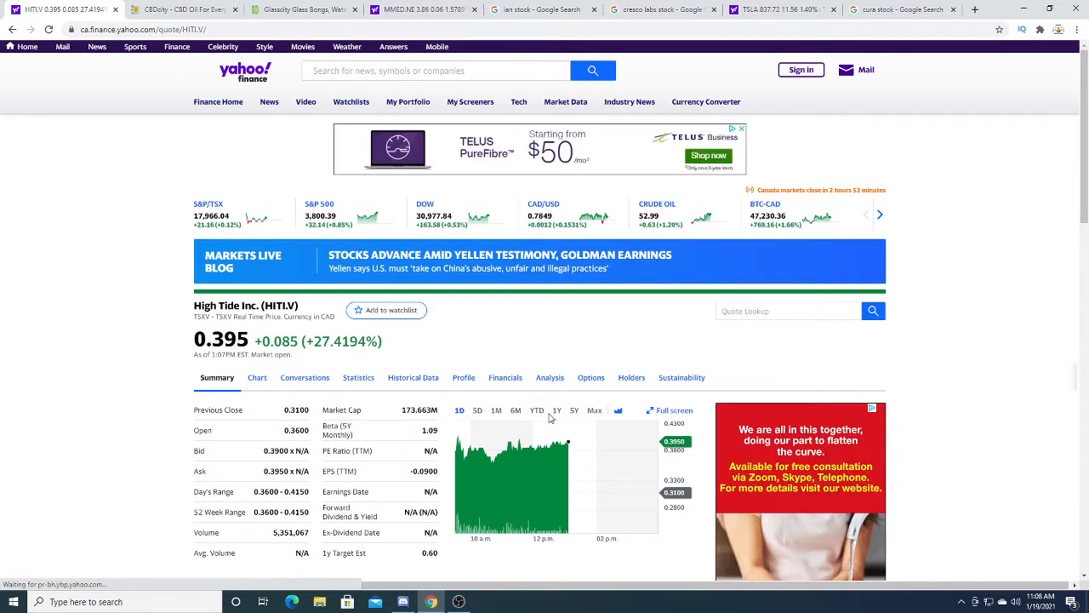
- Cycle the High Tide chart through the 1Y, 5D and 1M ranges, finishing on 1Y
left_click(556, 411)
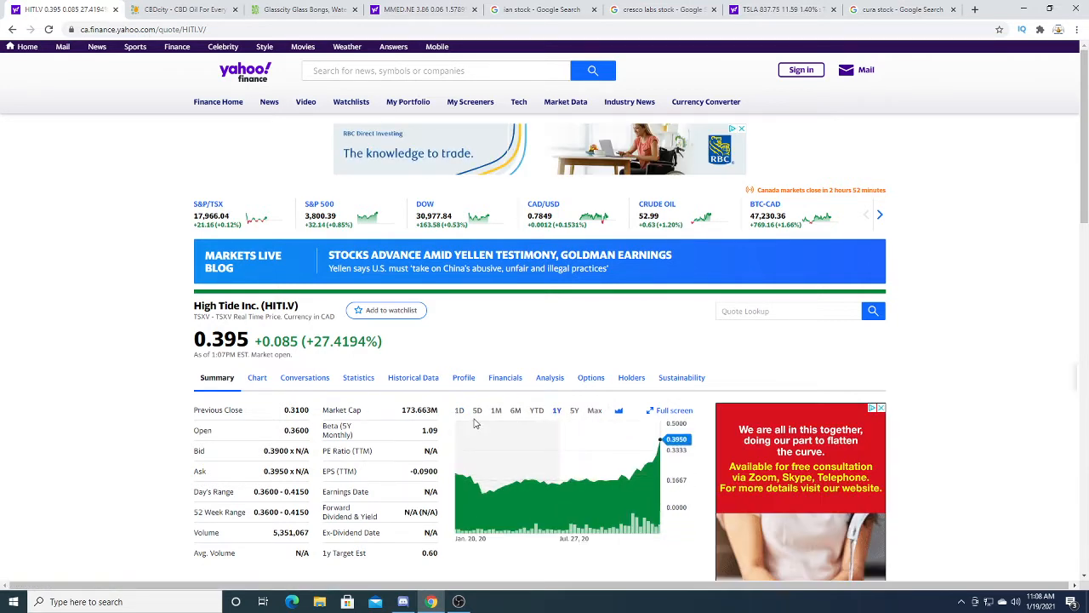
left_click(478, 411)
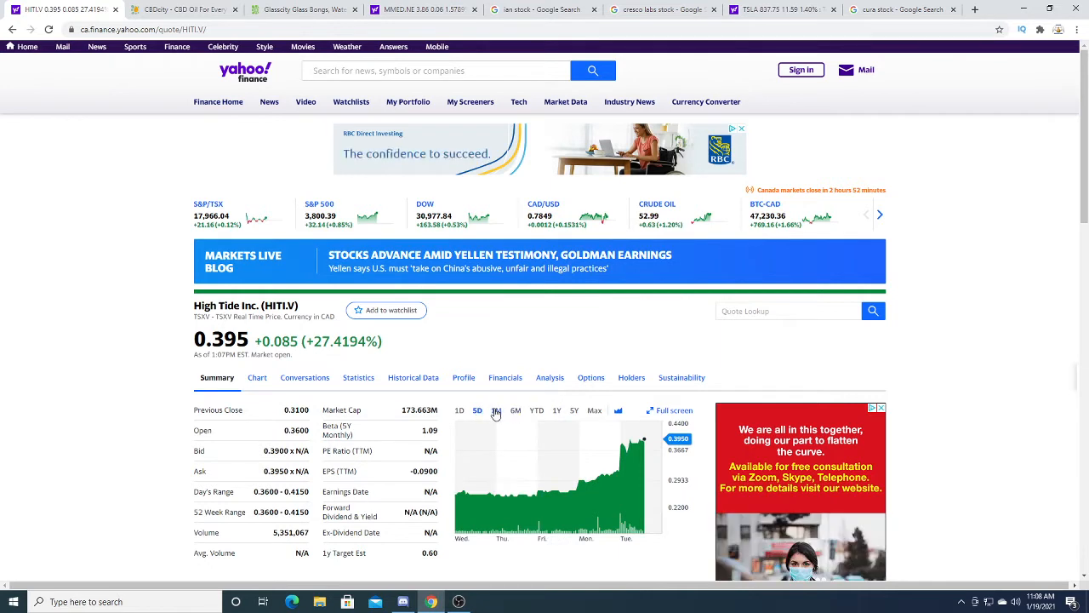
left_click(496, 410)
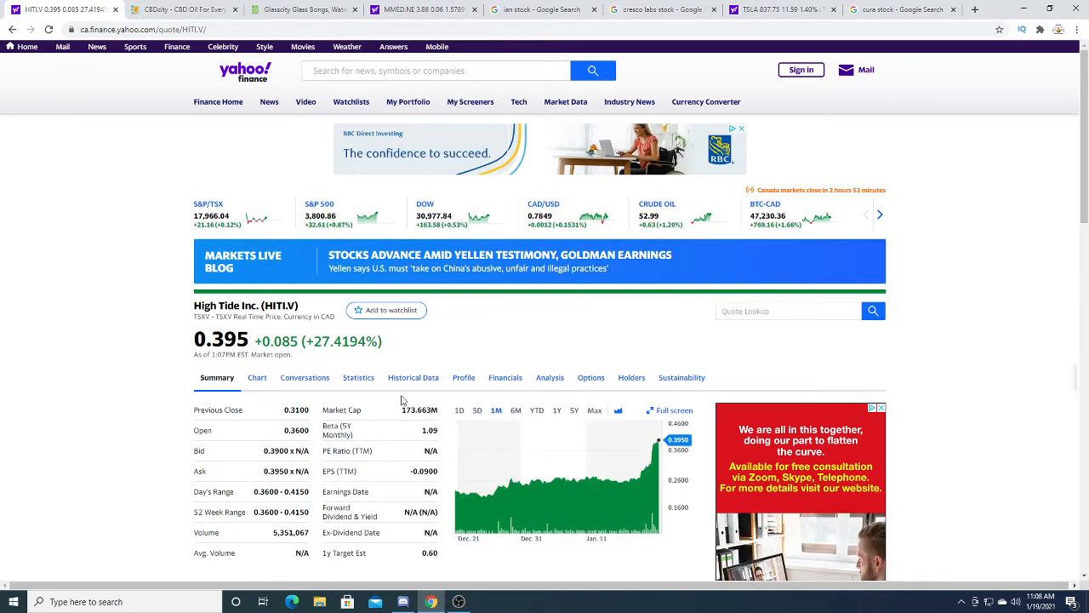
mouse_move(587, 451)
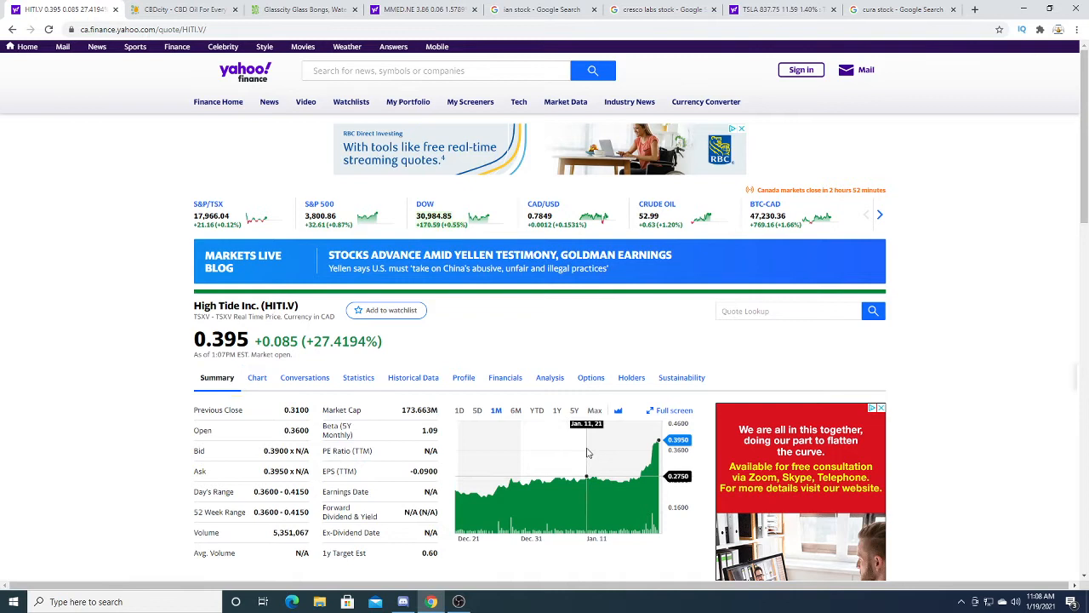
mouse_move(604, 457)
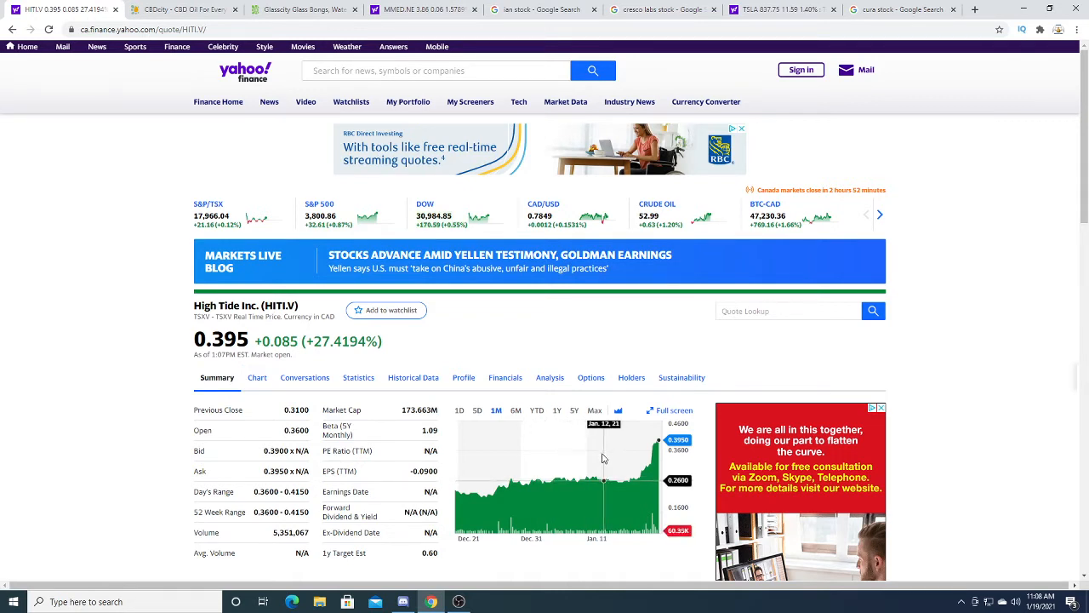
mouse_move(483, 459)
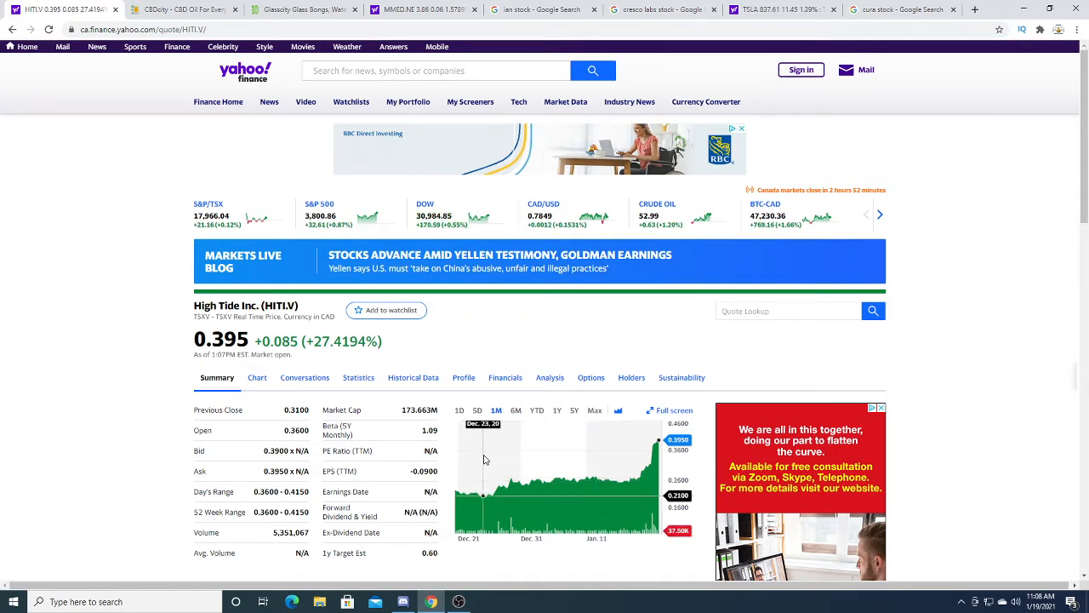
mouse_move(648, 447)
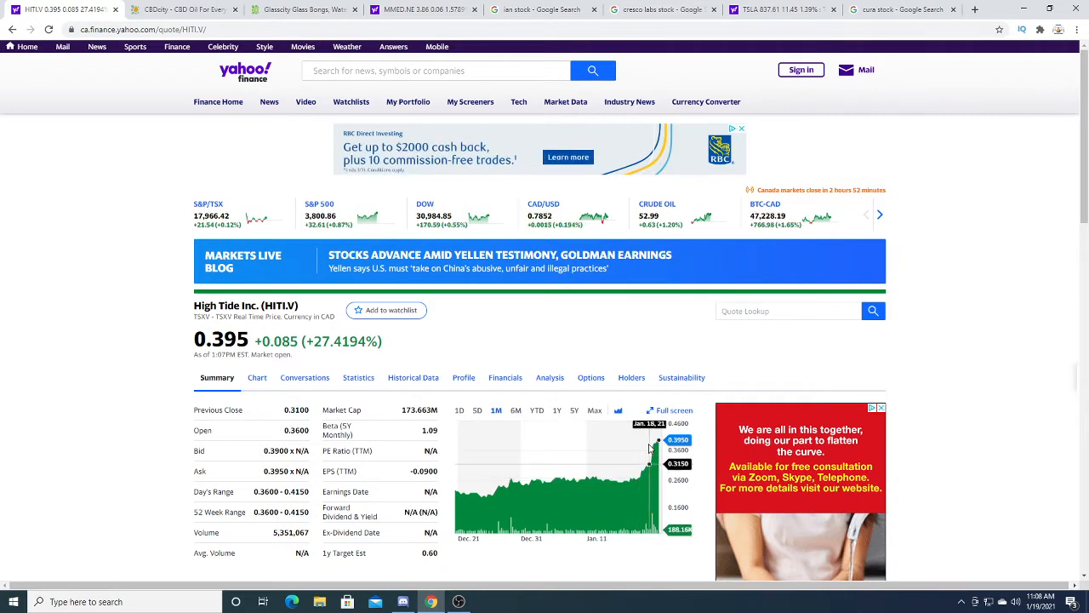
mouse_move(428, 439)
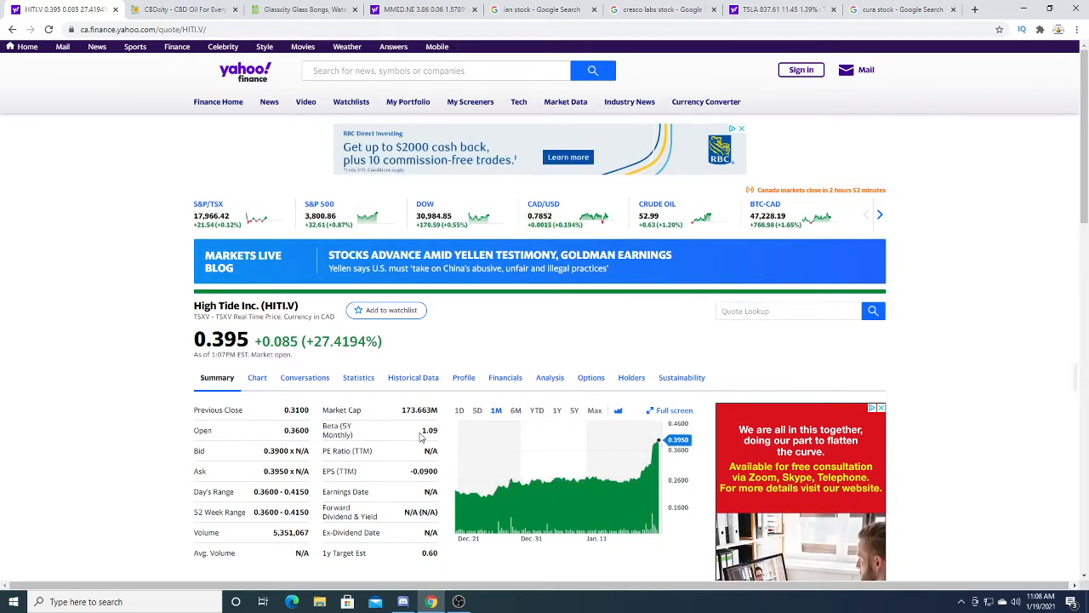
mouse_move(564, 418)
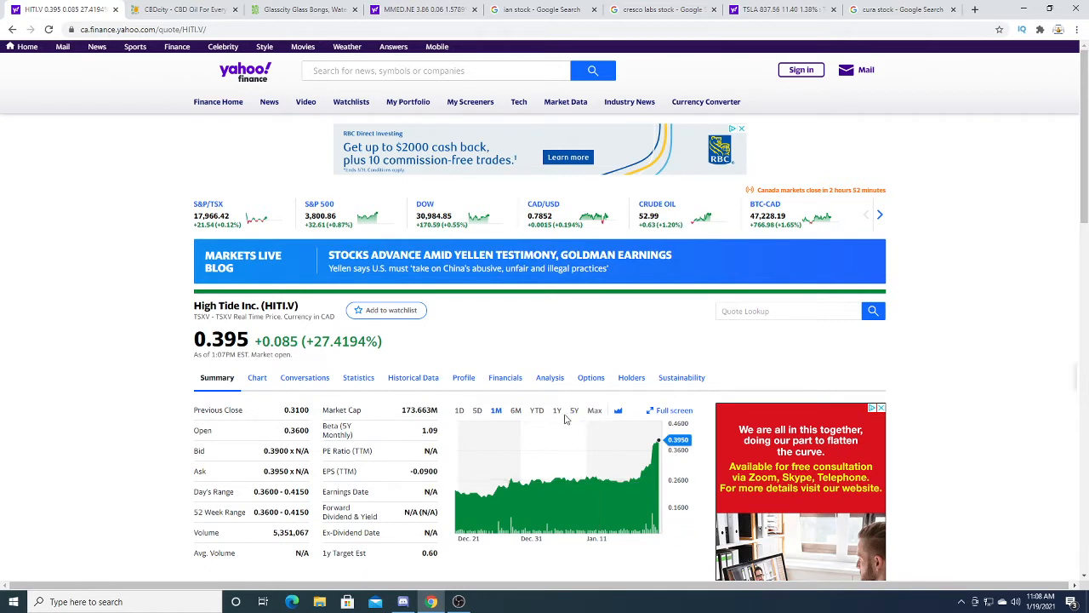
left_click(556, 410)
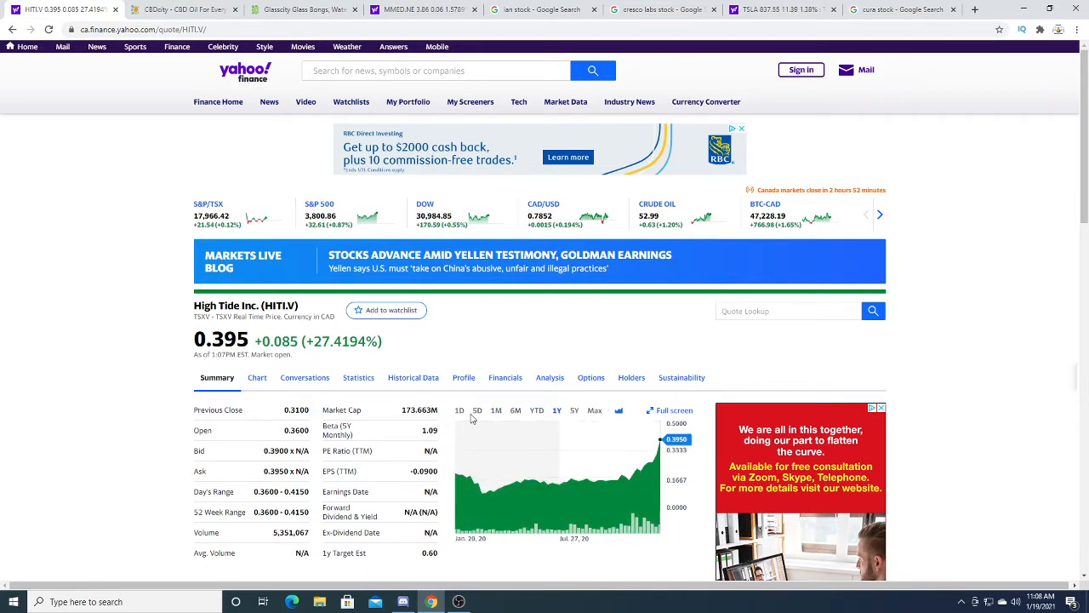
left_click(476, 411)
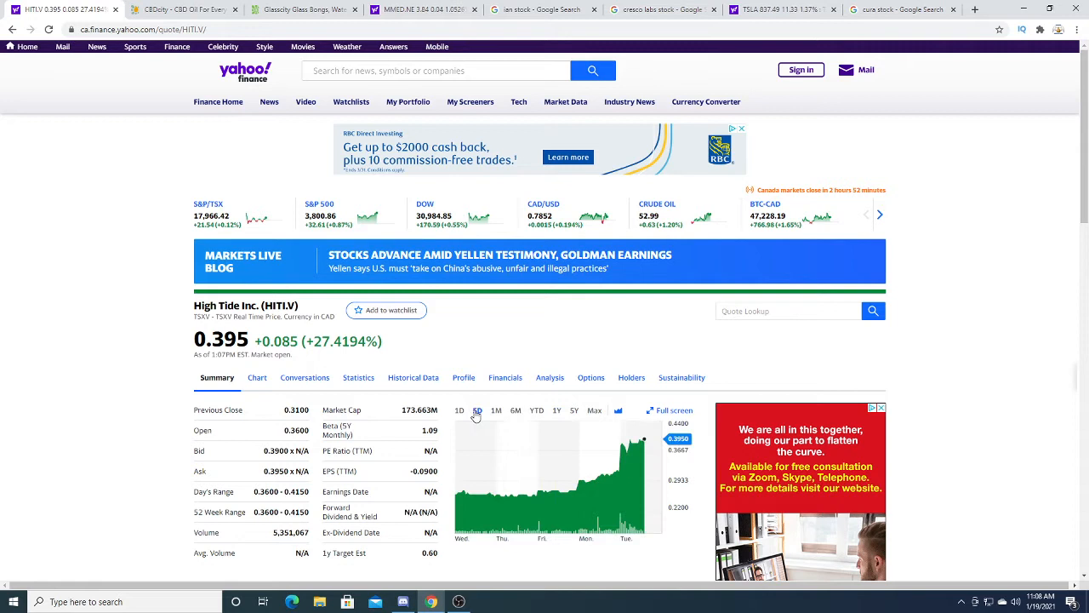
mouse_move(496, 415)
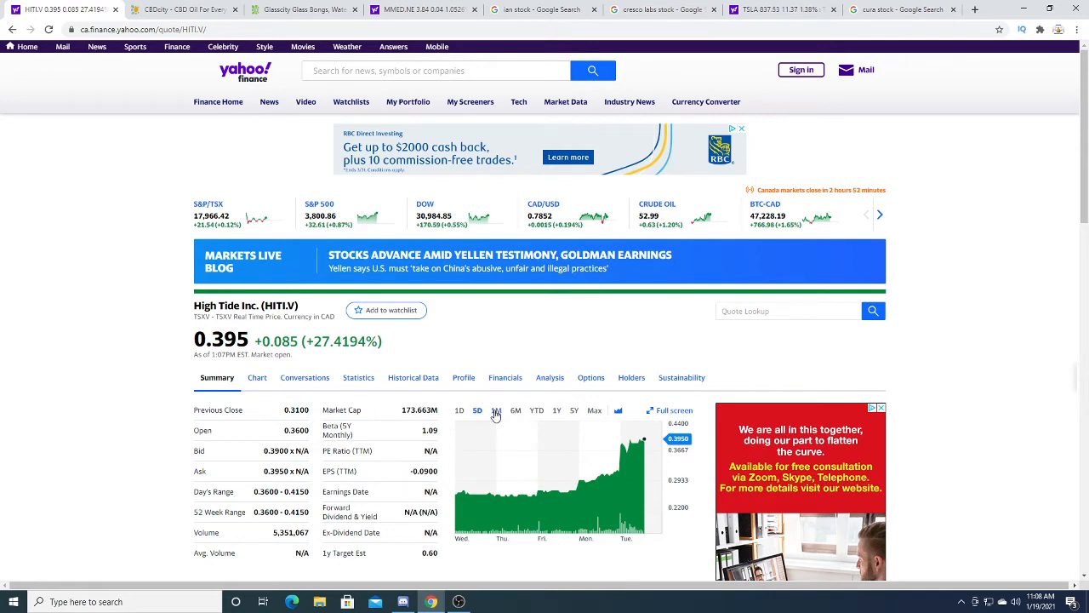
mouse_move(485, 325)
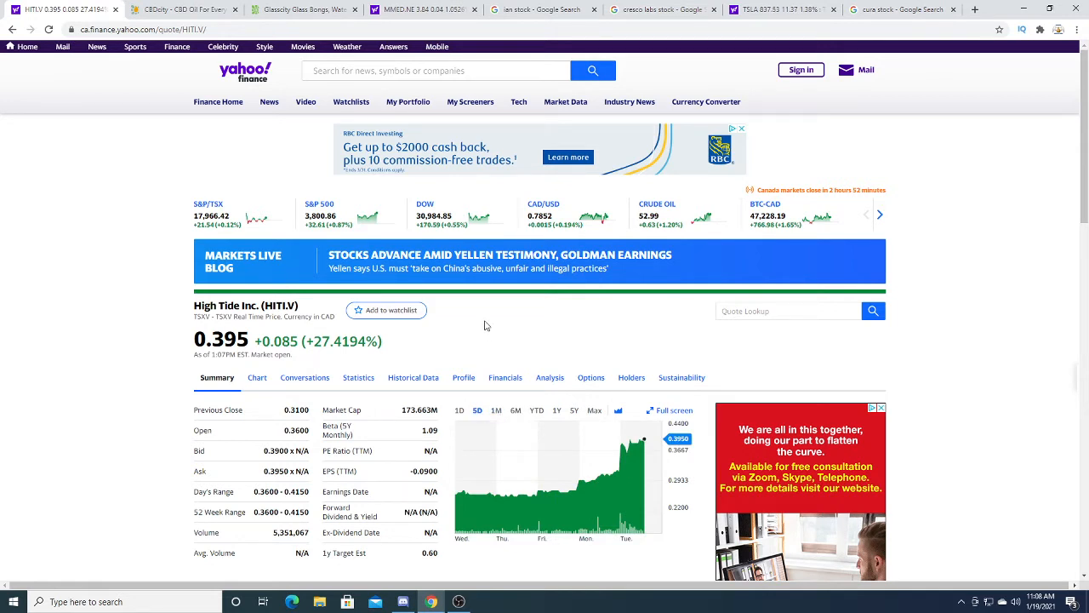
left_click(557, 410)
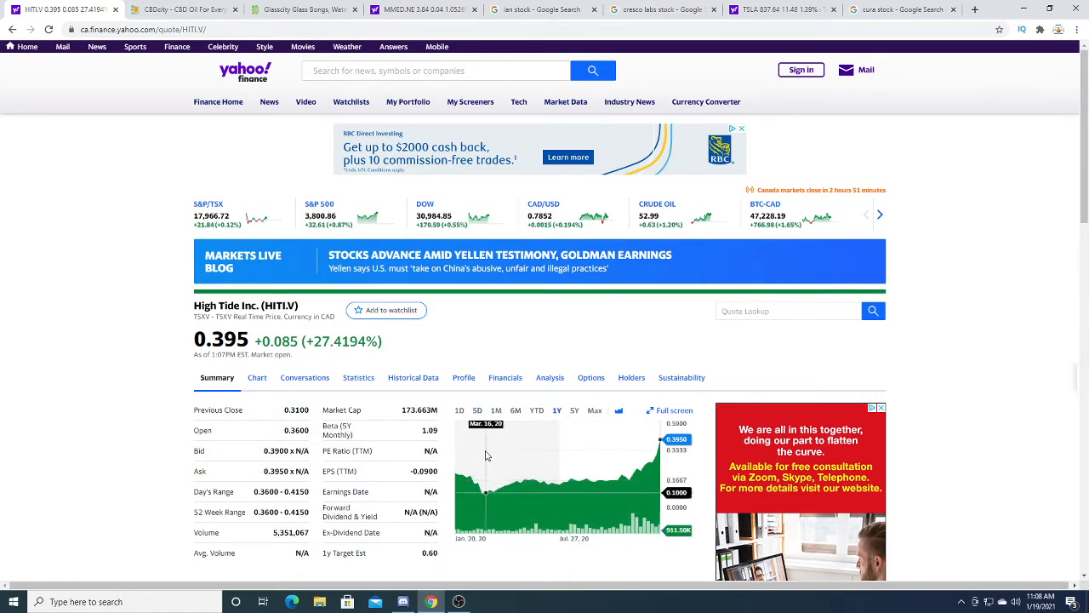
mouse_move(562, 448)
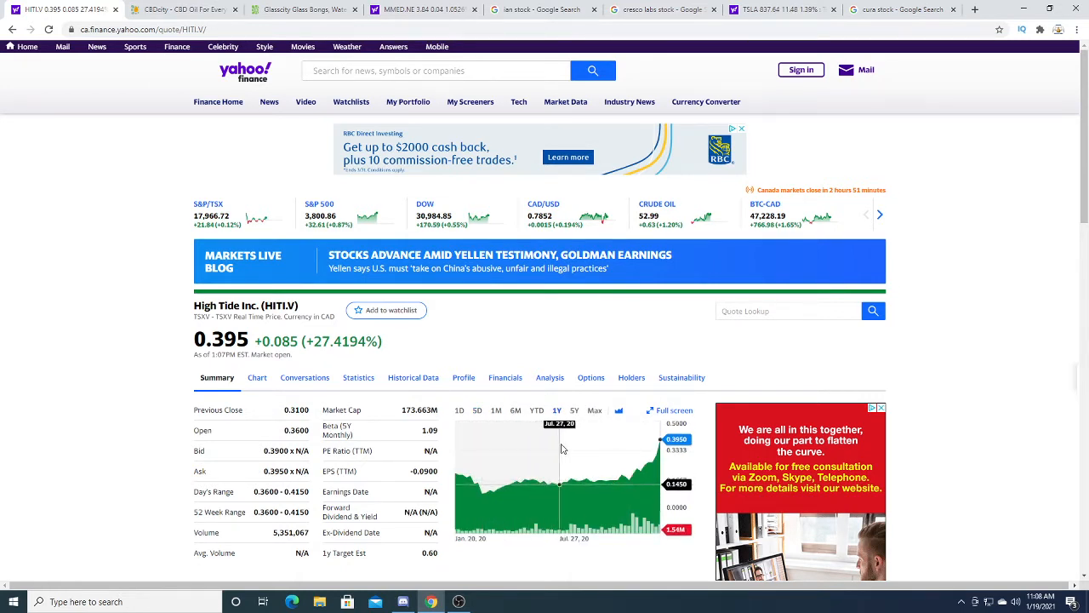
mouse_move(483, 451)
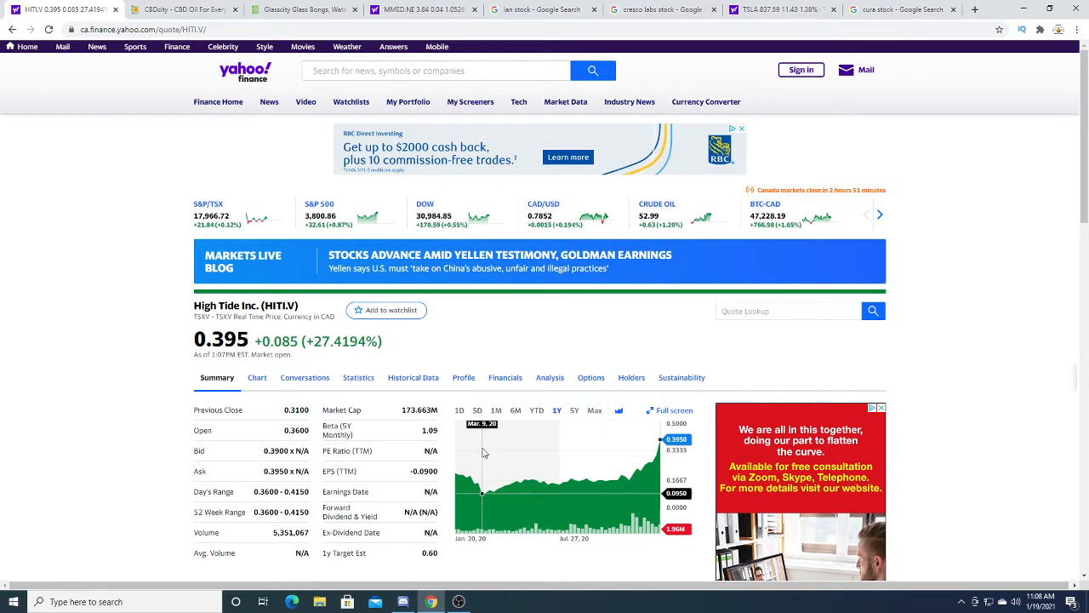
mouse_move(556, 442)
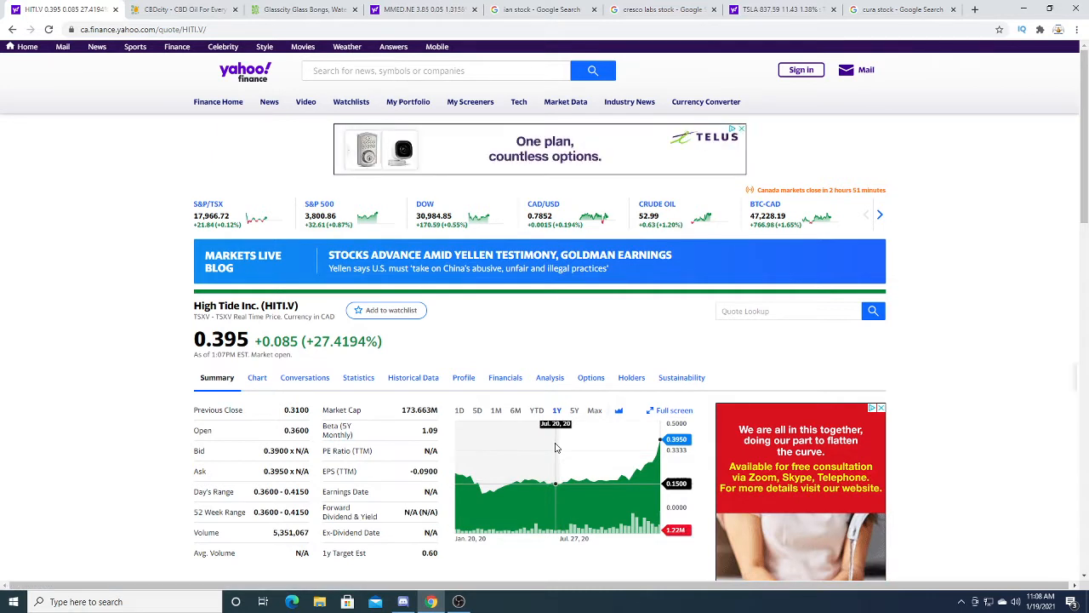
mouse_move(632, 429)
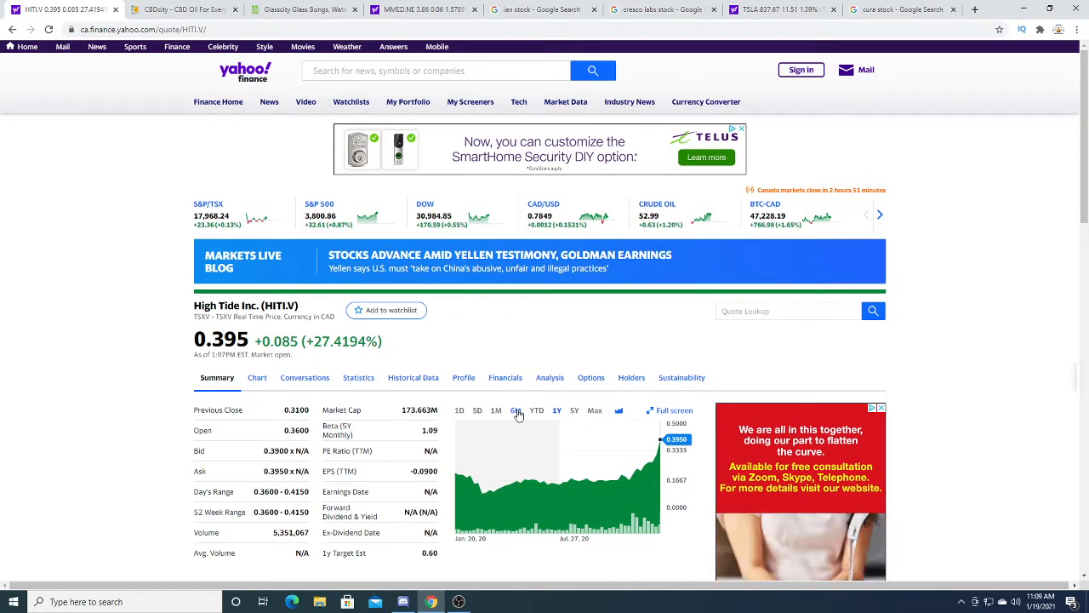
mouse_move(754, 405)
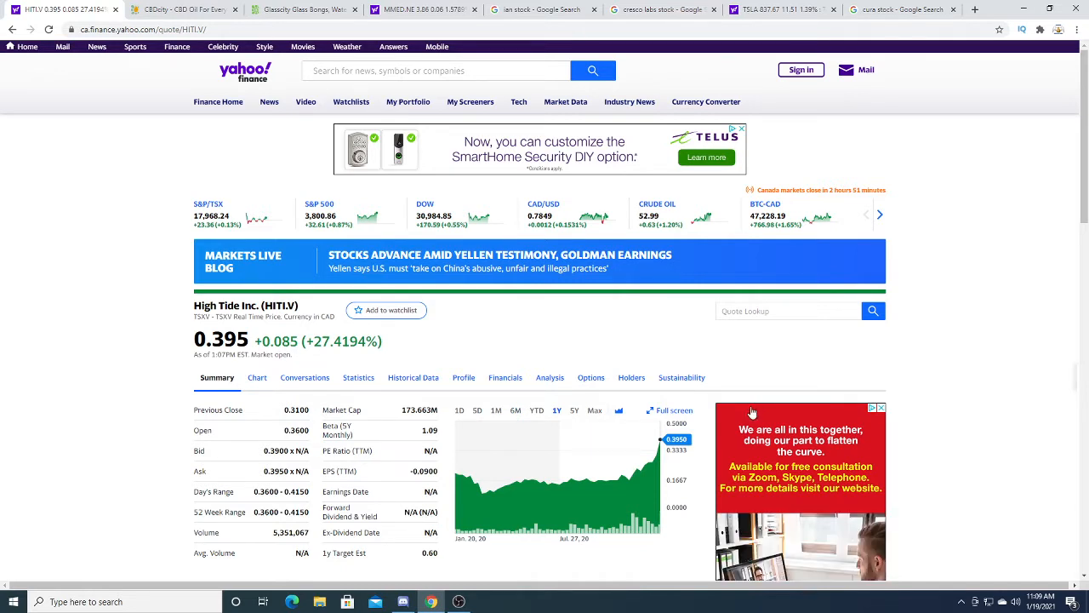
mouse_move(791, 342)
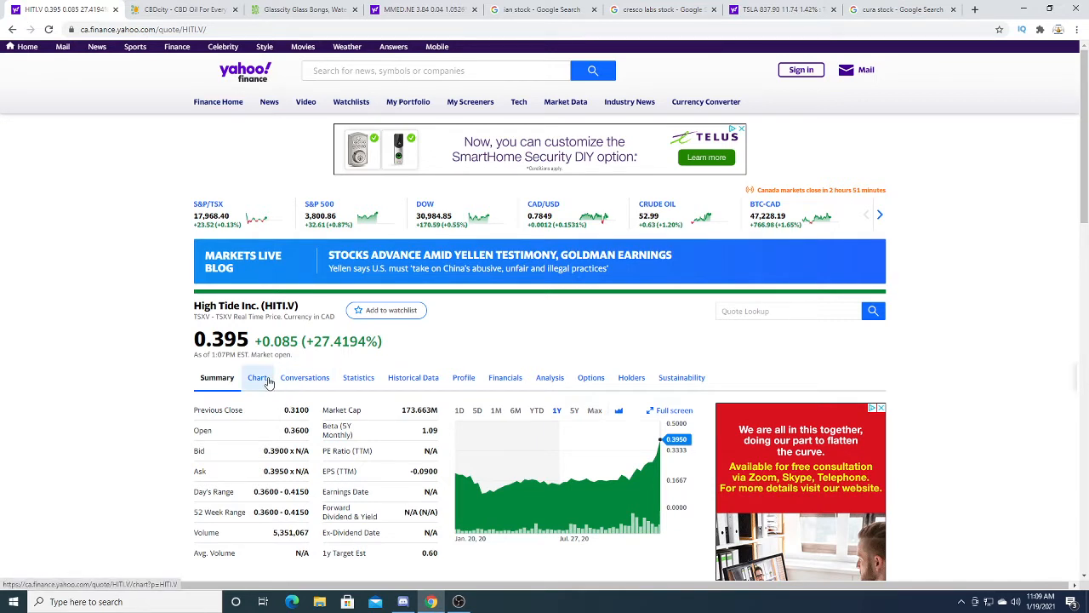
mouse_move(2, 356)
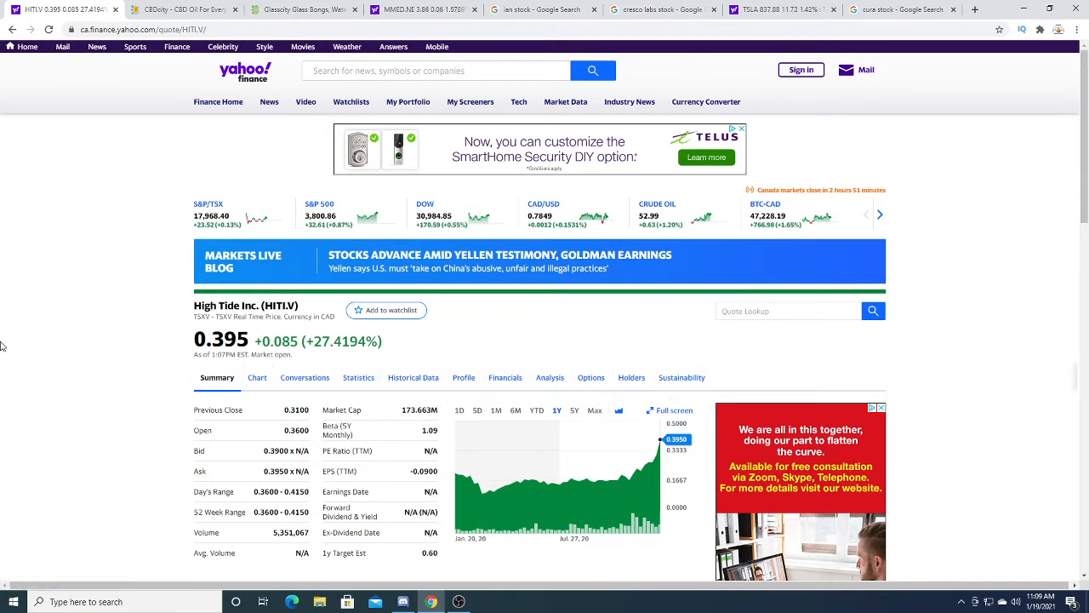
mouse_move(43, 355)
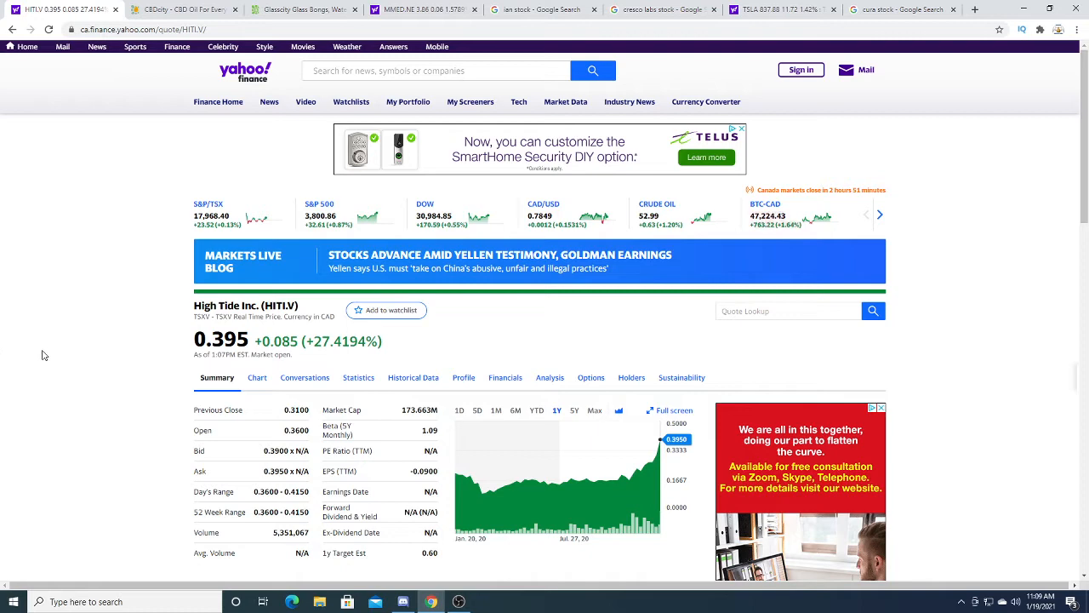
mouse_move(228, 425)
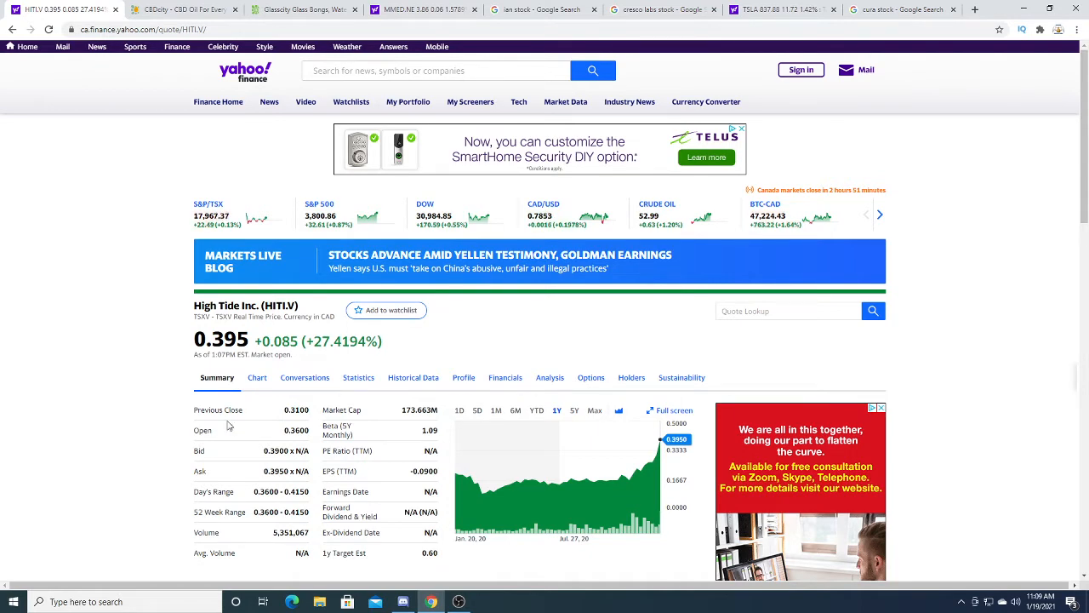
- Scroll through the HITI.V quote summary and news headlines, then back up
scroll("down", 3)
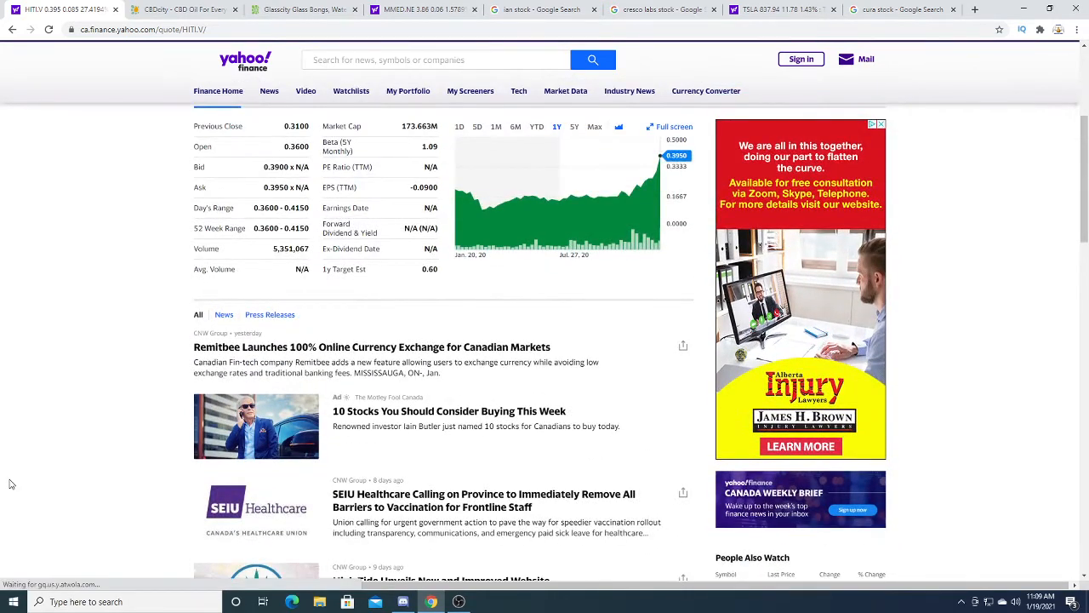
scroll("up", 3)
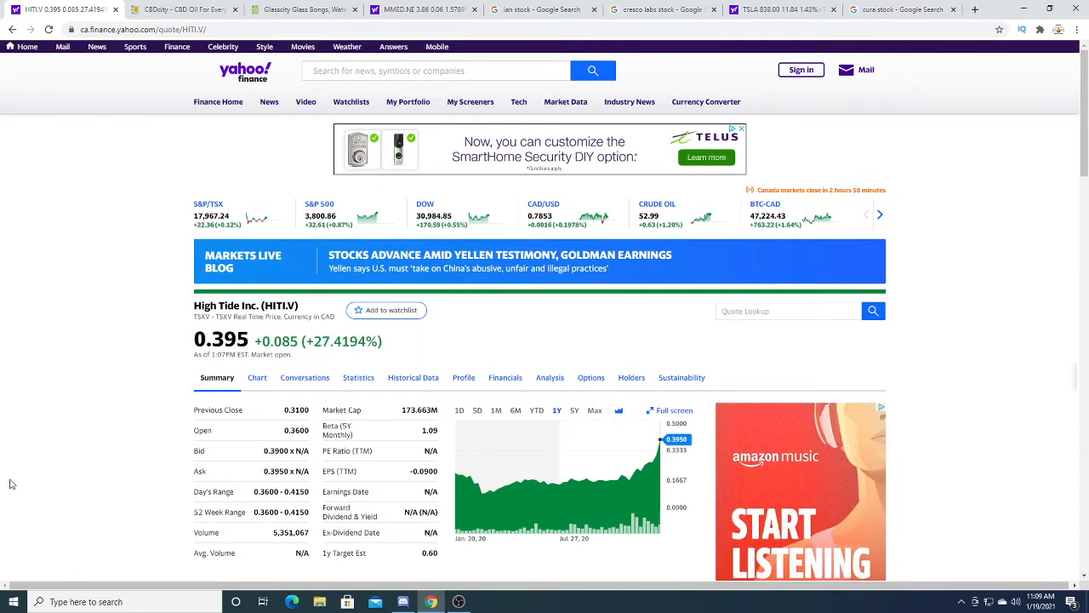
mouse_move(227, 477)
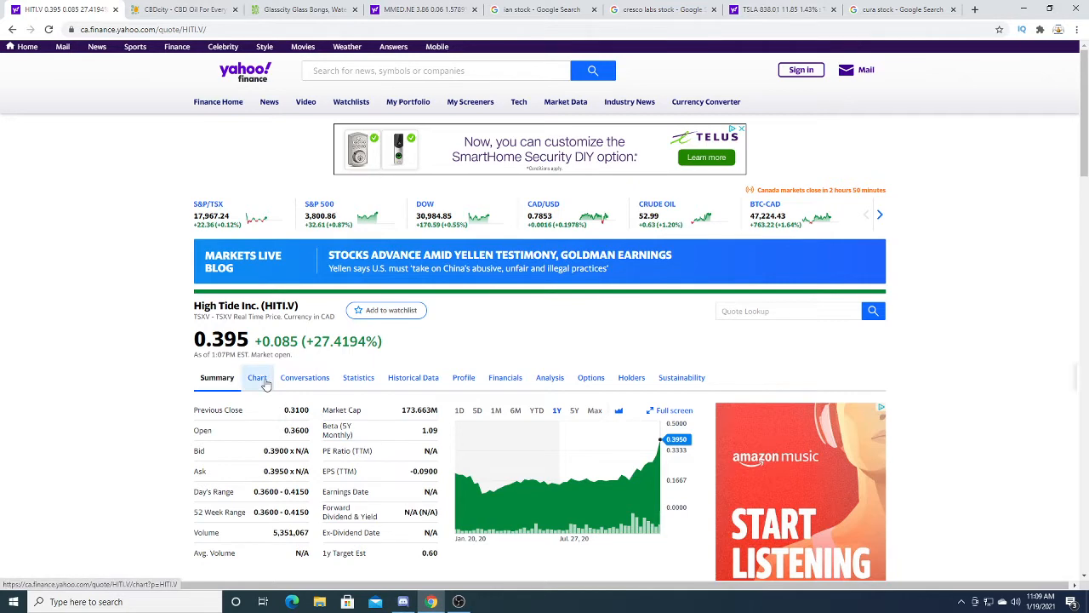
- Open High Tide's interactive chart and switch its range from 1D to 1M
left_click(256, 377)
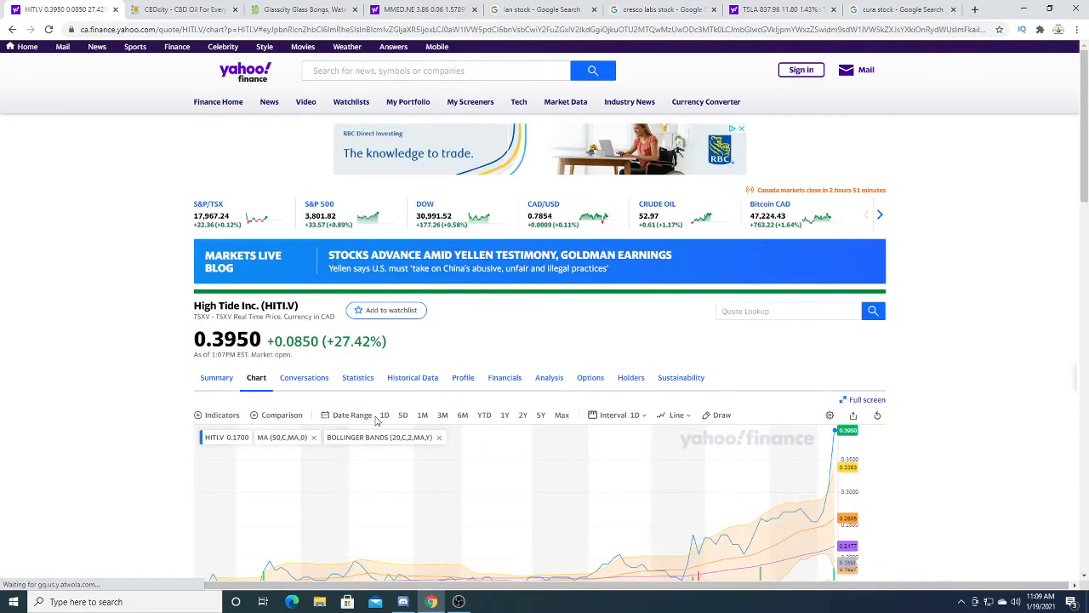
left_click(384, 415)
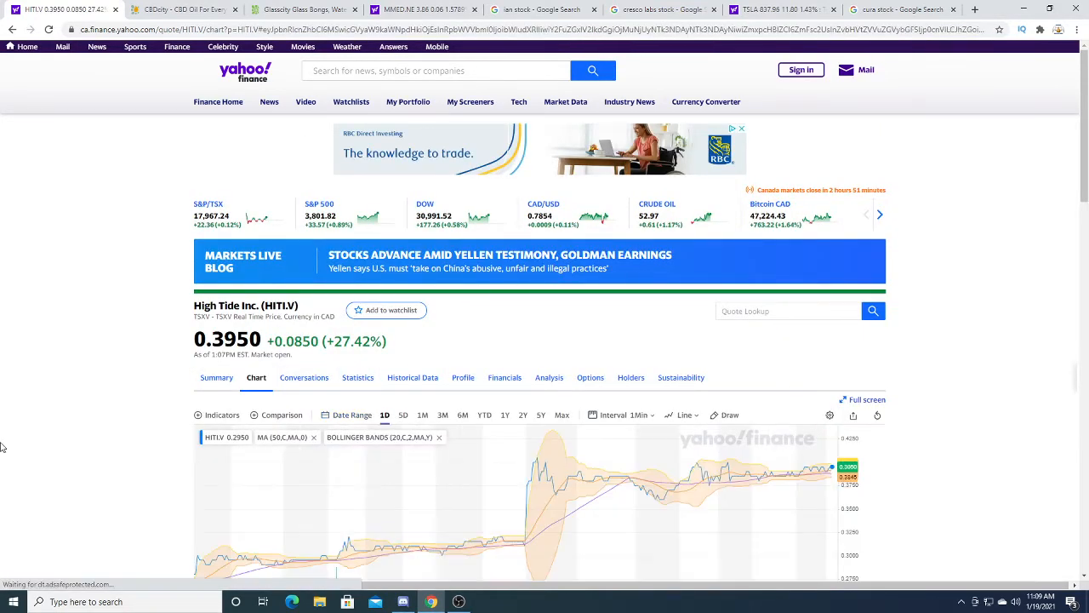
scroll("down", 3)
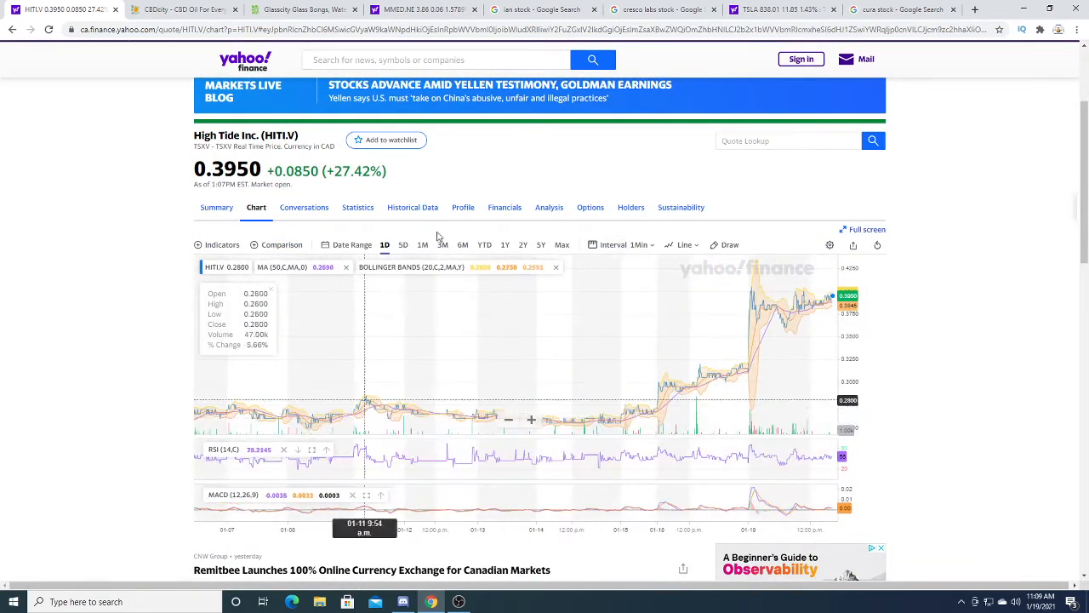
left_click(422, 245)
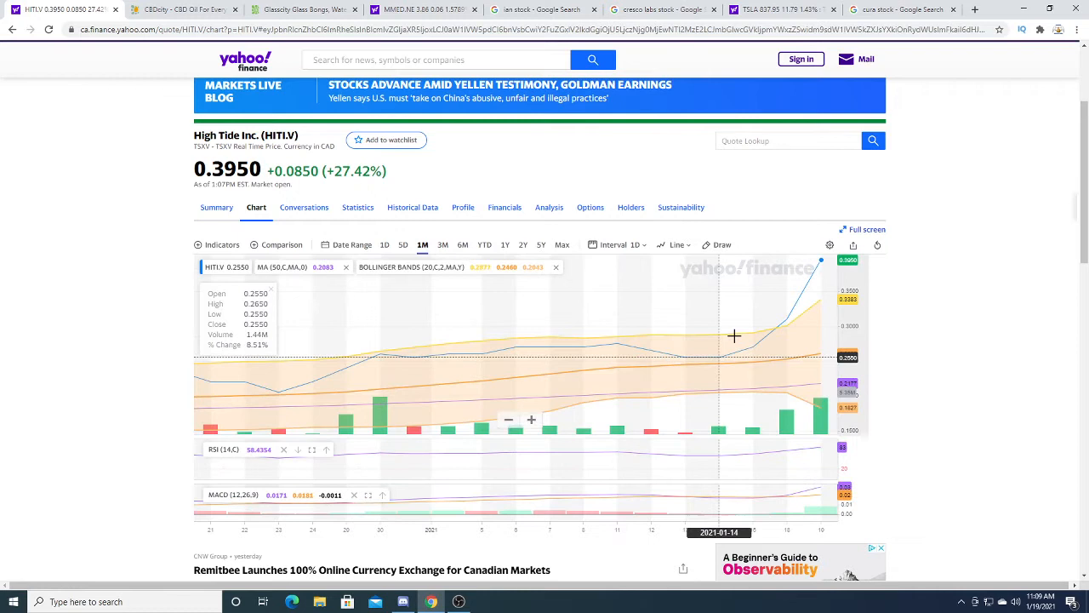
mouse_move(815, 292)
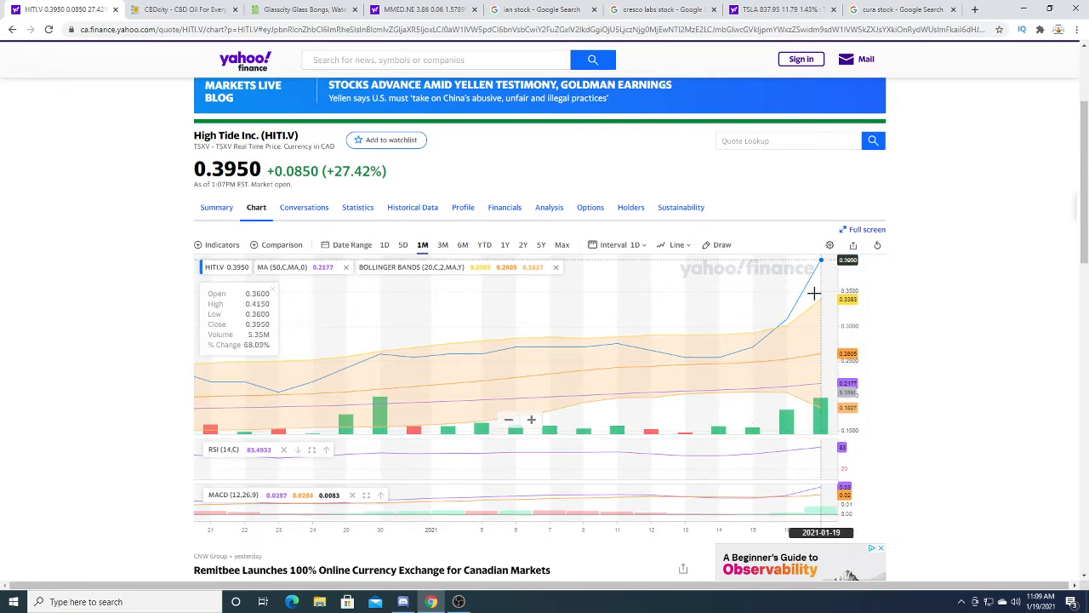
mouse_move(775, 312)
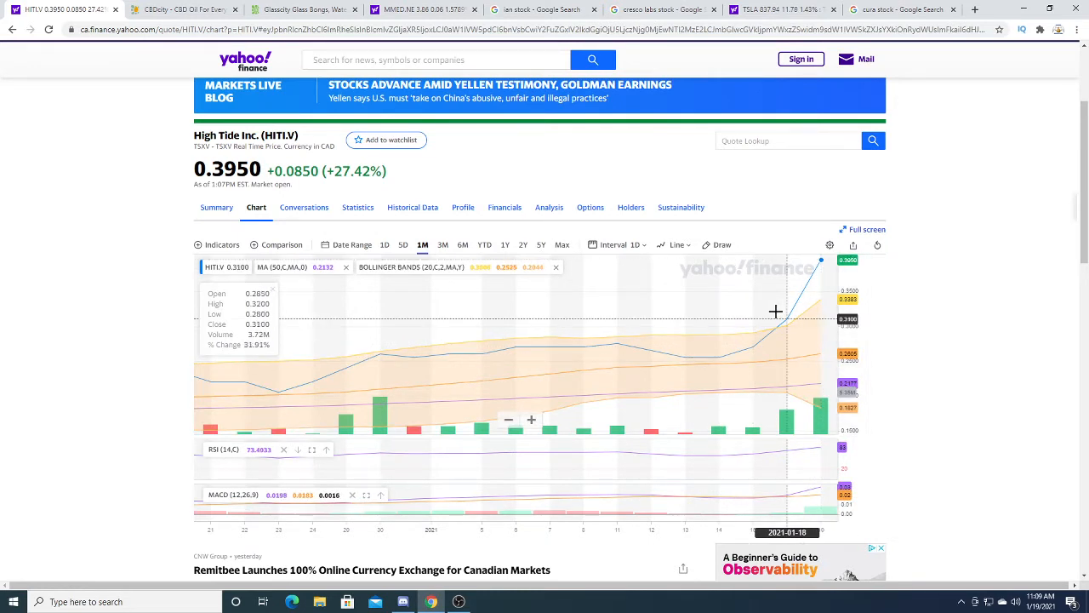
mouse_move(804, 293)
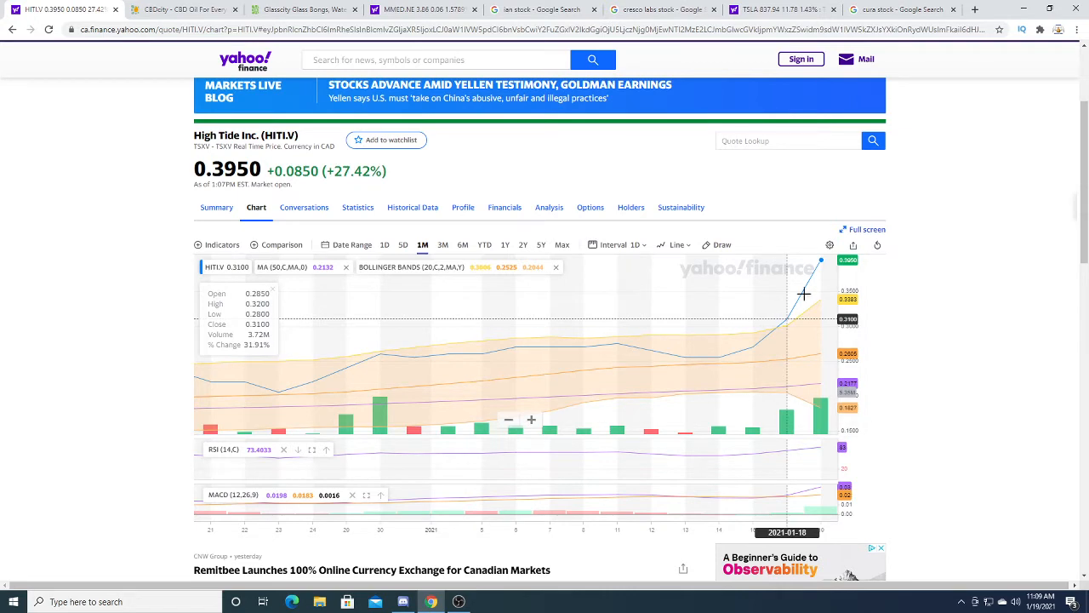
mouse_move(828, 282)
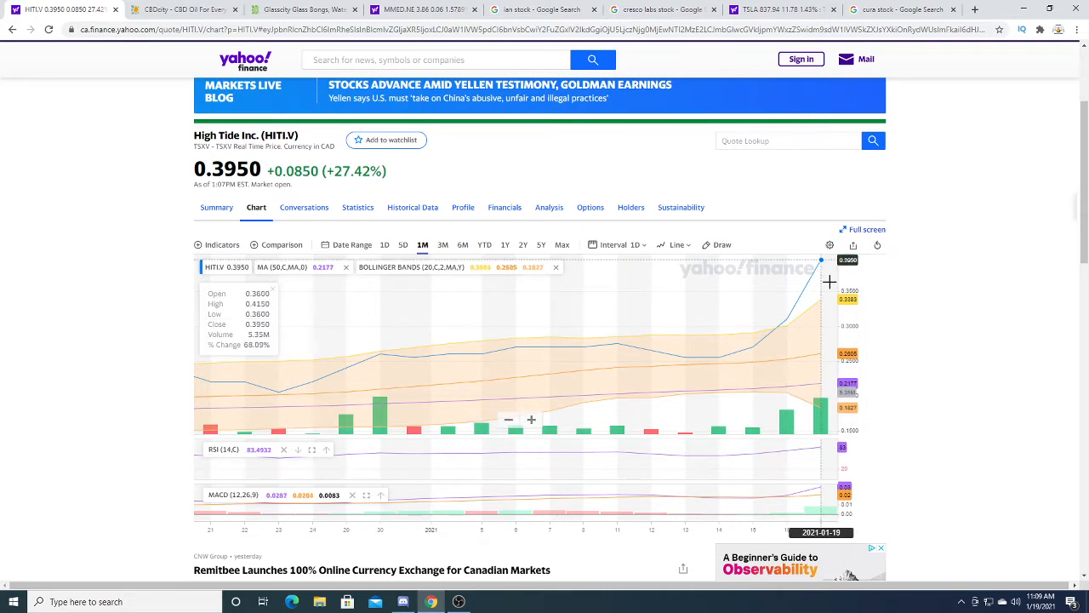
- Inspect the one-month chart with moving average, Bollinger Bands, RSI and MACD
scroll("down", 3)
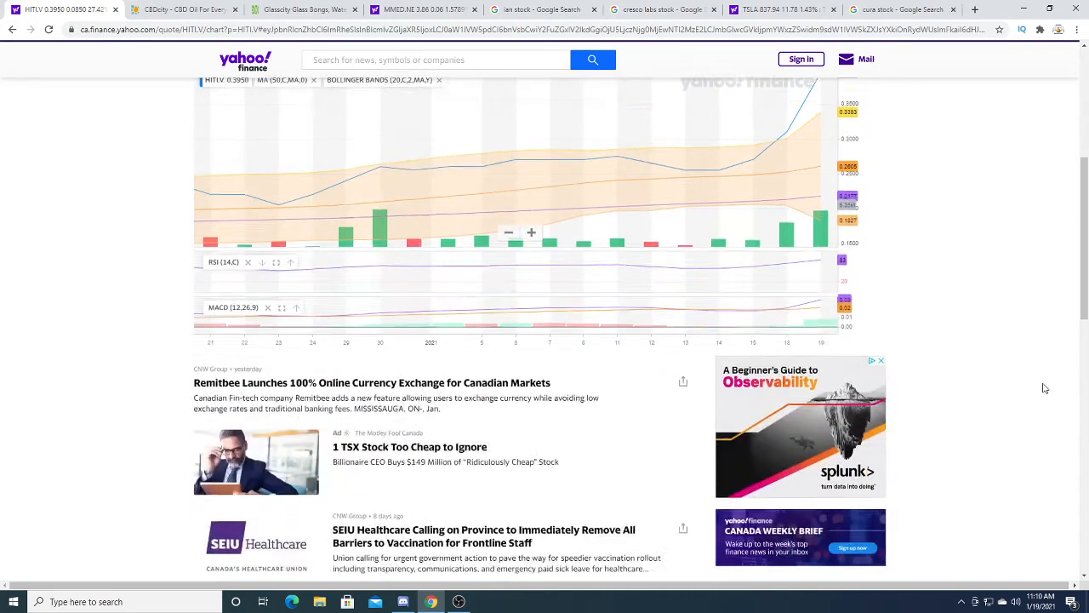
scroll("up", 3)
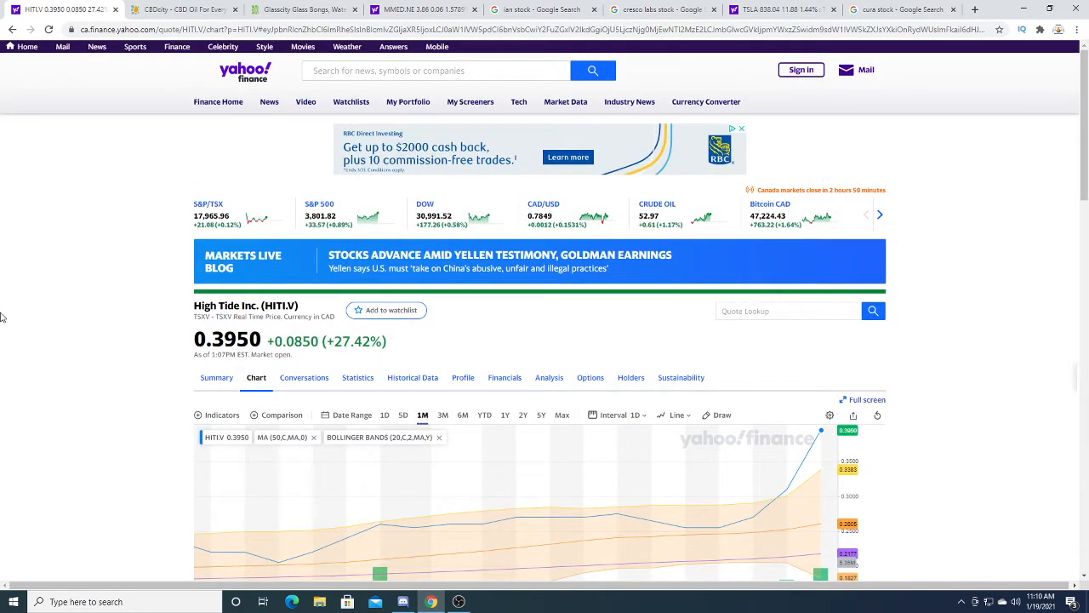
scroll("down", 3)
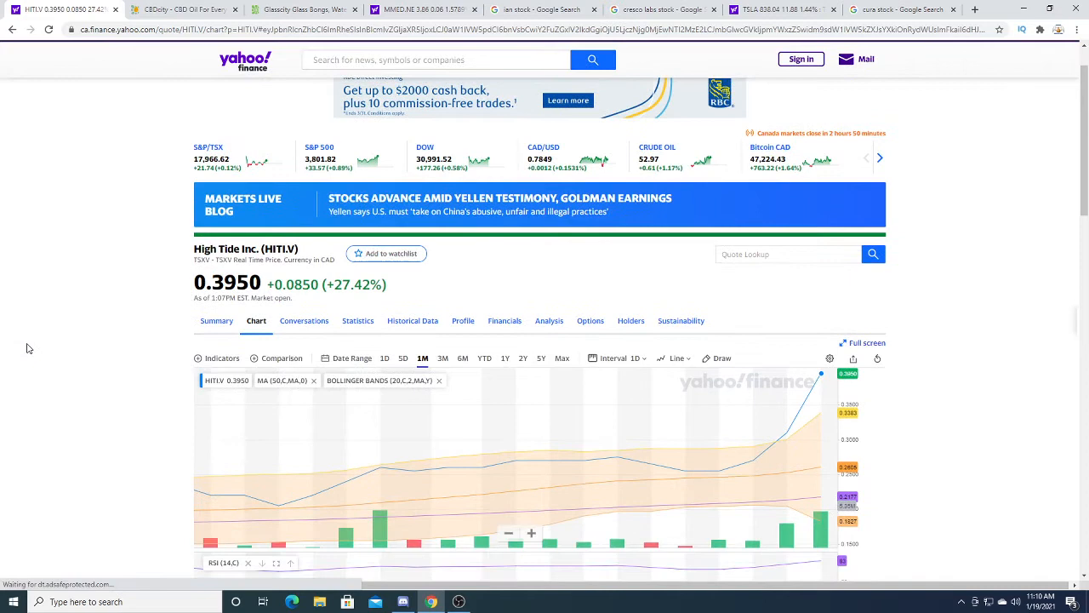
scroll("up", 3)
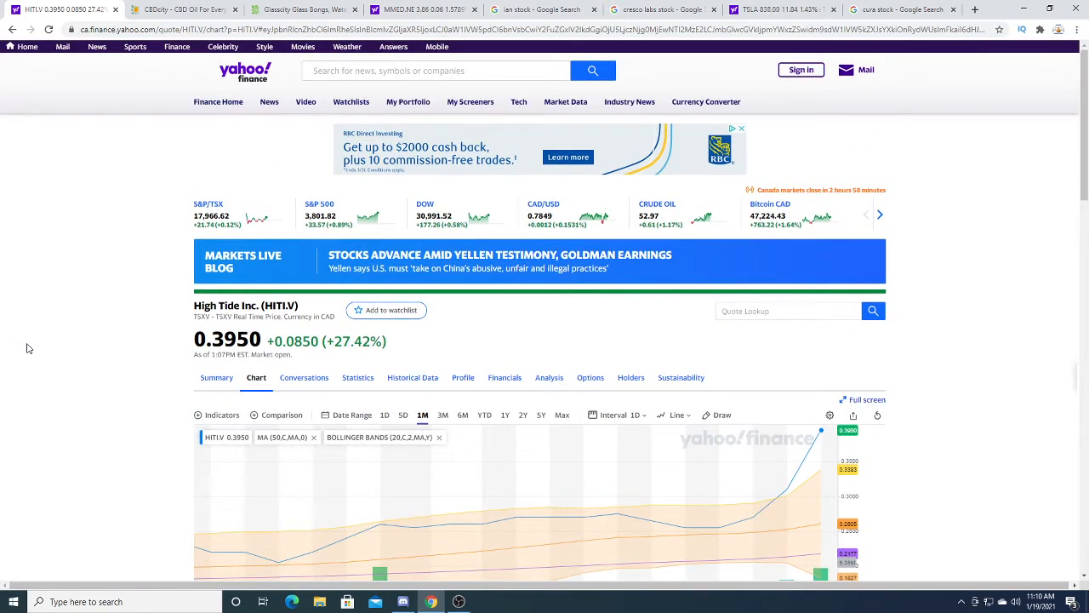
scroll("down", 3)
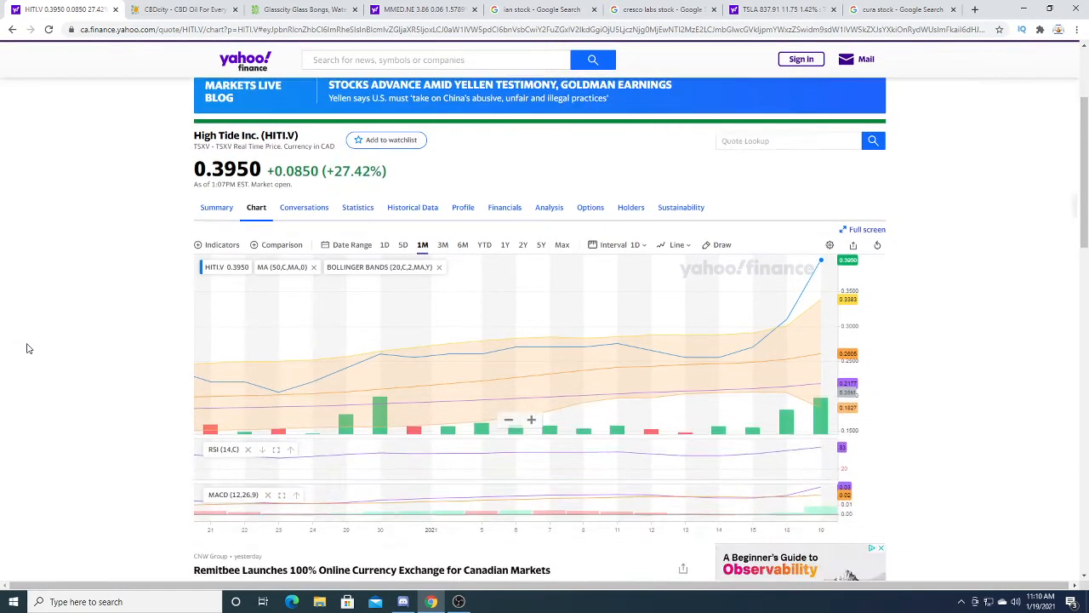
scroll("up", 3)
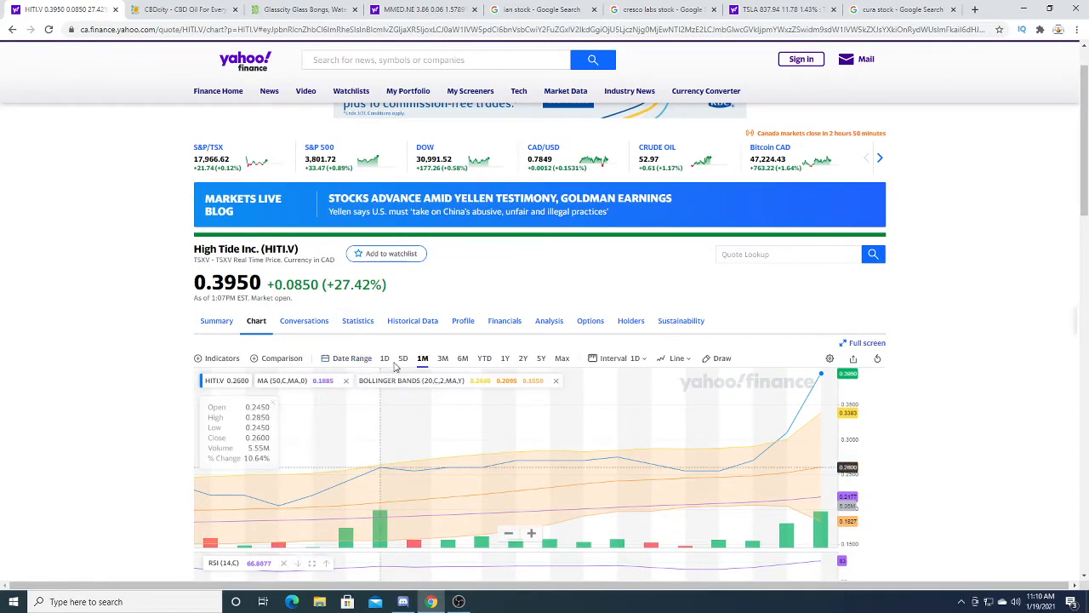
mouse_move(795, 370)
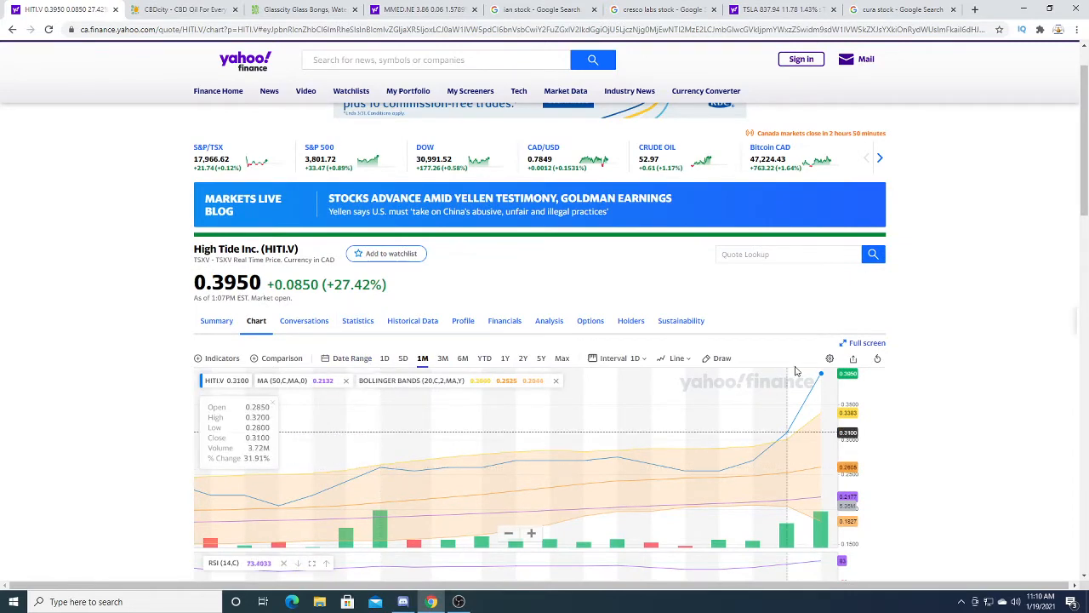
scroll("down", 3)
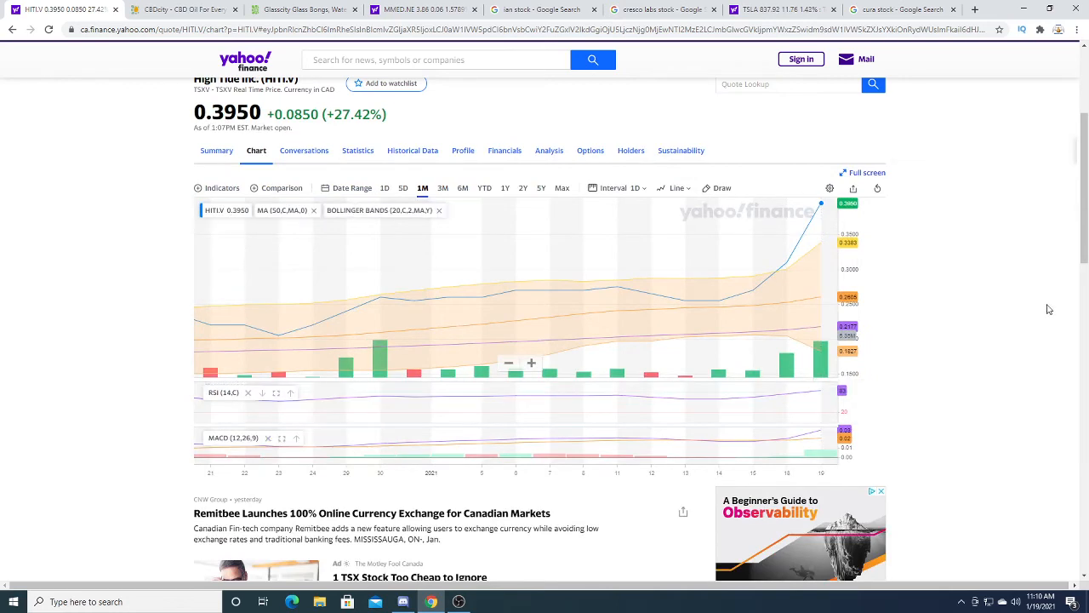
scroll("up", 3)
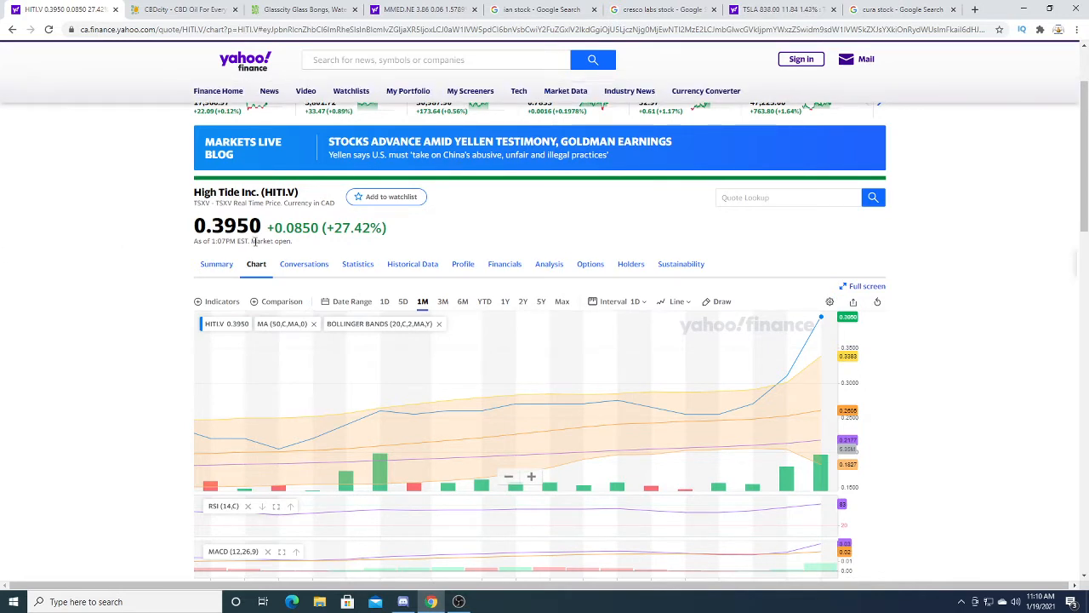
scroll("up", 3)
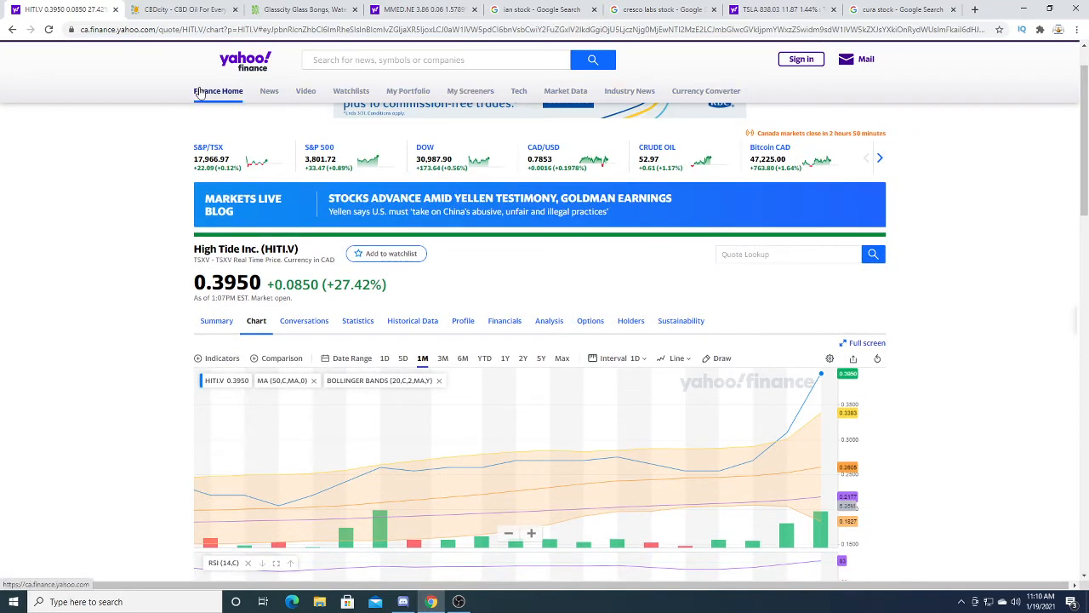
mouse_move(602, 182)
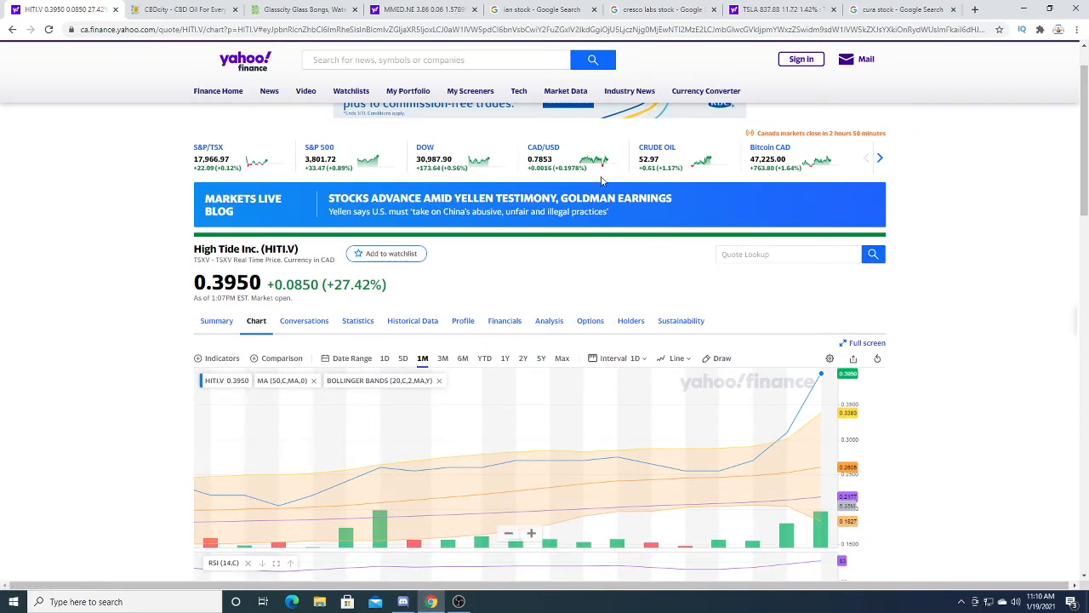
mouse_move(160, 10)
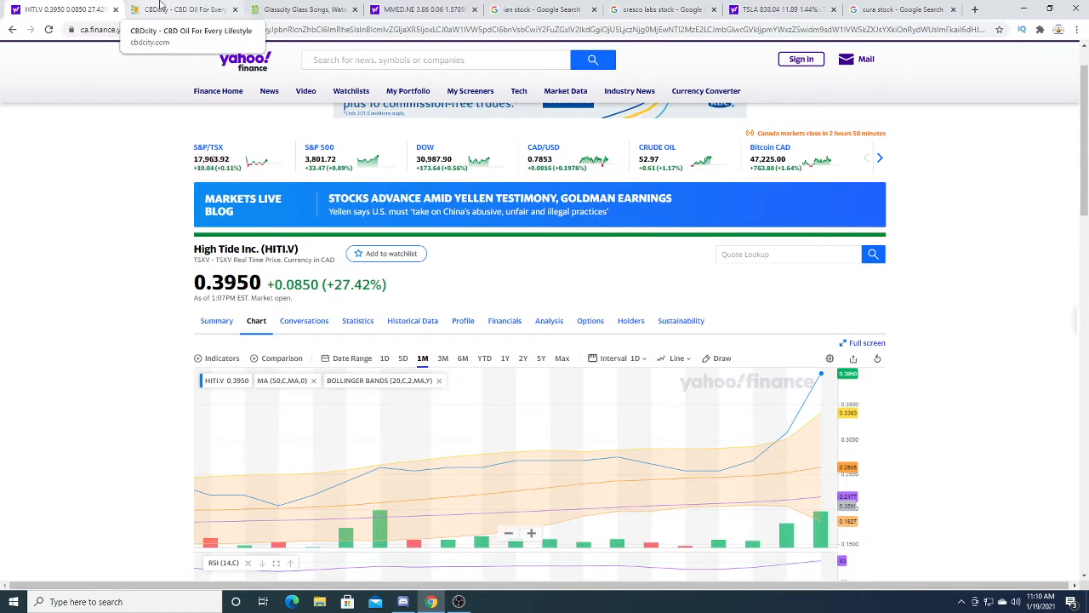
- Switch to the CBDcity homepage and scroll down through its categories
left_click(183, 9)
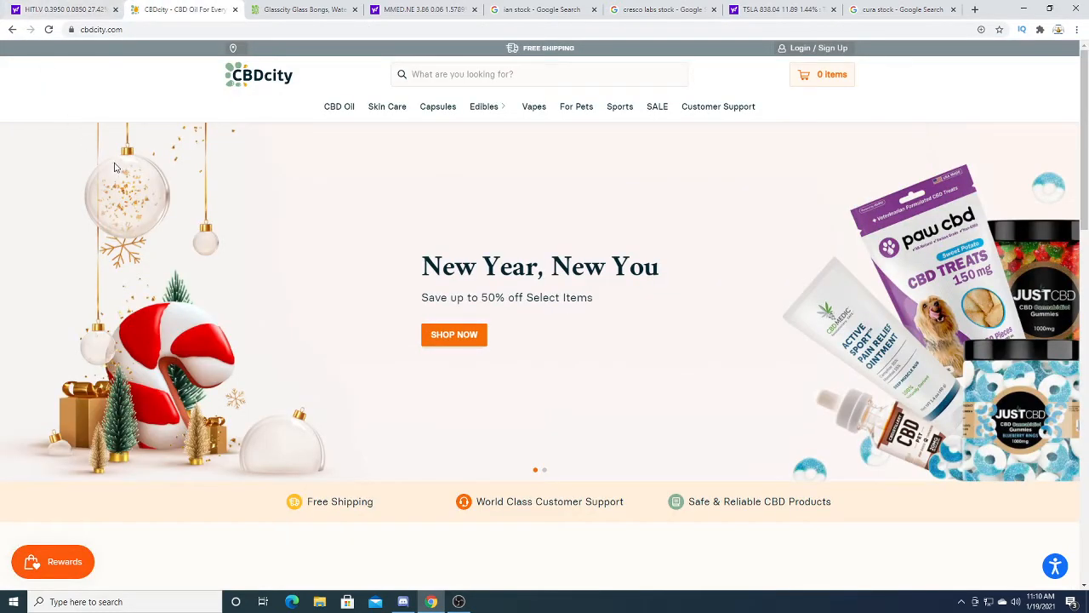
scroll("down", 3)
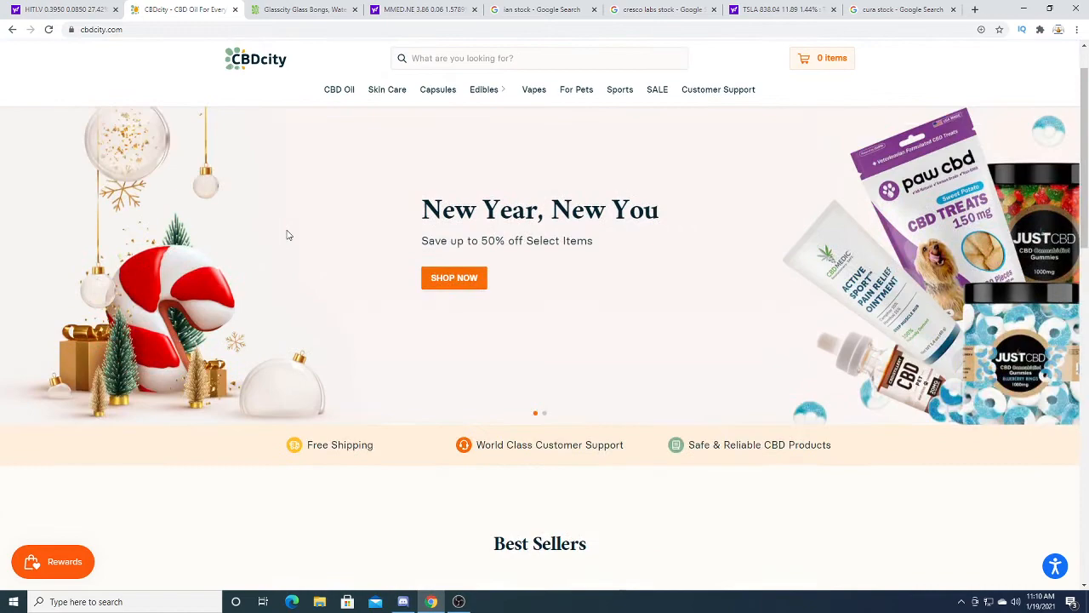
scroll("down", 3)
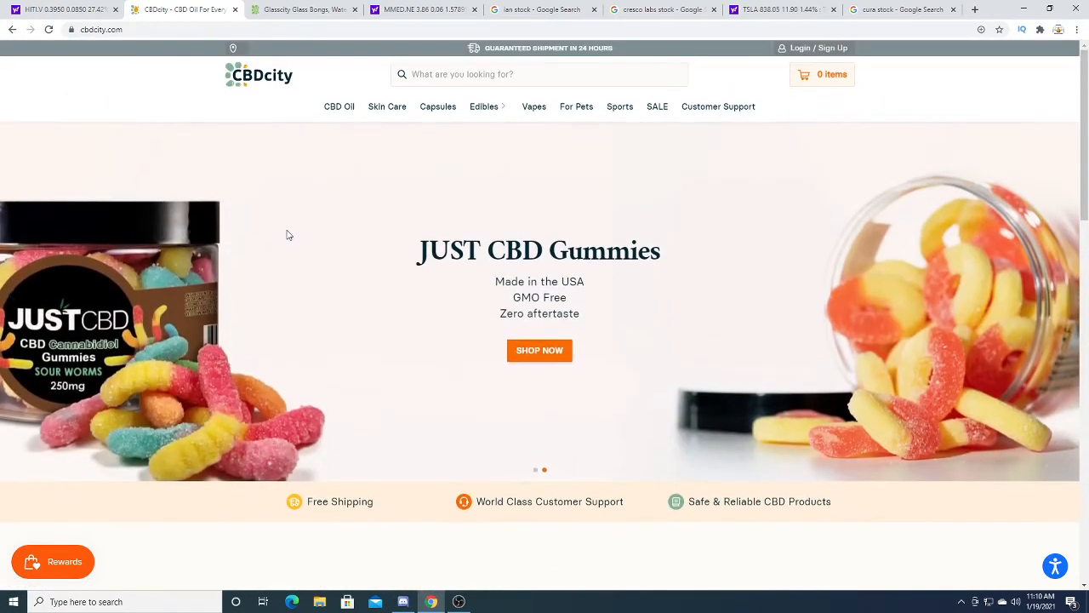
scroll("down", 3)
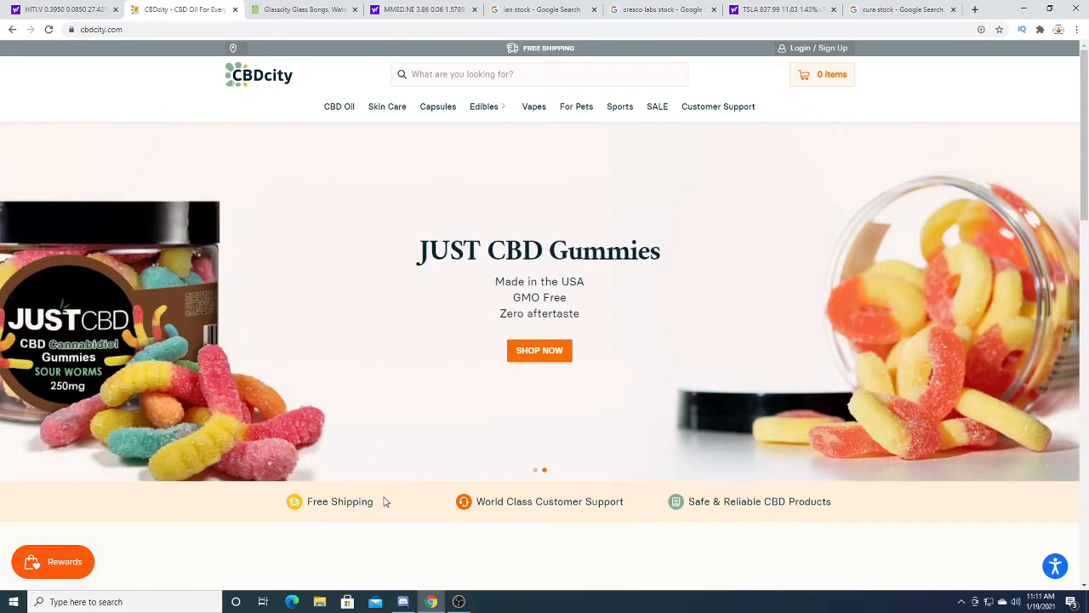
- Select the 'Free Shipping' words and browse the blog posts and footer, then back up
double_click(339, 501)
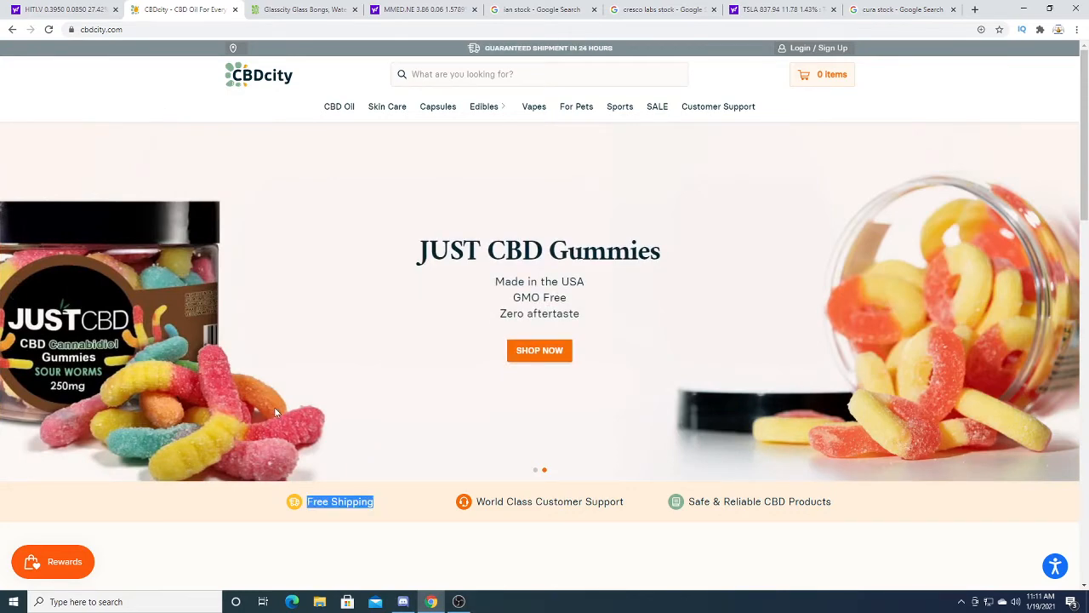
scroll("down", 3)
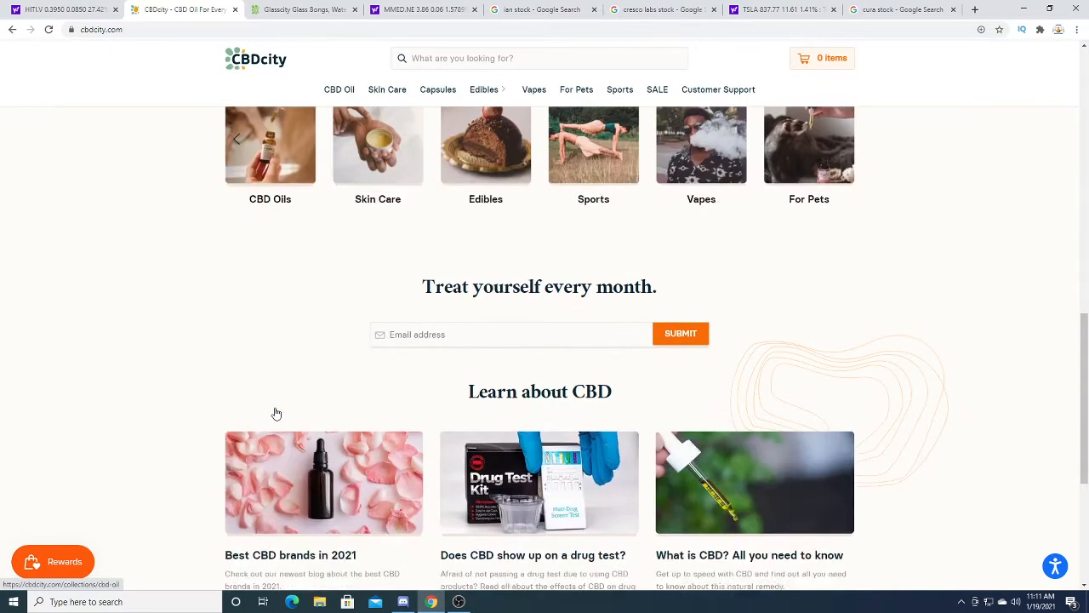
scroll("up", 3)
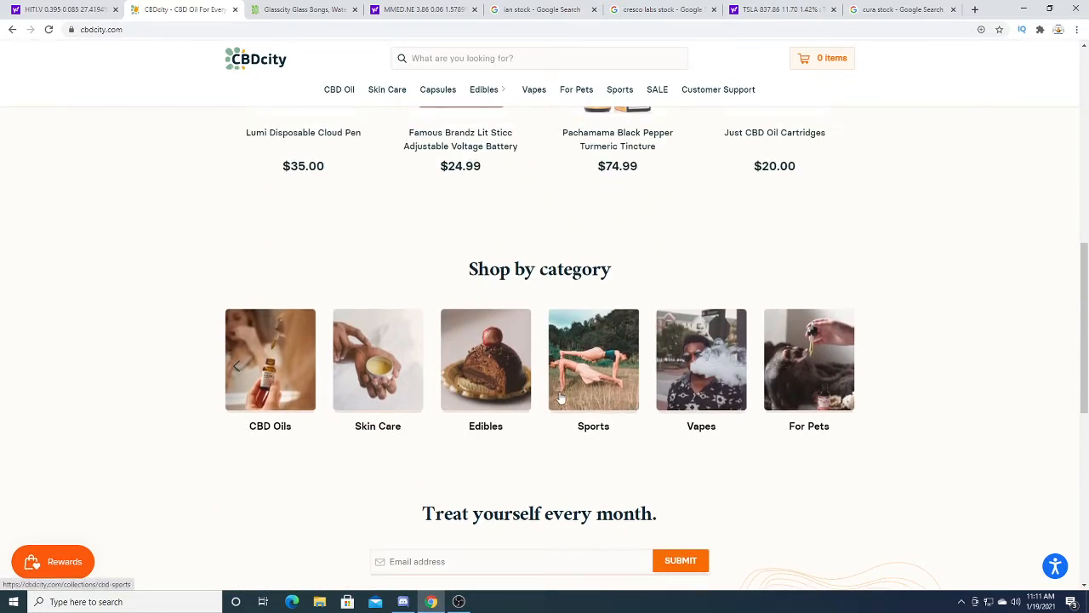
mouse_move(808, 401)
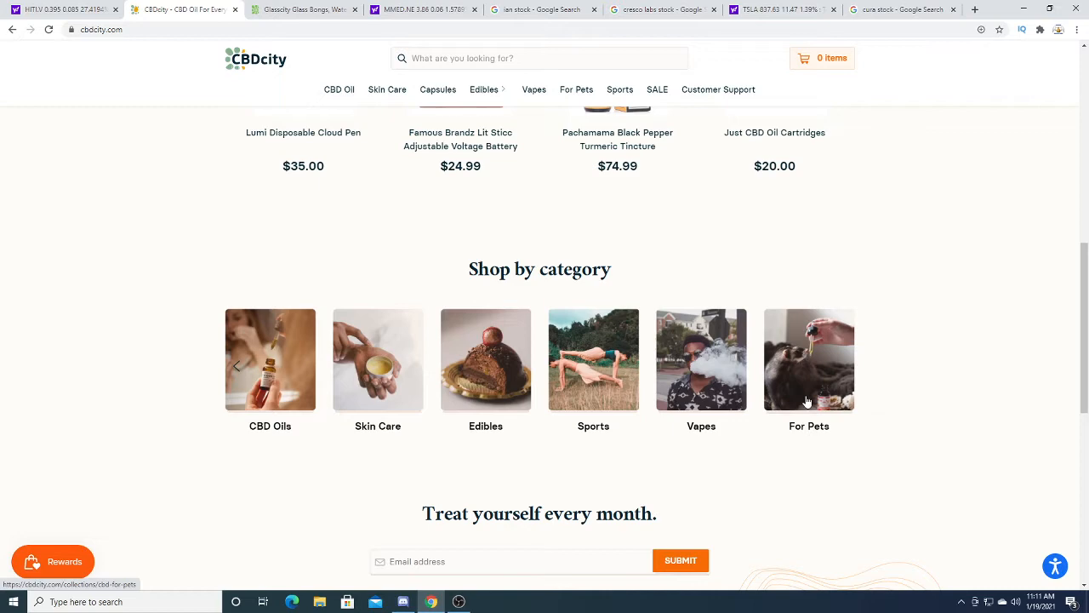
mouse_move(215, 354)
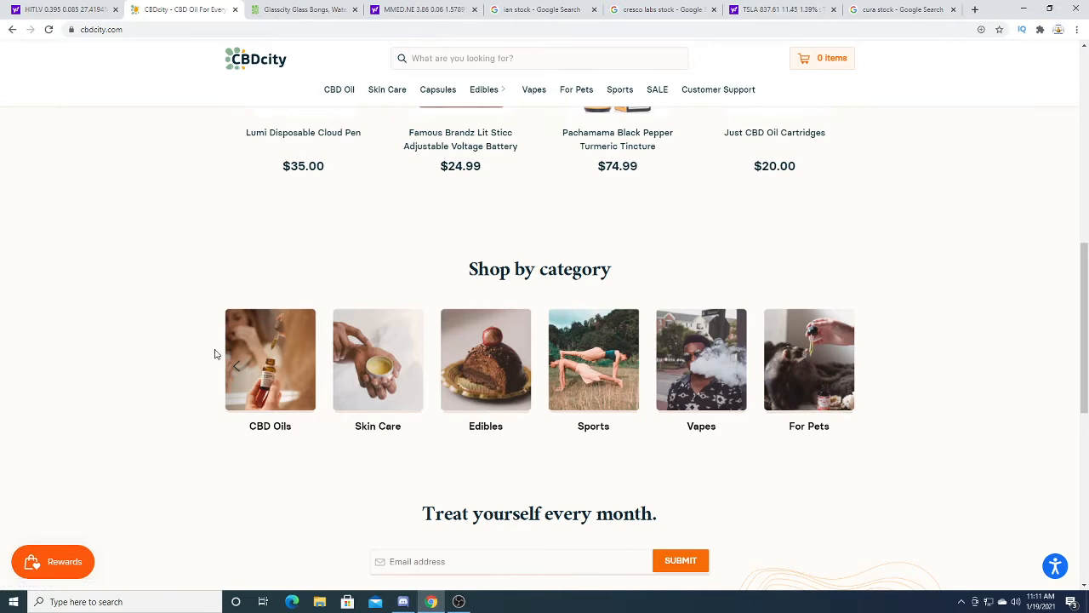
scroll("down", 3)
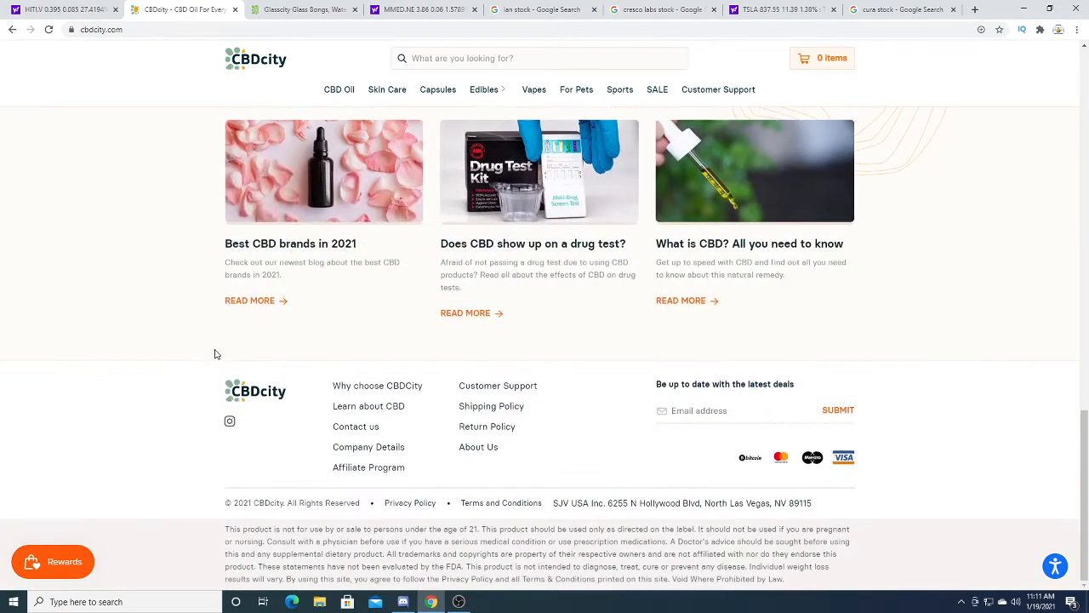
scroll("up", 3)
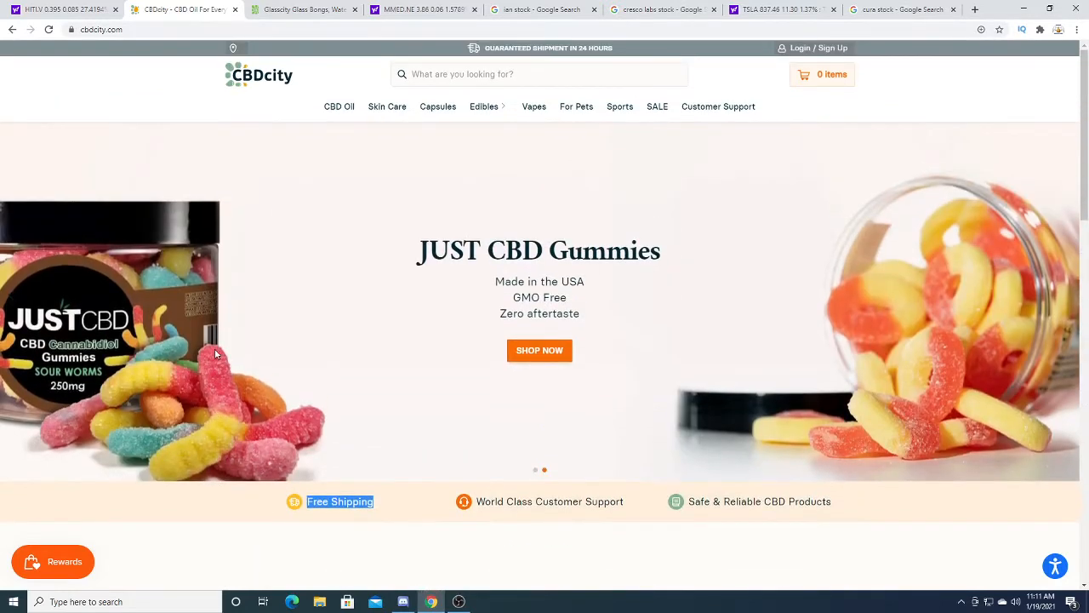
- Browse Grasscity's 35-product Glasscity brand listing, briefly checking CBDcity before returning
left_click(304, 9)
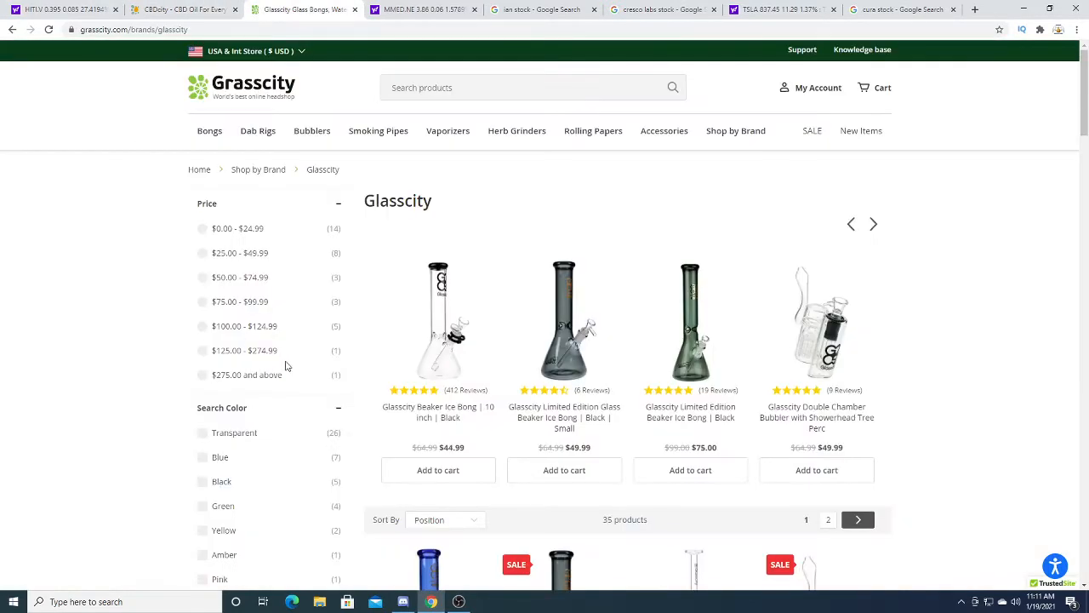
mouse_move(413, 348)
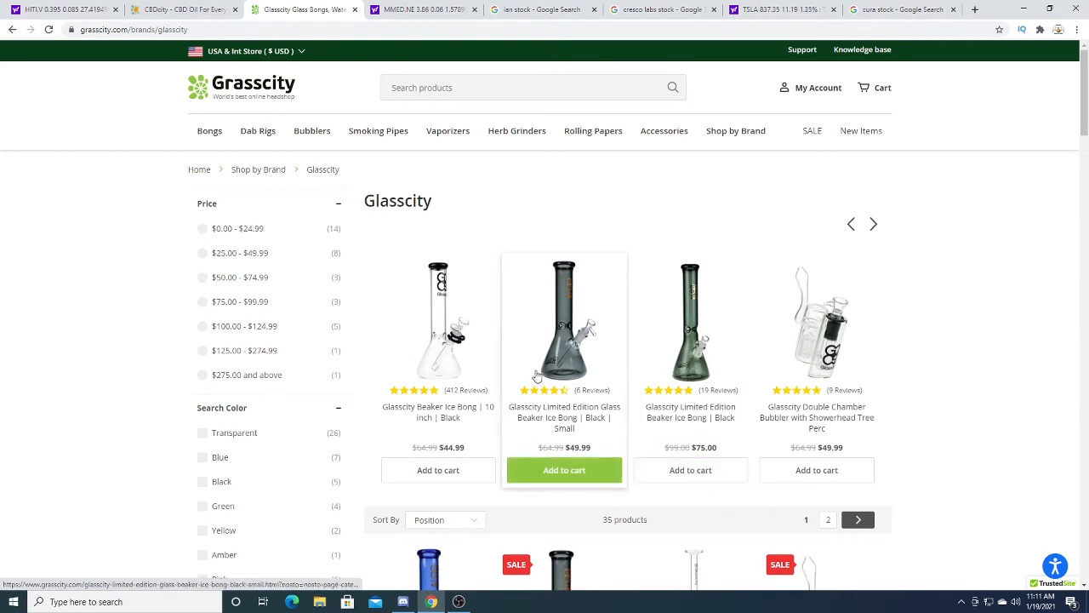
mouse_move(438, 417)
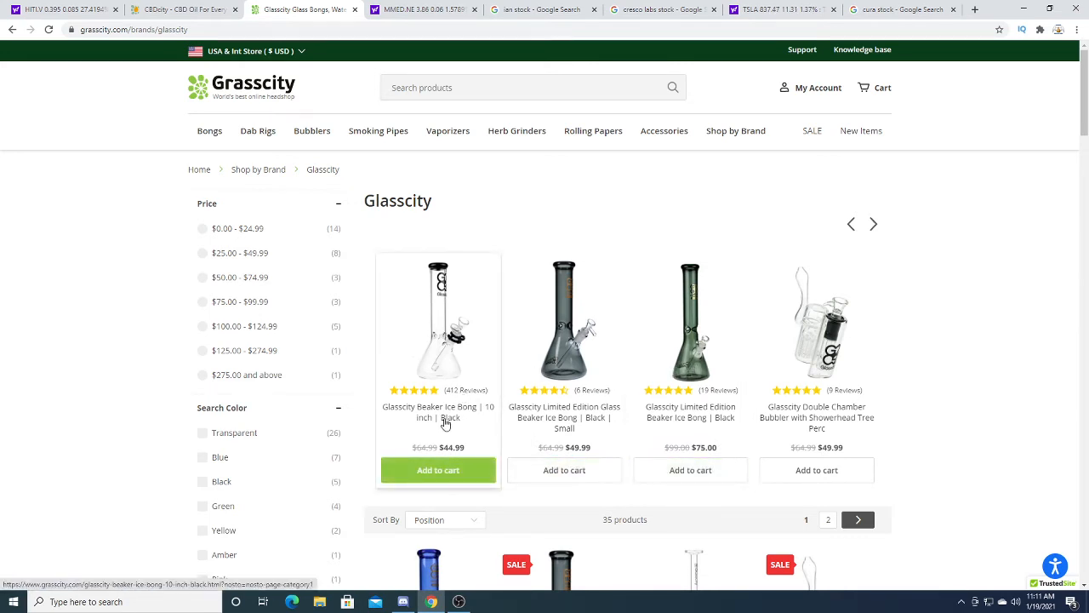
mouse_move(473, 397)
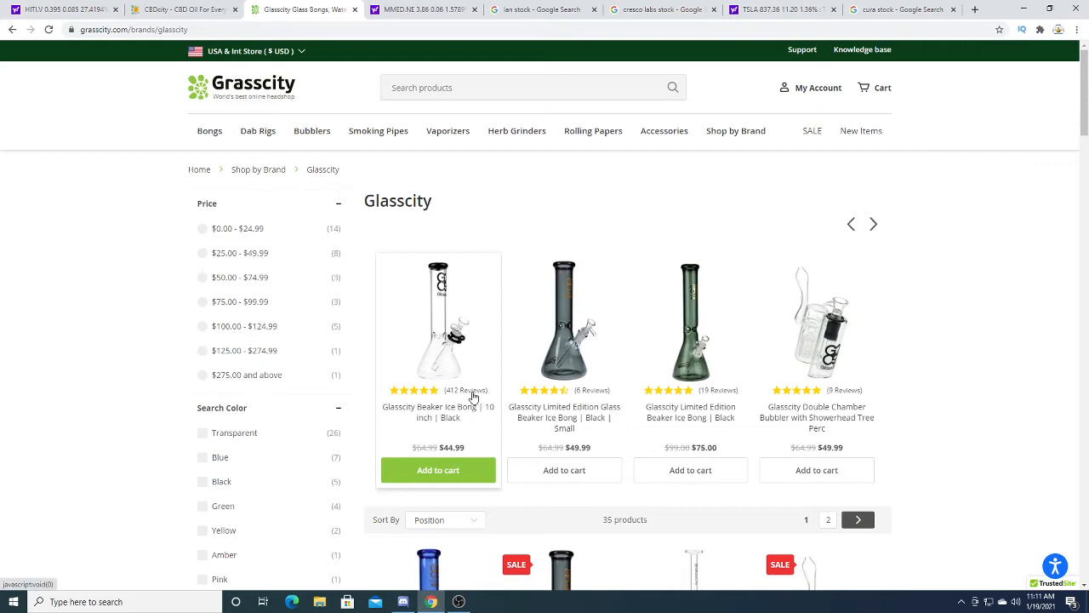
mouse_move(366, 417)
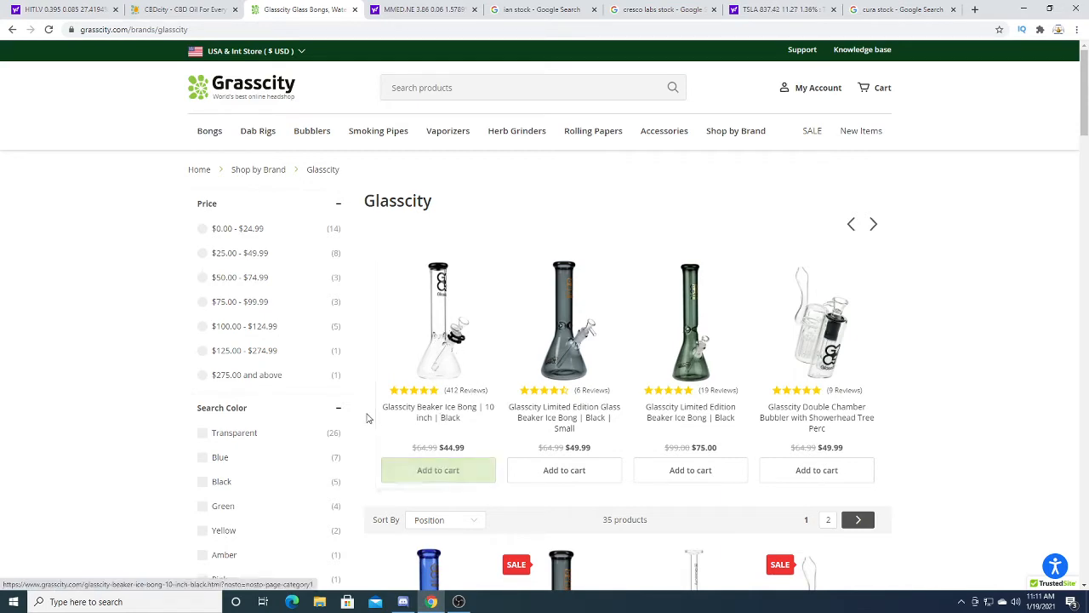
mouse_move(489, 418)
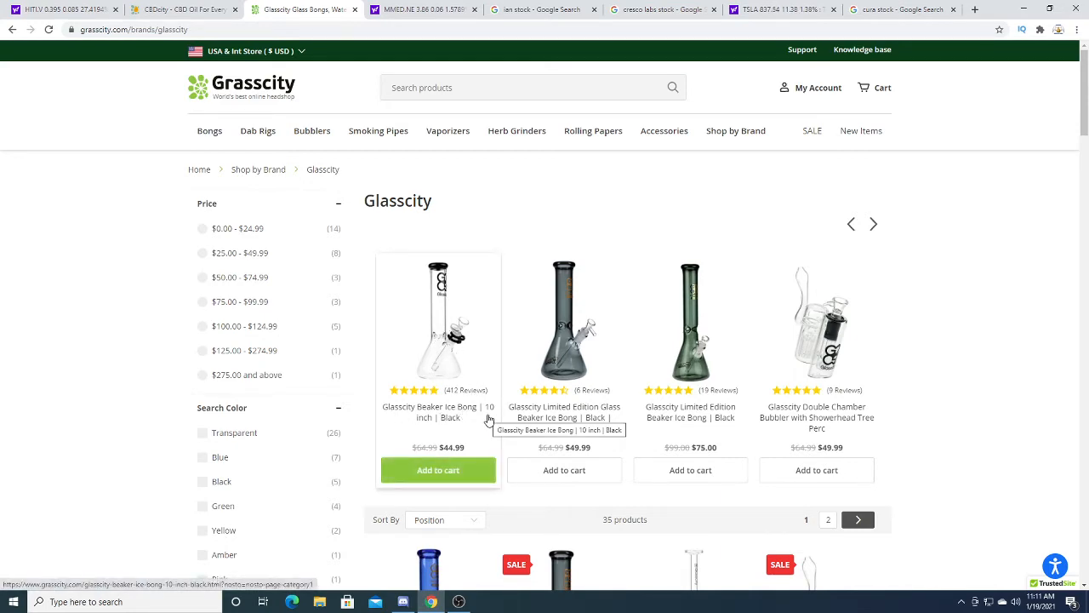
scroll("down", 3)
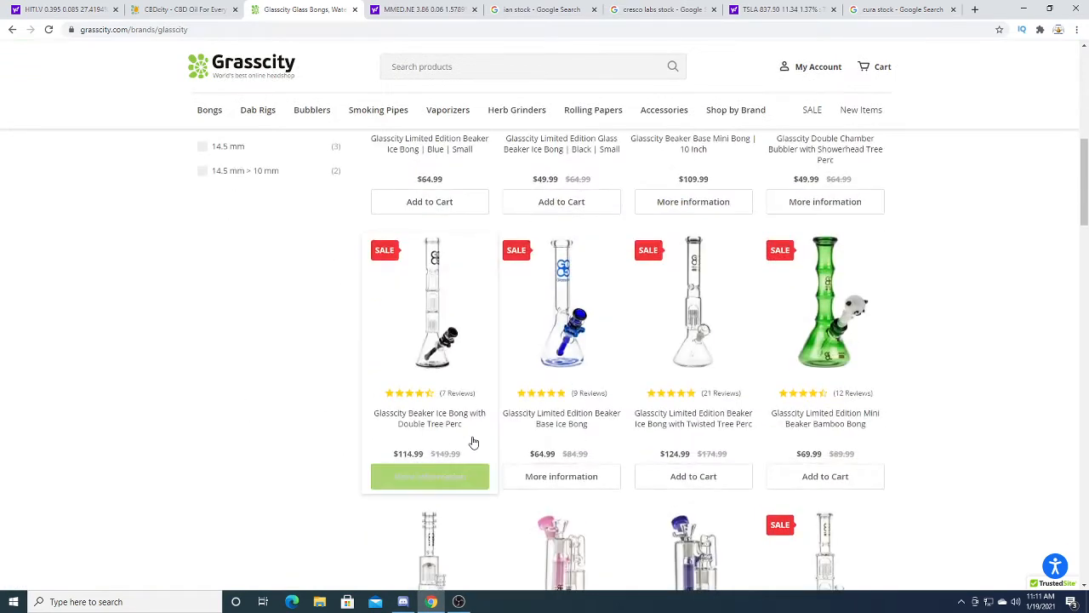
scroll("down", 3)
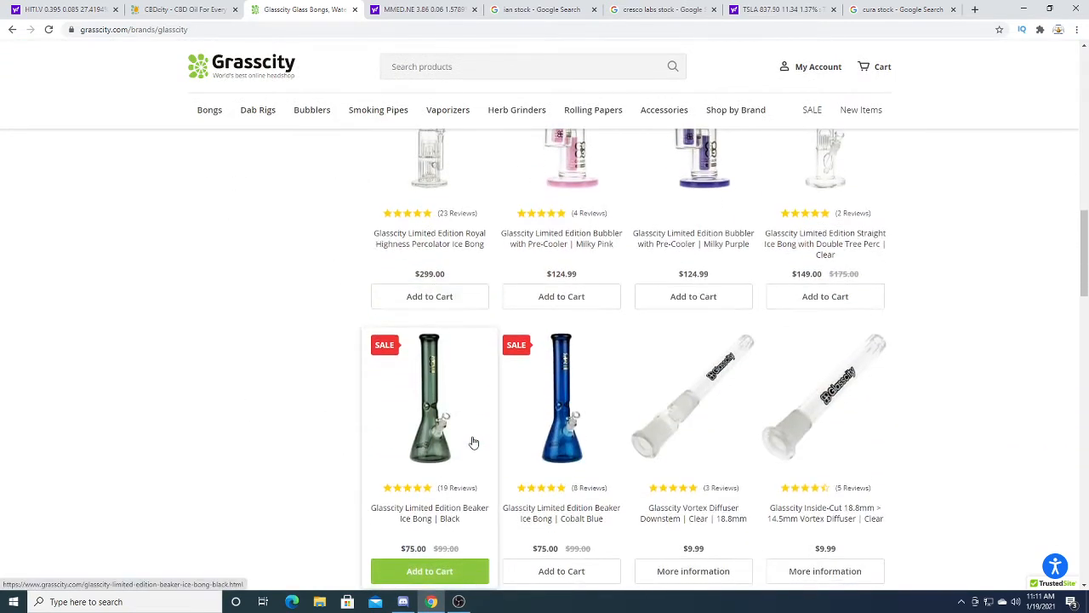
scroll("down", 3)
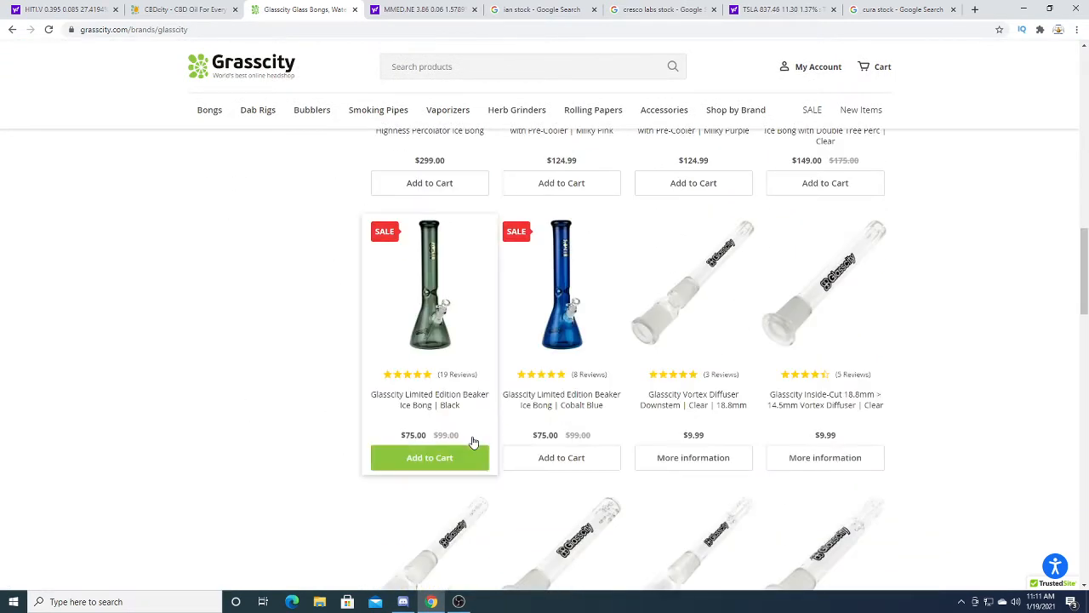
scroll("up", 3)
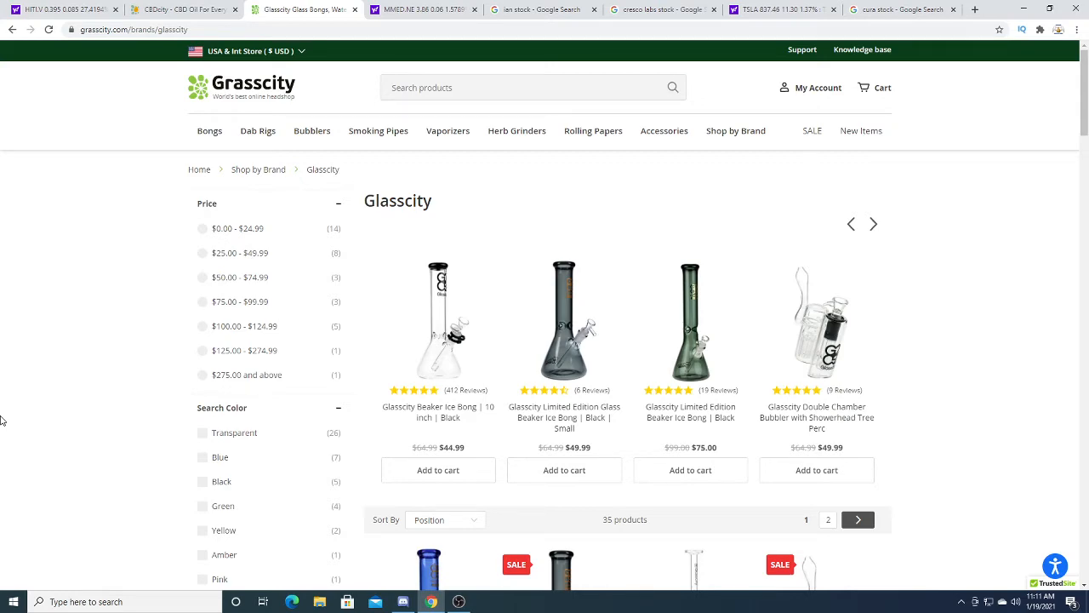
mouse_move(397, 176)
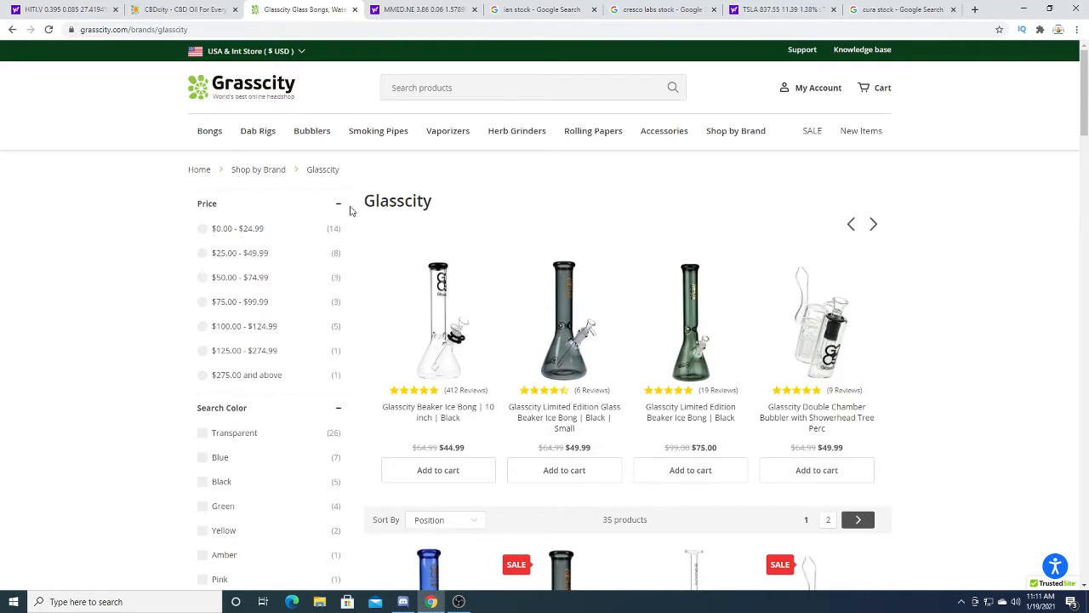
left_click(179, 10)
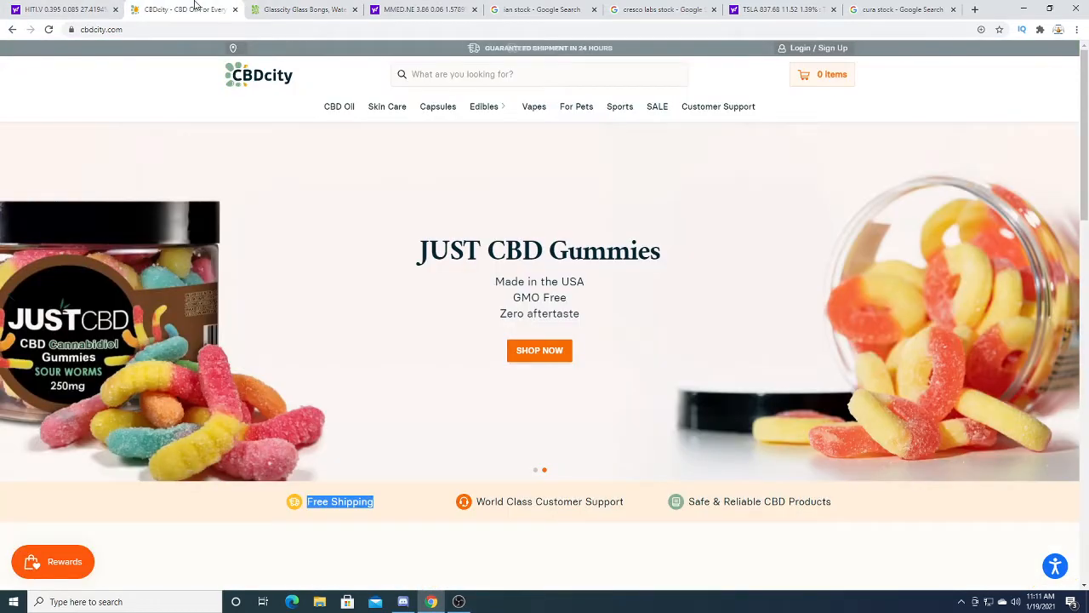
left_click(303, 9)
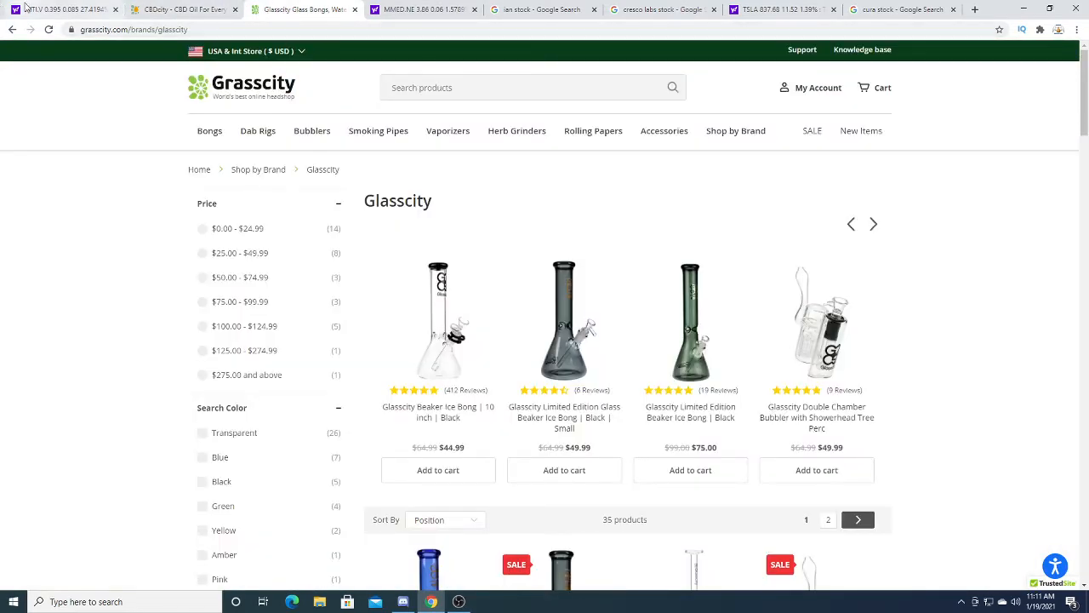
- Review the HITI.V chart and news, then view the MMED.NE quote at 3.85
left_click(64, 9)
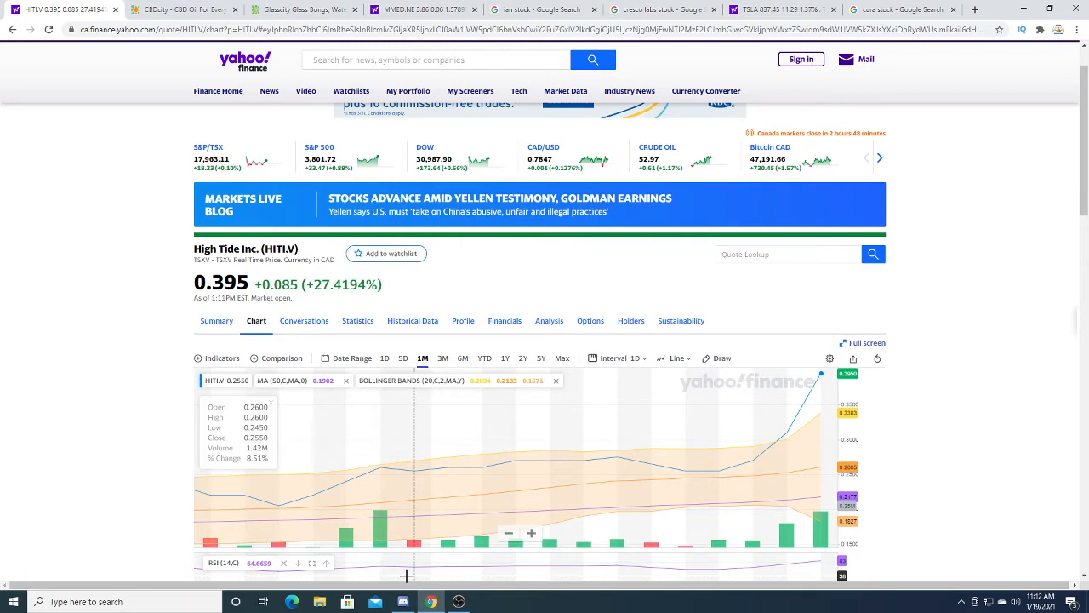
mouse_move(483, 468)
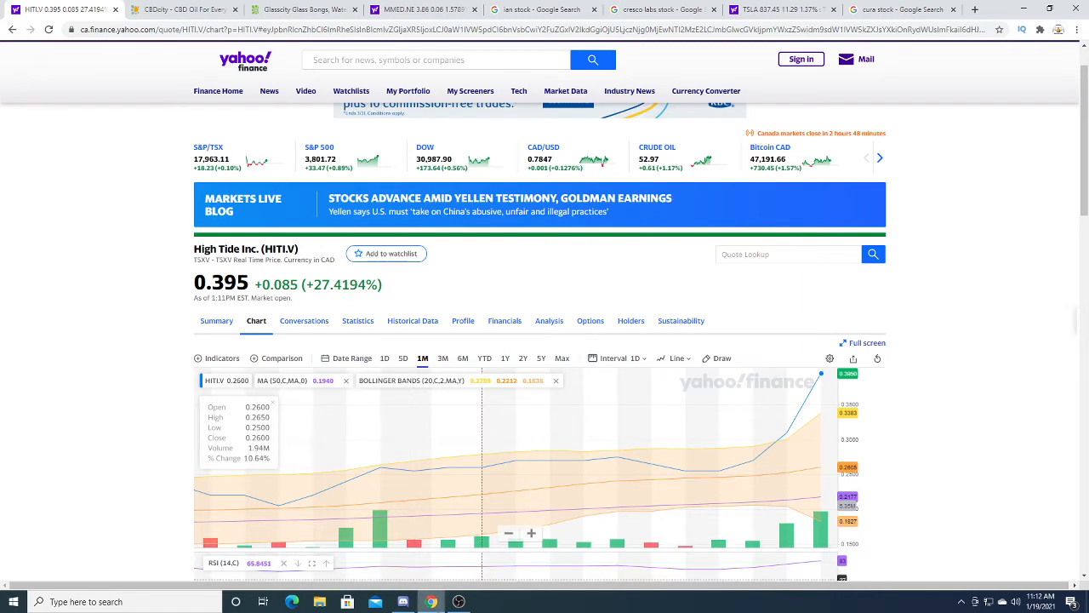
mouse_move(429, 9)
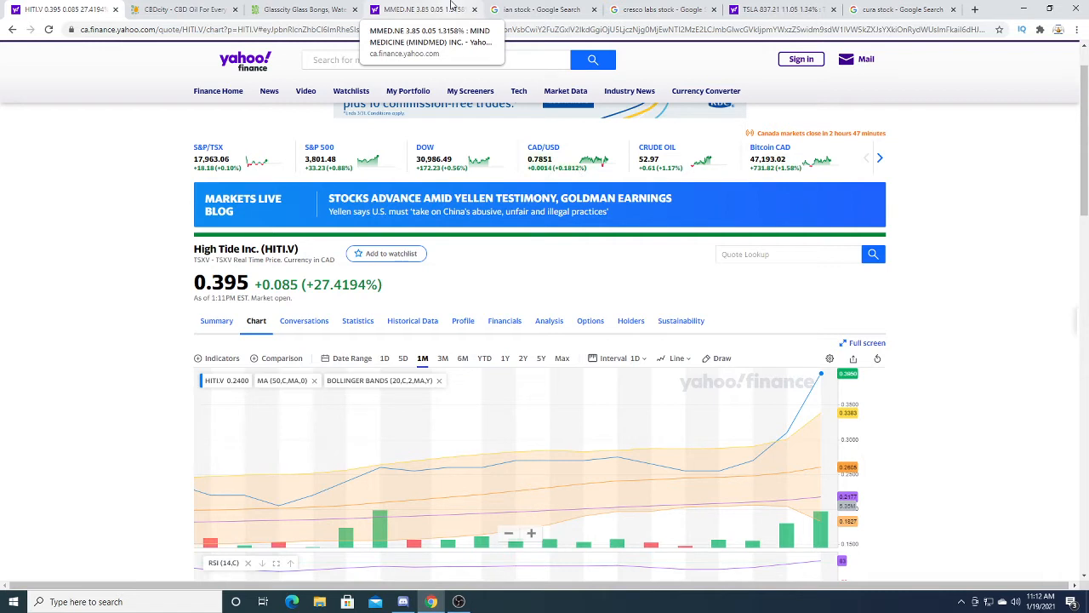
mouse_move(191, 9)
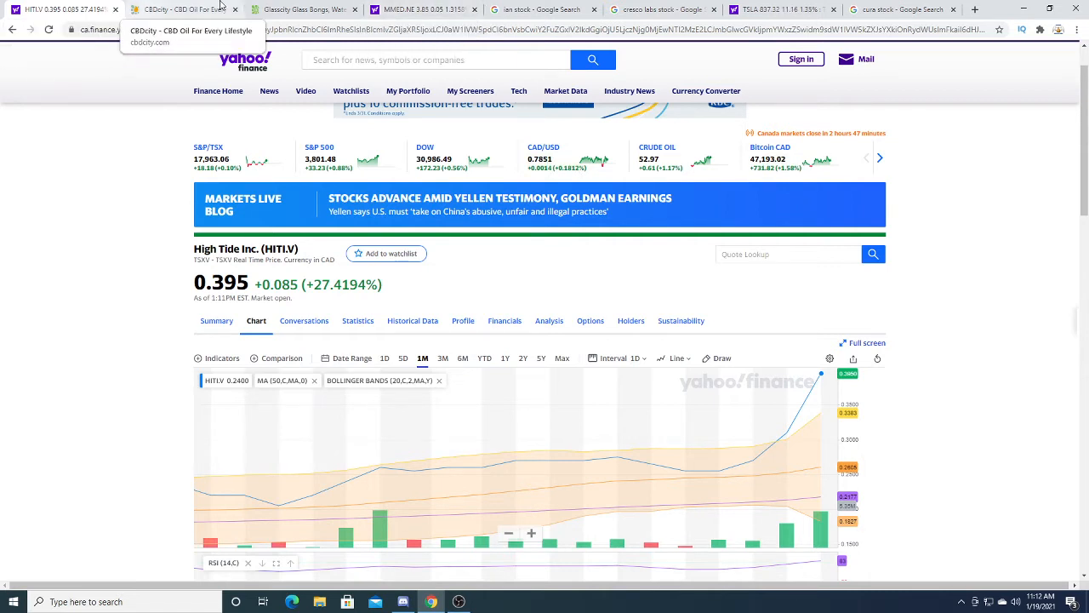
mouse_move(417, 9)
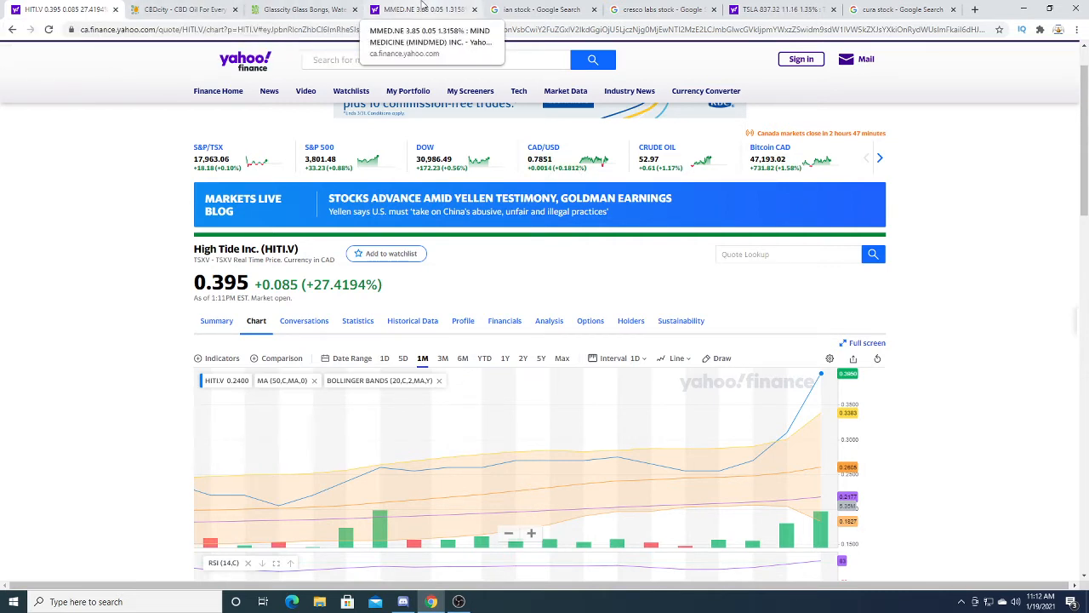
scroll("down", 3)
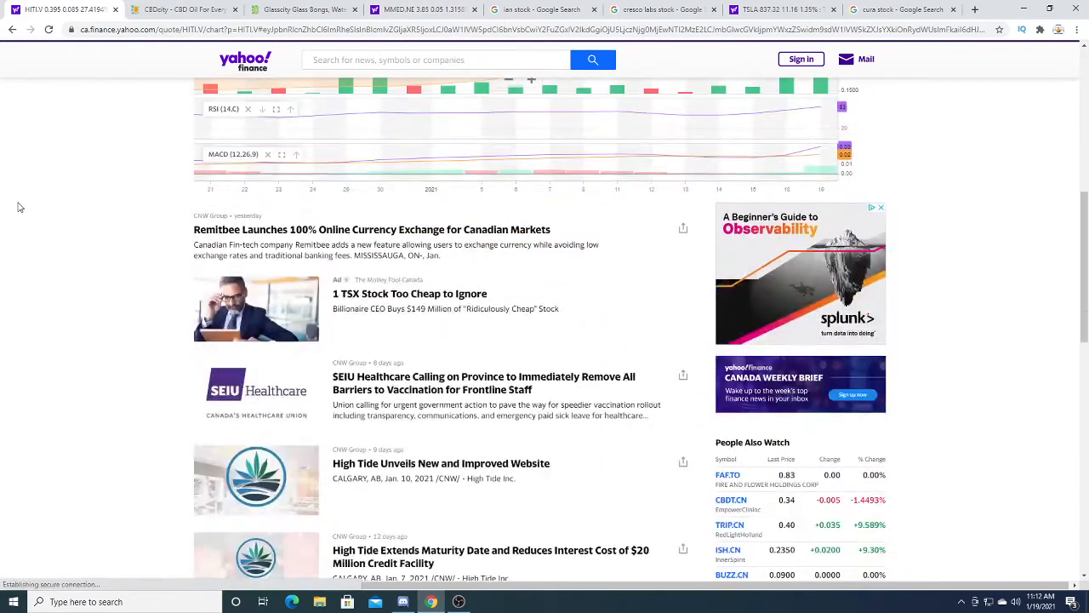
scroll("up", 3)
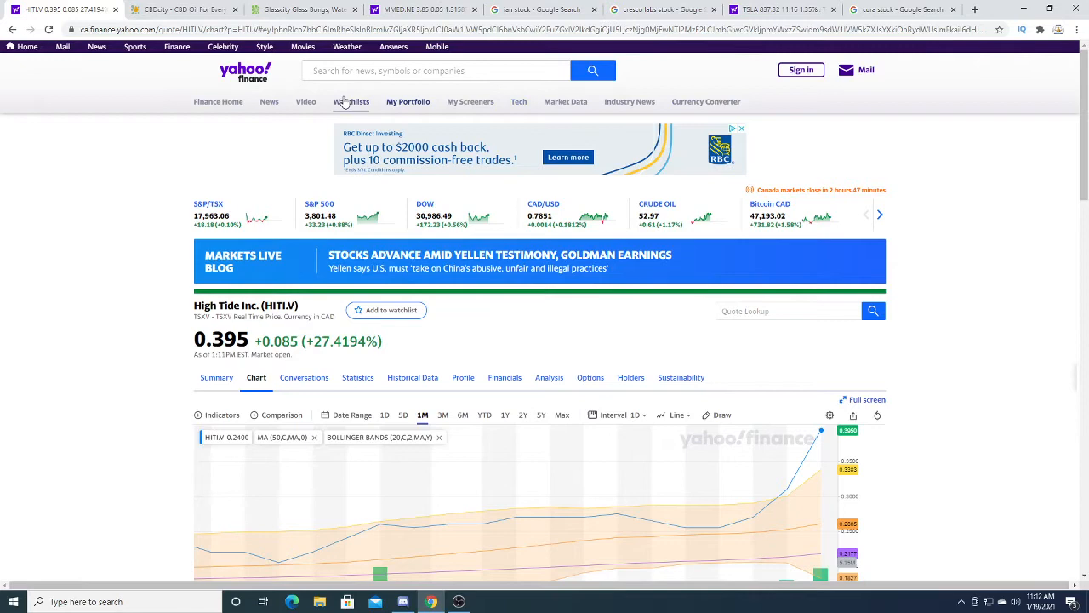
mouse_move(290, 10)
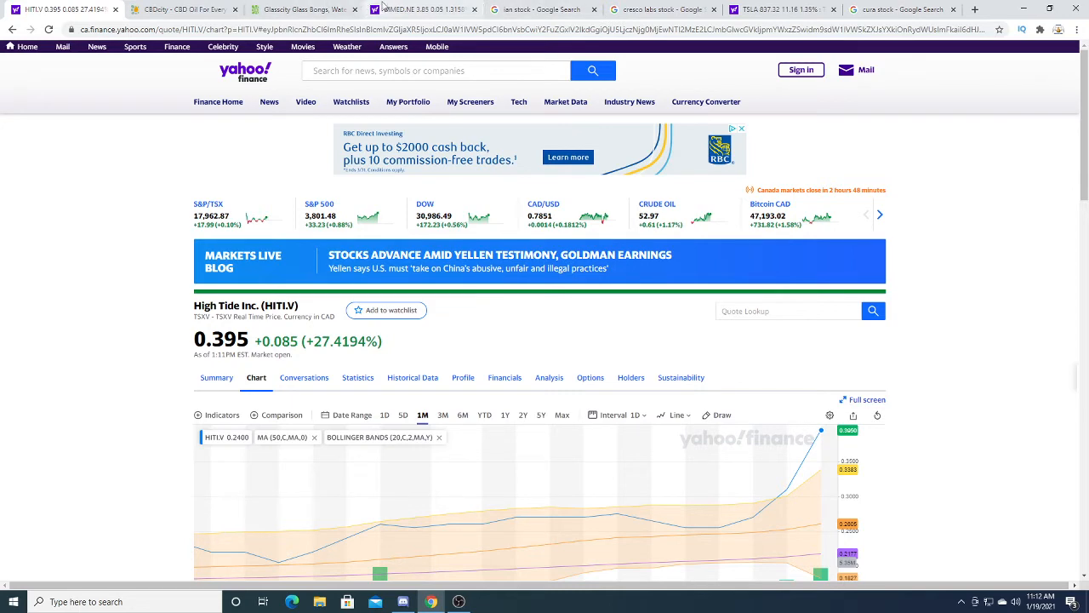
left_click(425, 9)
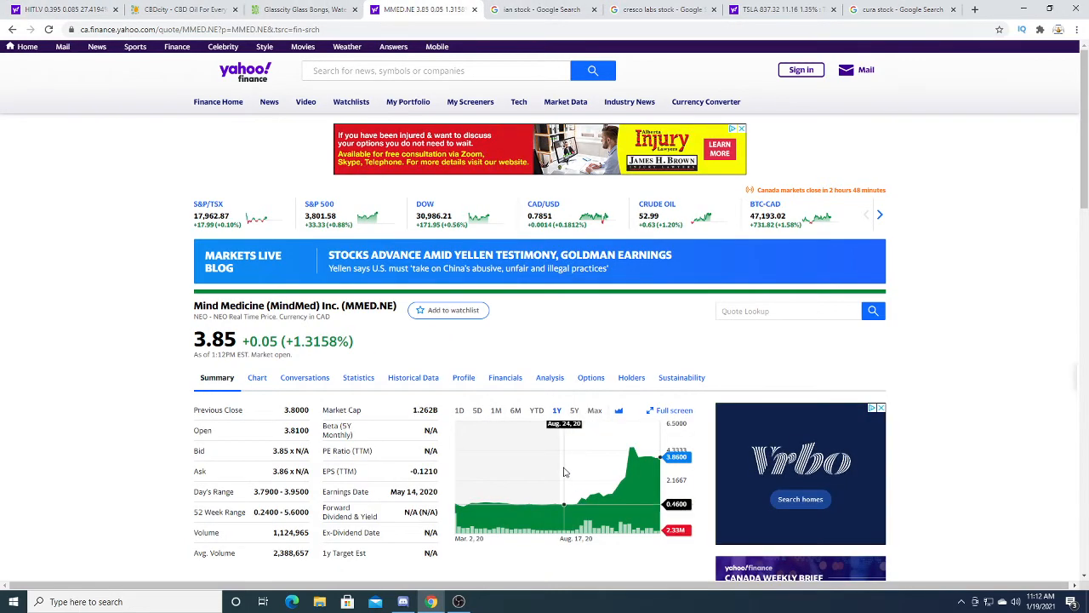
mouse_move(593, 466)
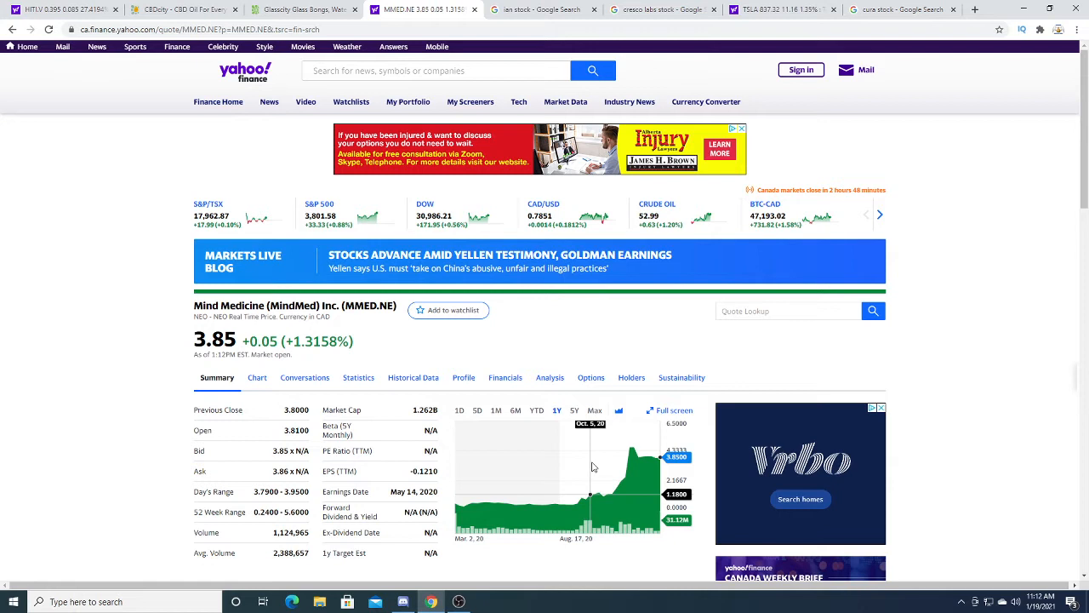
mouse_move(577, 470)
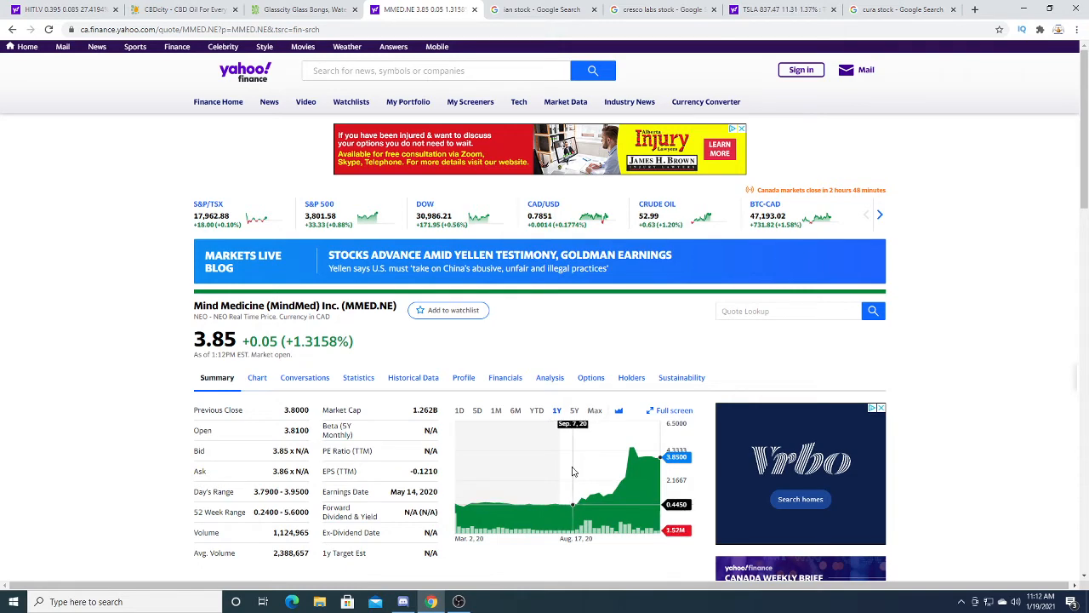
mouse_move(118, 445)
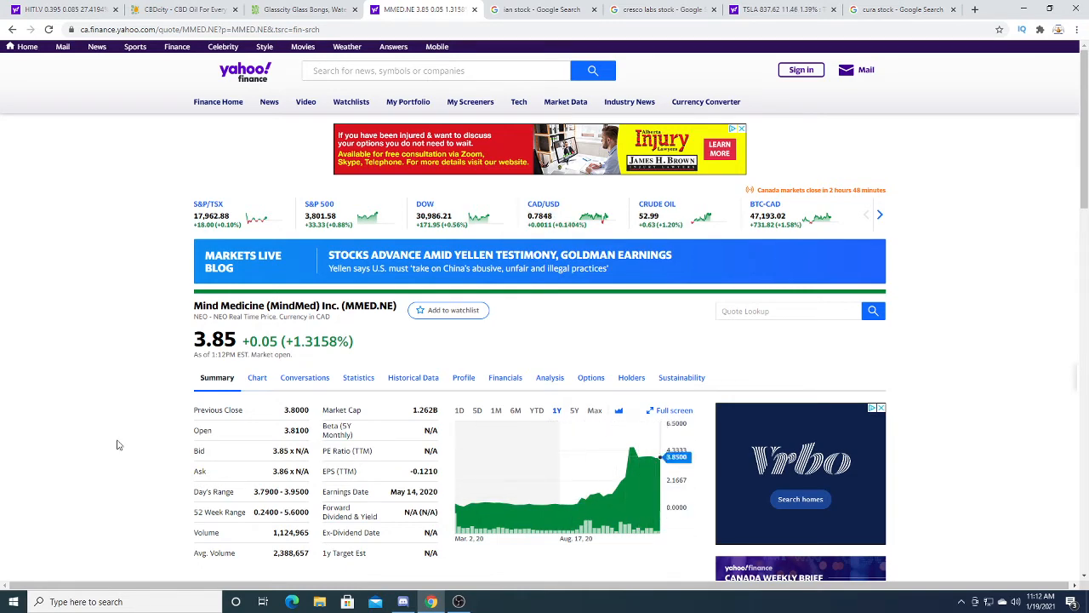
scroll("down", 3)
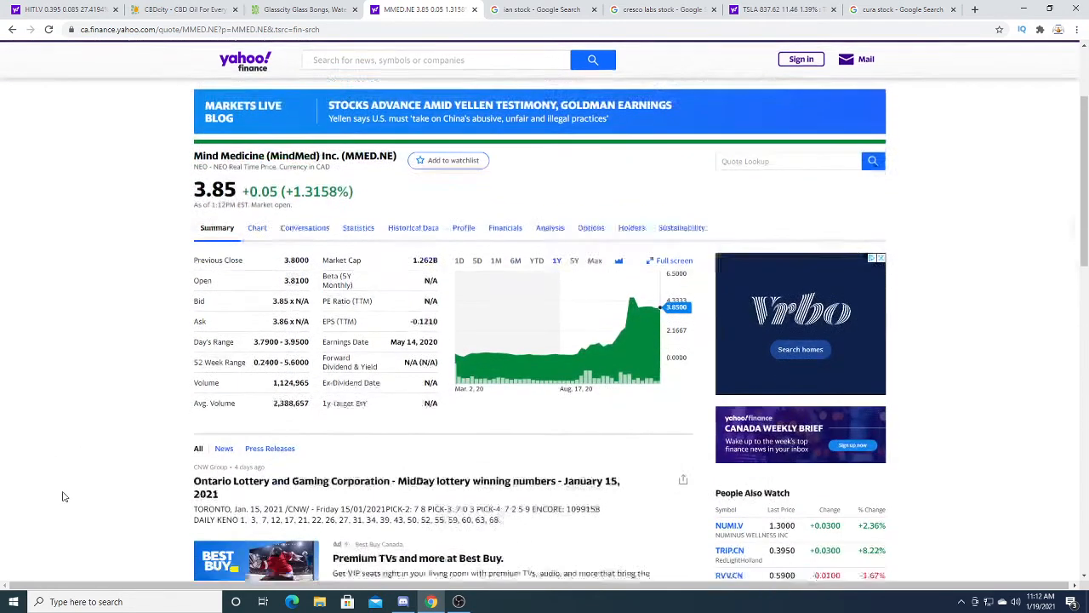
scroll("up", 3)
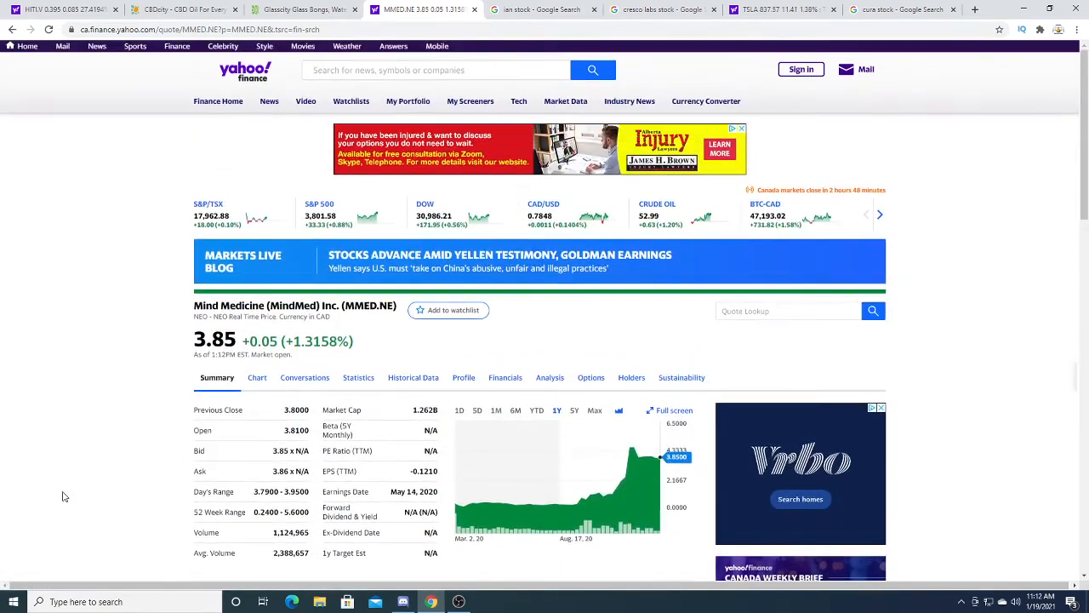
scroll("down", 3)
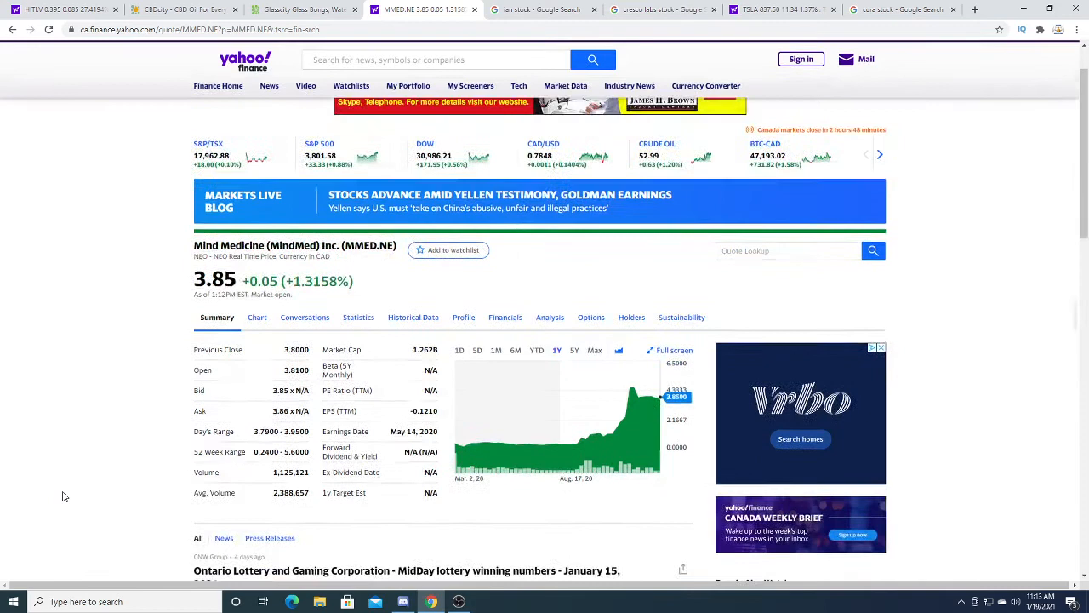
scroll("up", 3)
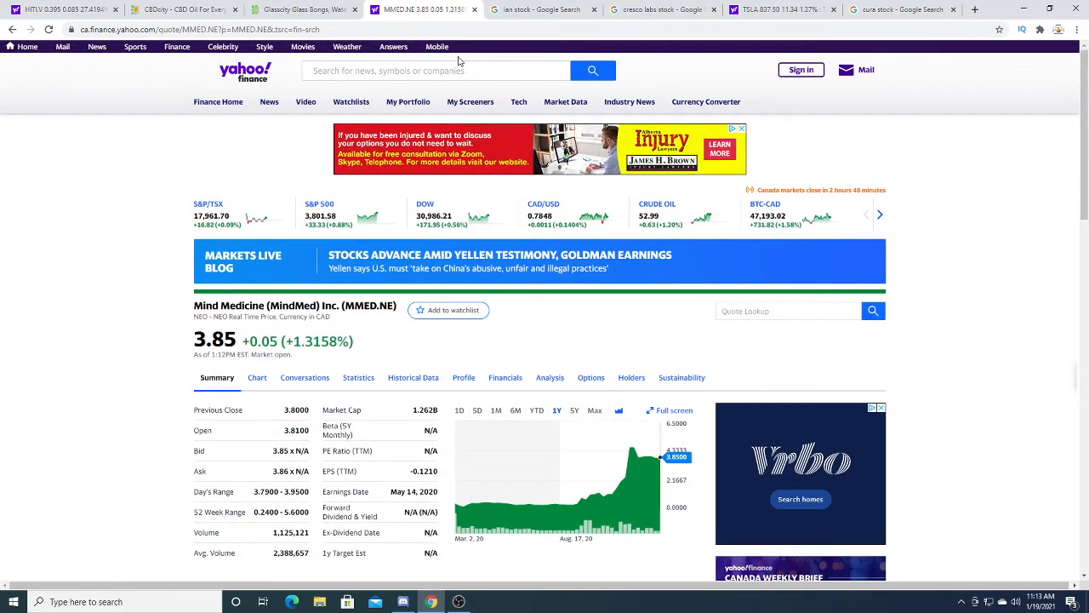
mouse_move(51, 9)
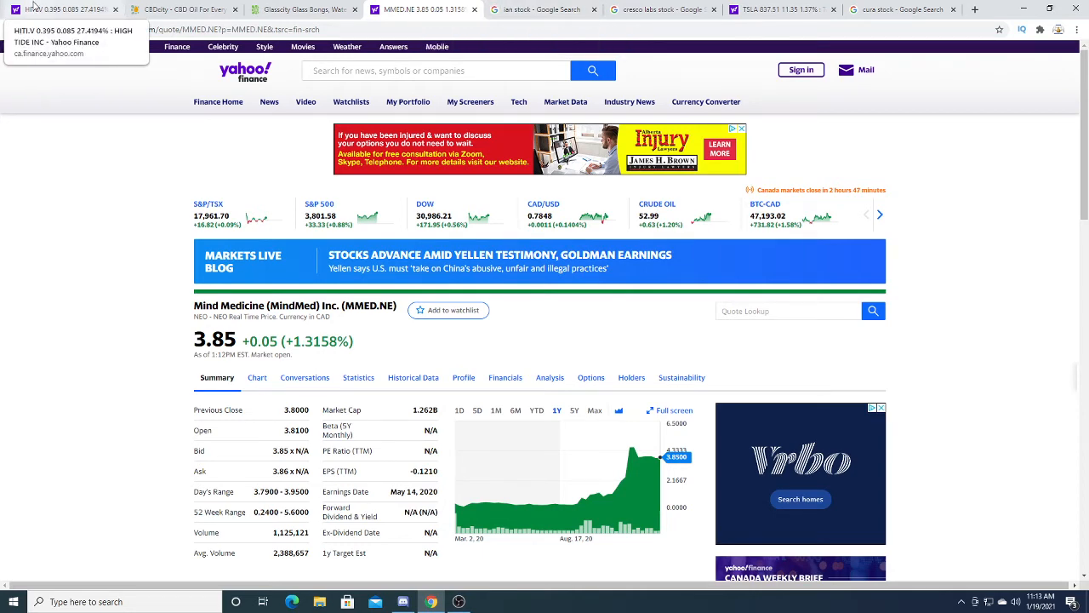
- Switch back to High Tide's one-month interactive chart at 0.395
left_click(64, 9)
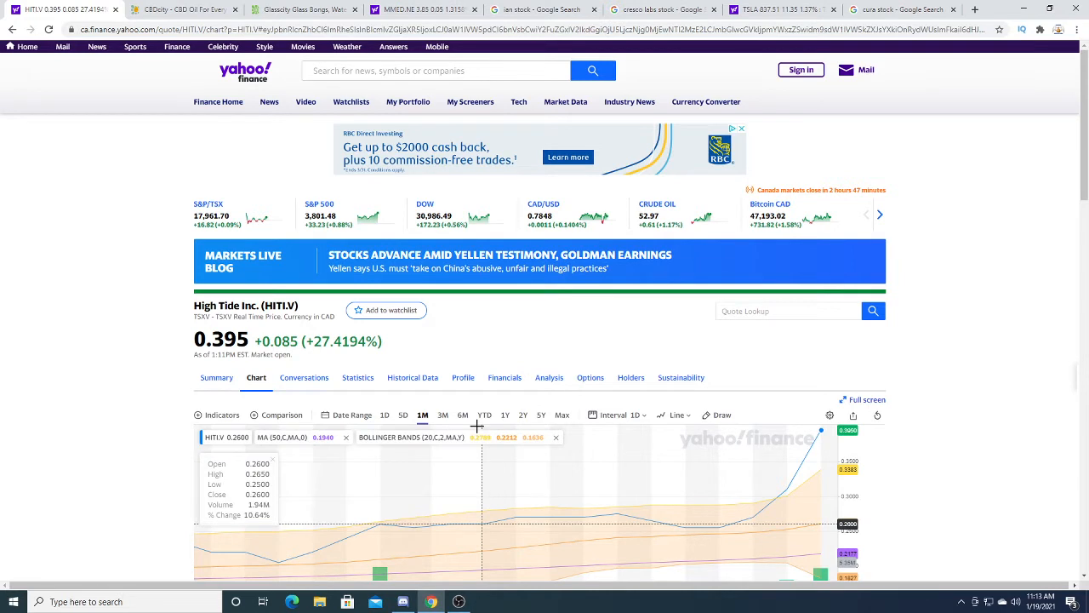
mouse_move(432, 9)
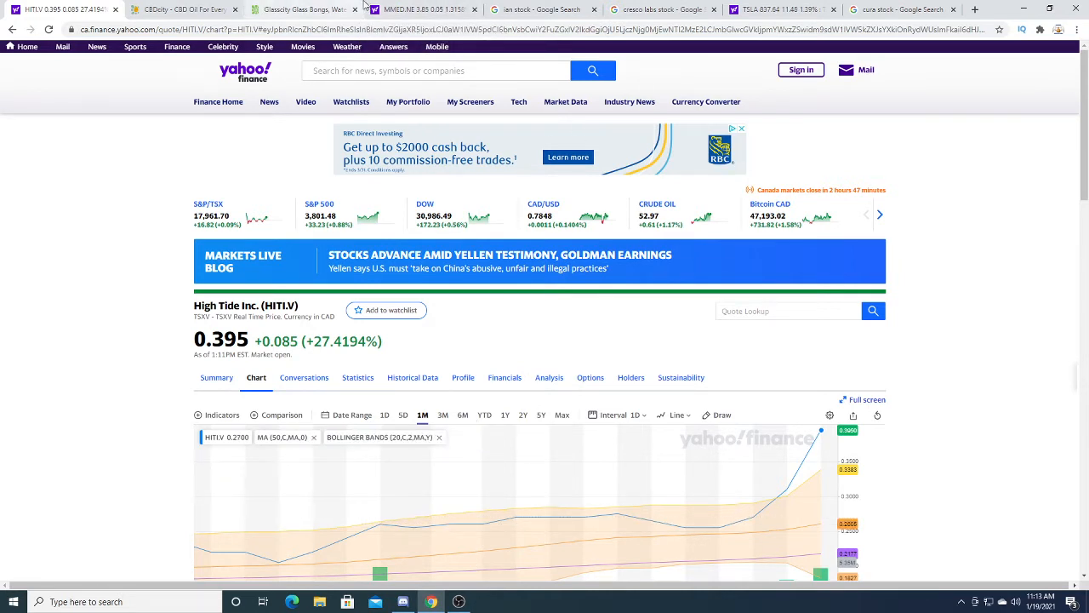
mouse_move(400, 10)
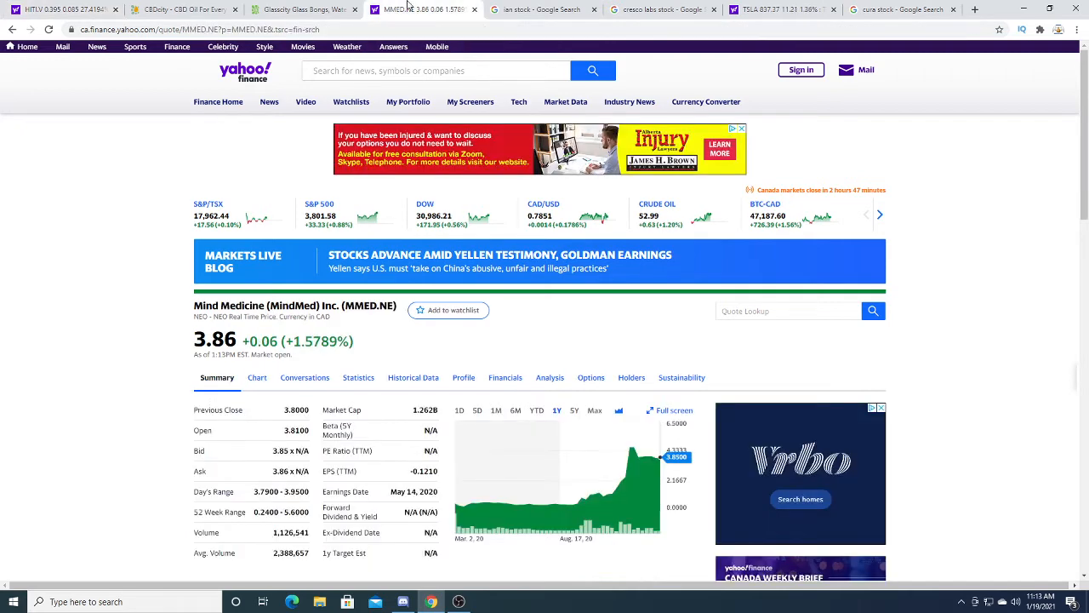
- Open the iAnthus (IAN) Google panel and switch its chart from 1 day to 6 months
left_click(542, 9)
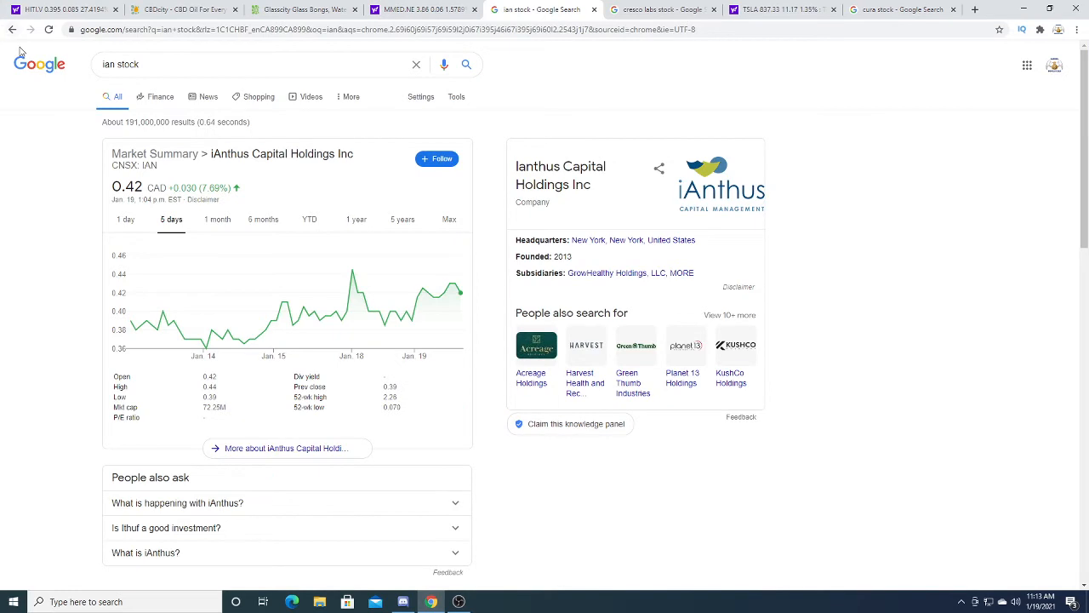
left_click(125, 219)
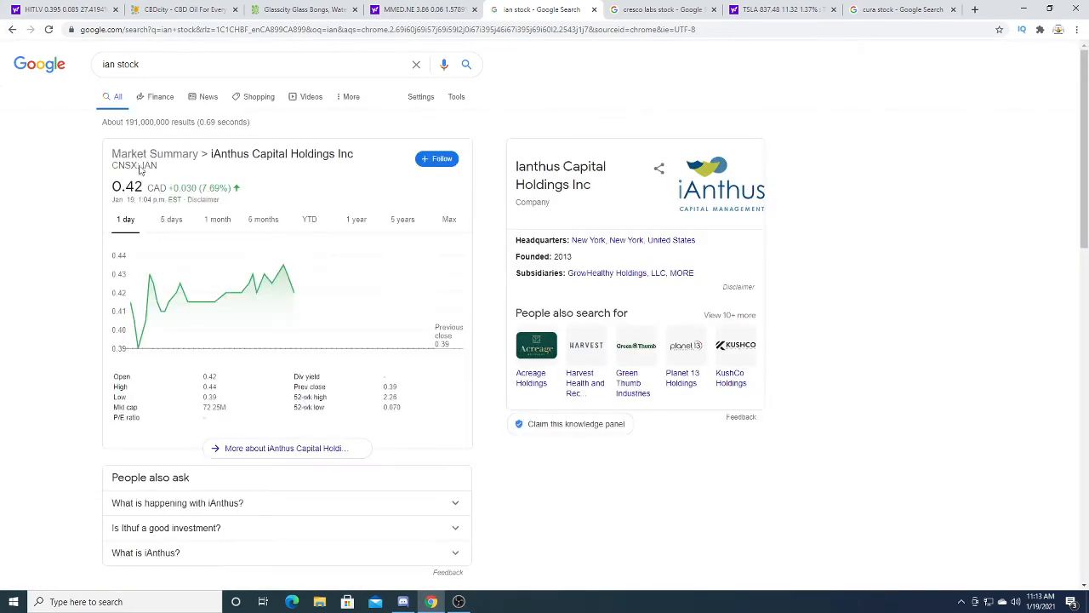
left_click(263, 219)
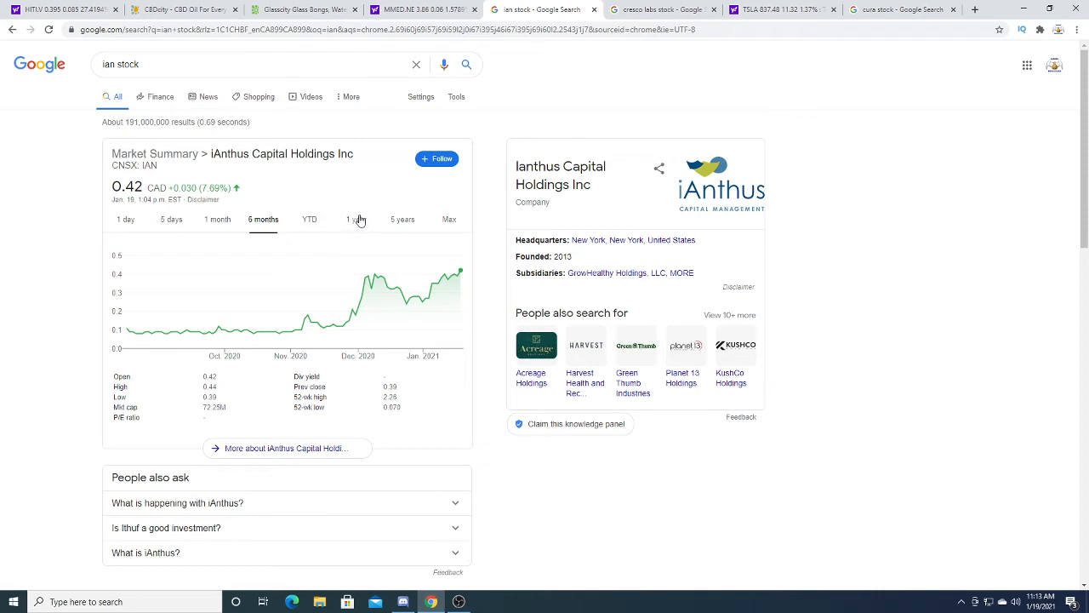
mouse_move(374, 285)
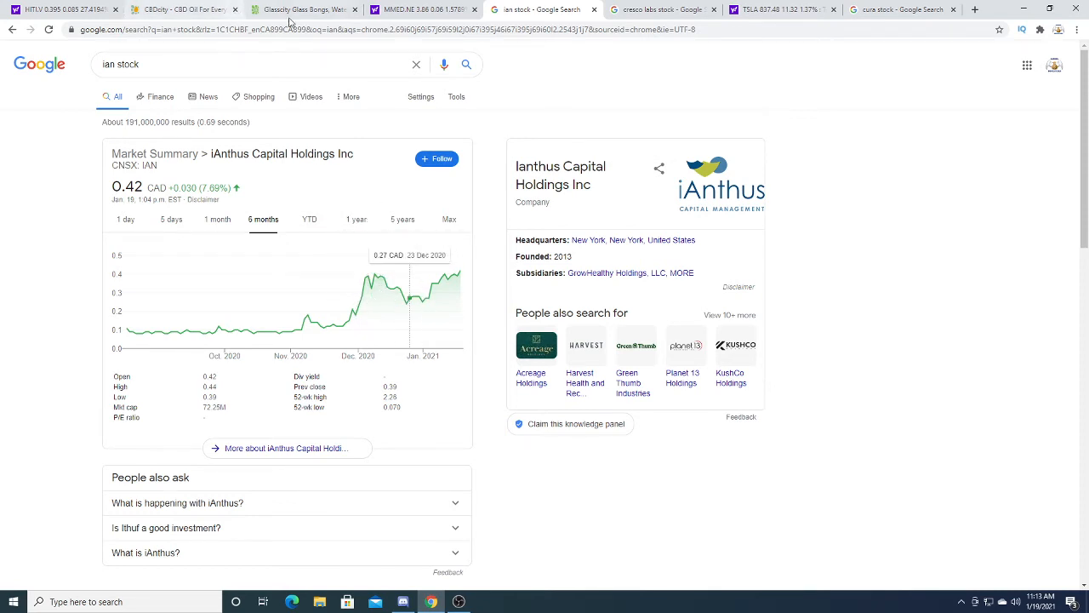
mouse_move(663, 9)
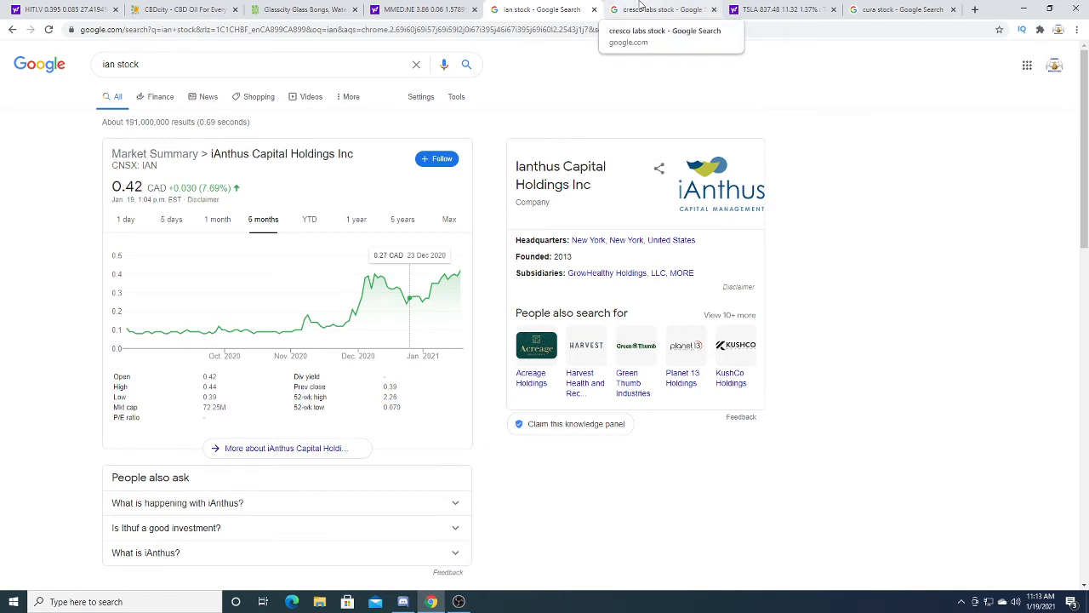
- Reload the Cresco Labs quote, check Tesla, then view Curaleaf (CURA) at 19.01 CAD
left_click(664, 10)
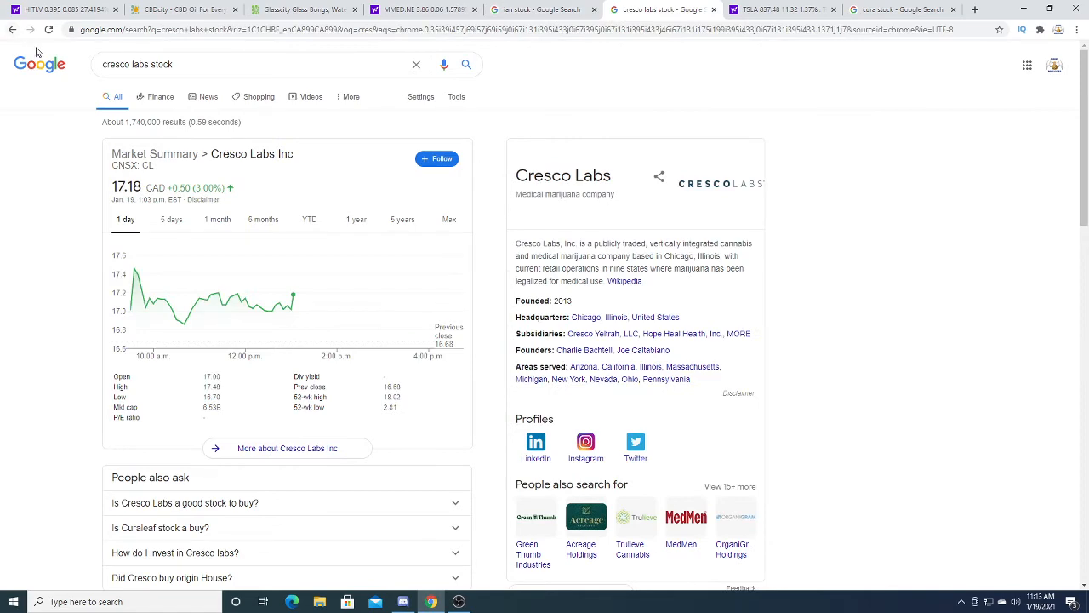
left_click(49, 29)
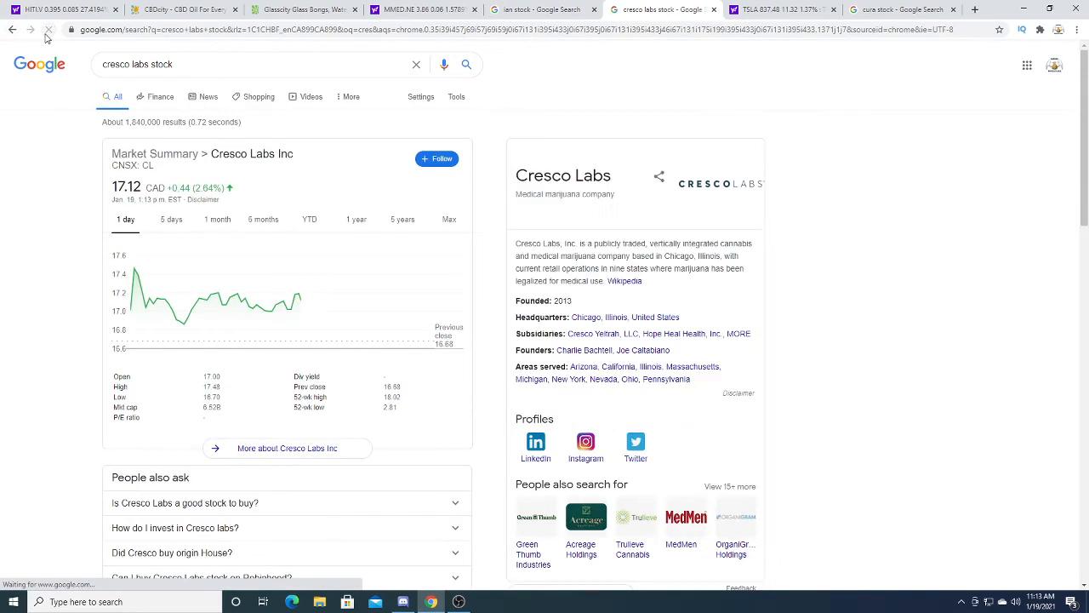
left_click(770, 10)
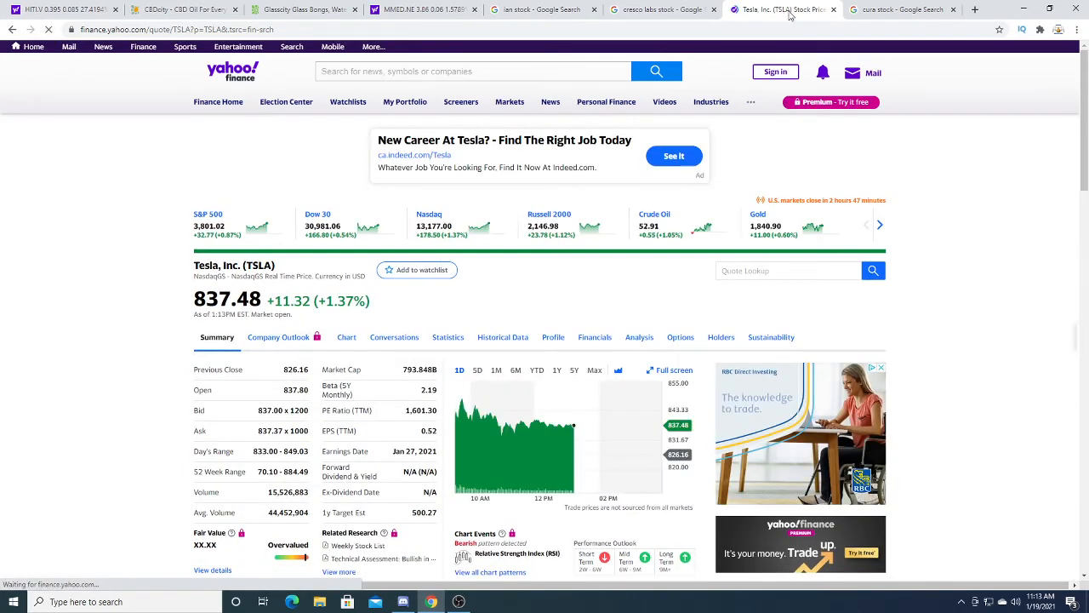
left_click(902, 10)
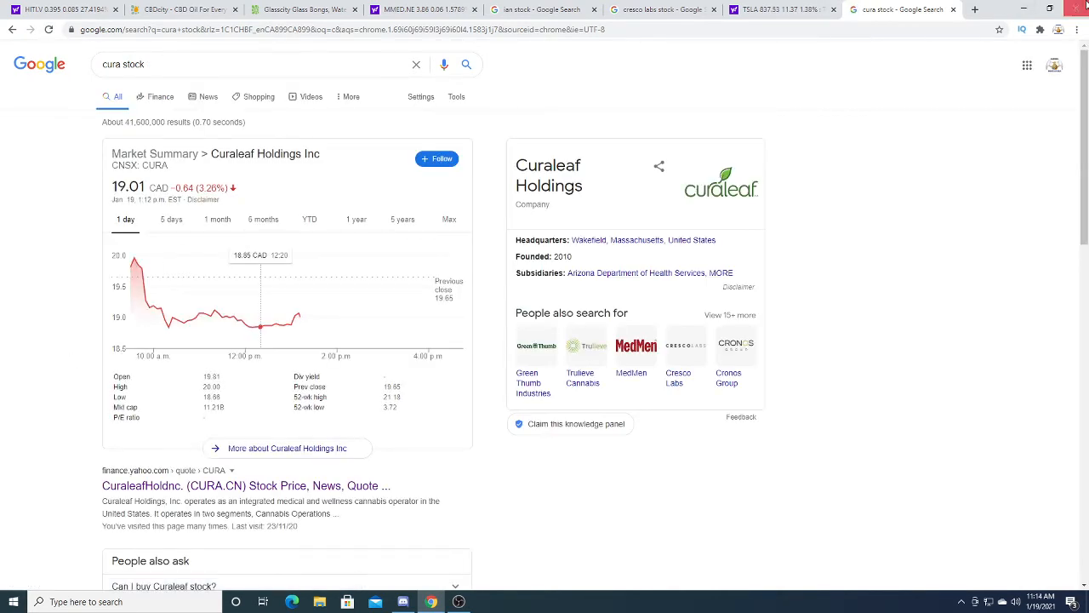
- Search 'xpeng stock' in a new tab and view its 1-year then 5-day charts
left_click(975, 10)
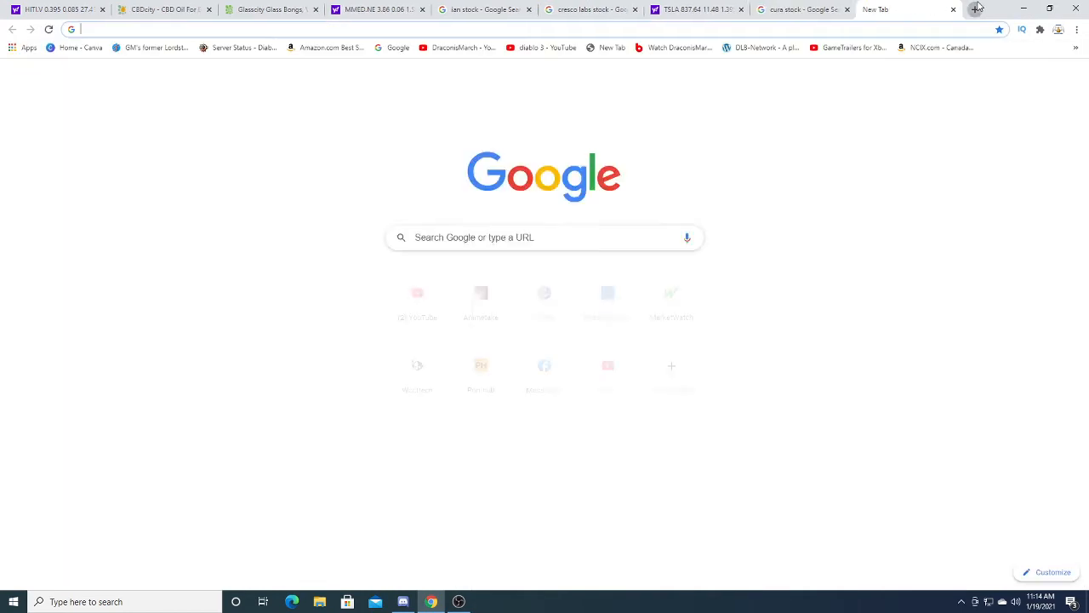
type("x")
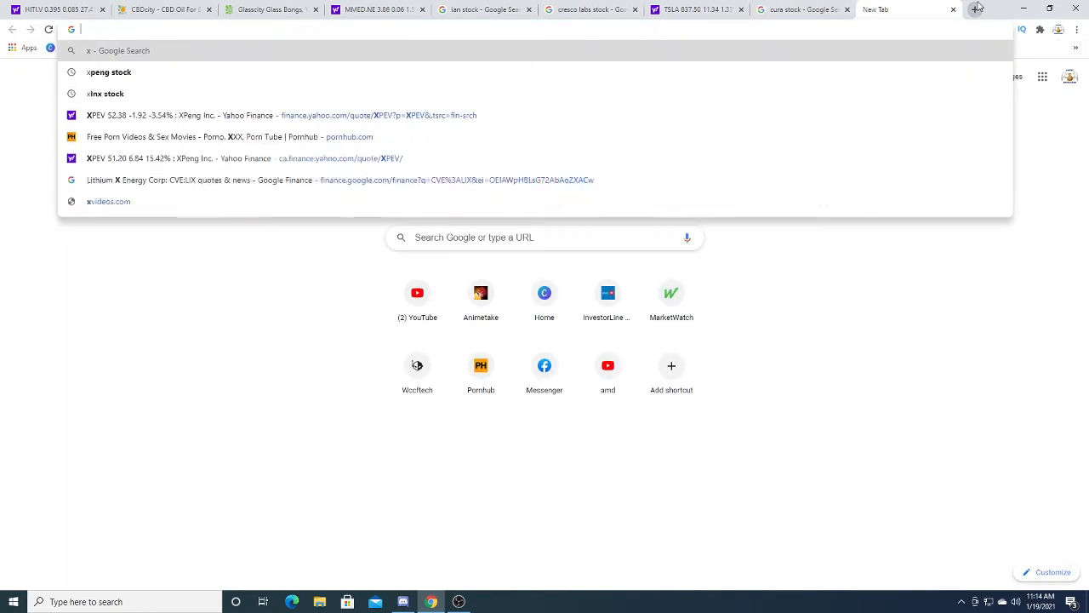
left_click(109, 72)
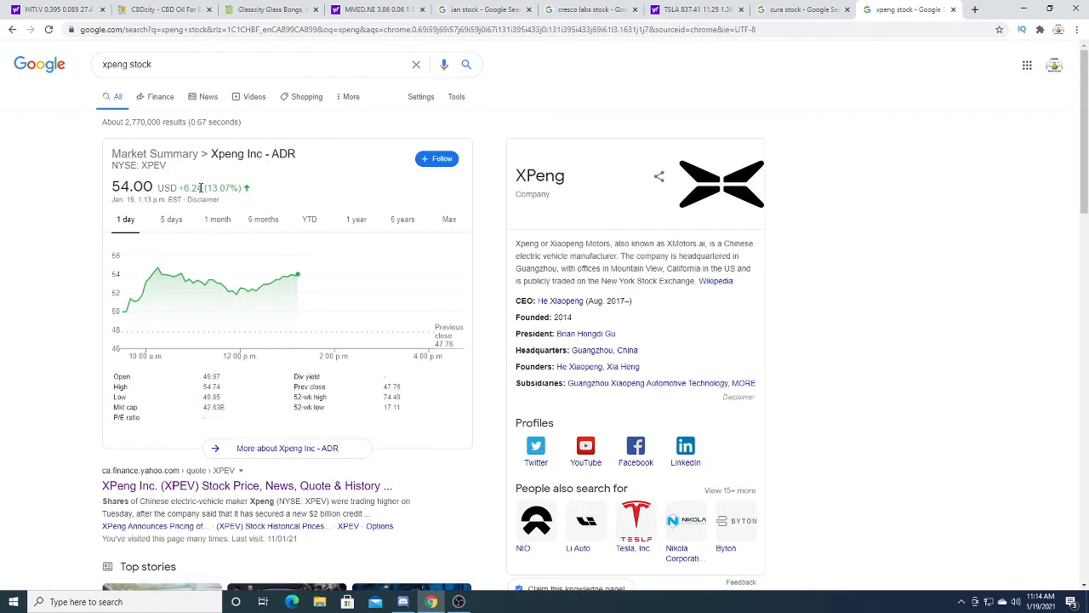
mouse_move(6, 198)
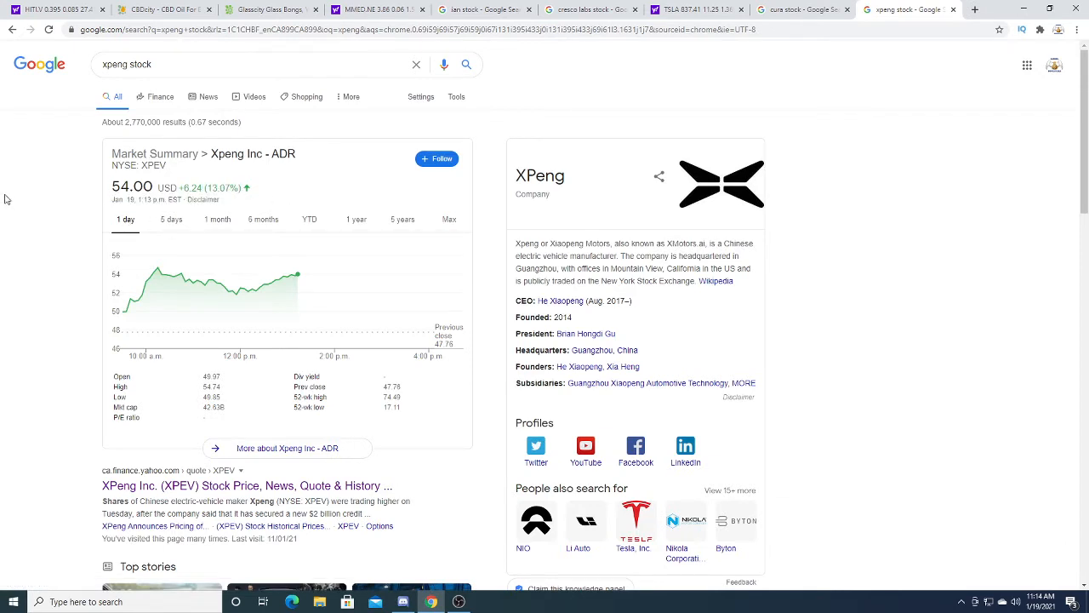
mouse_move(261, 197)
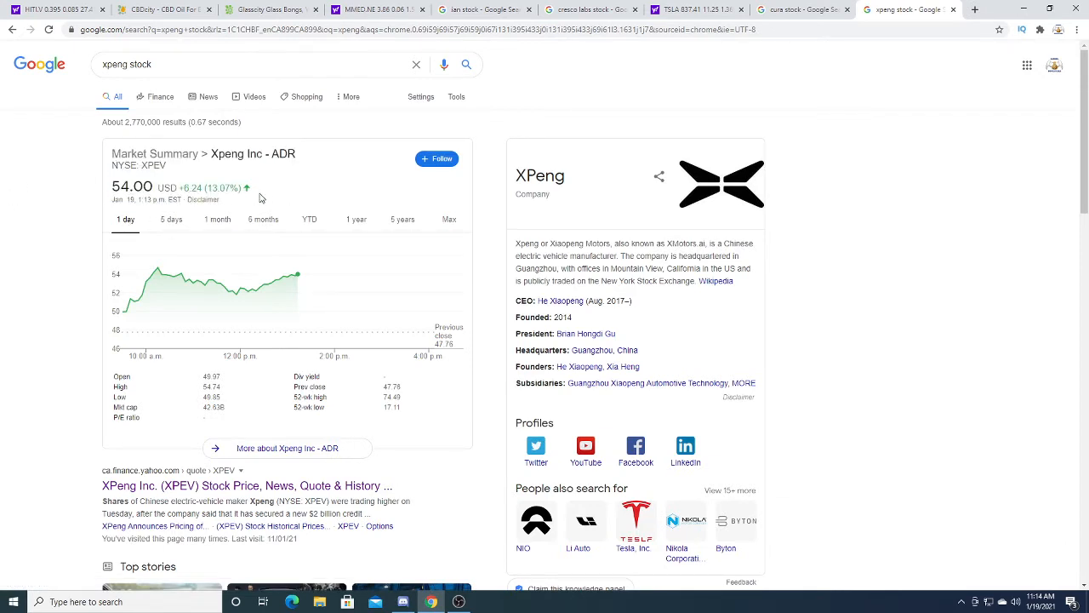
scroll("down", 3)
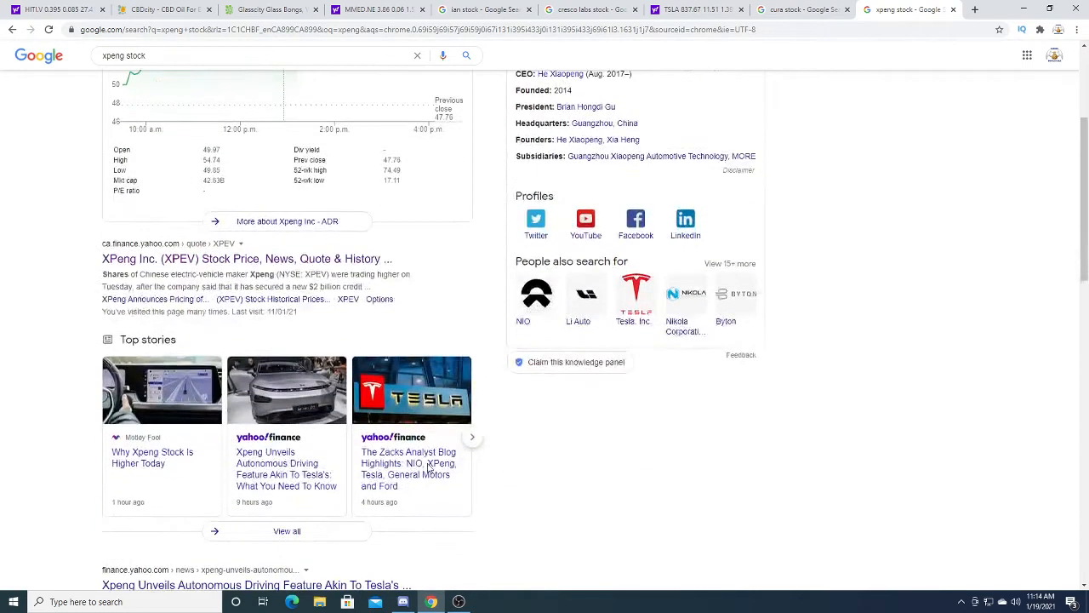
scroll("up", 3)
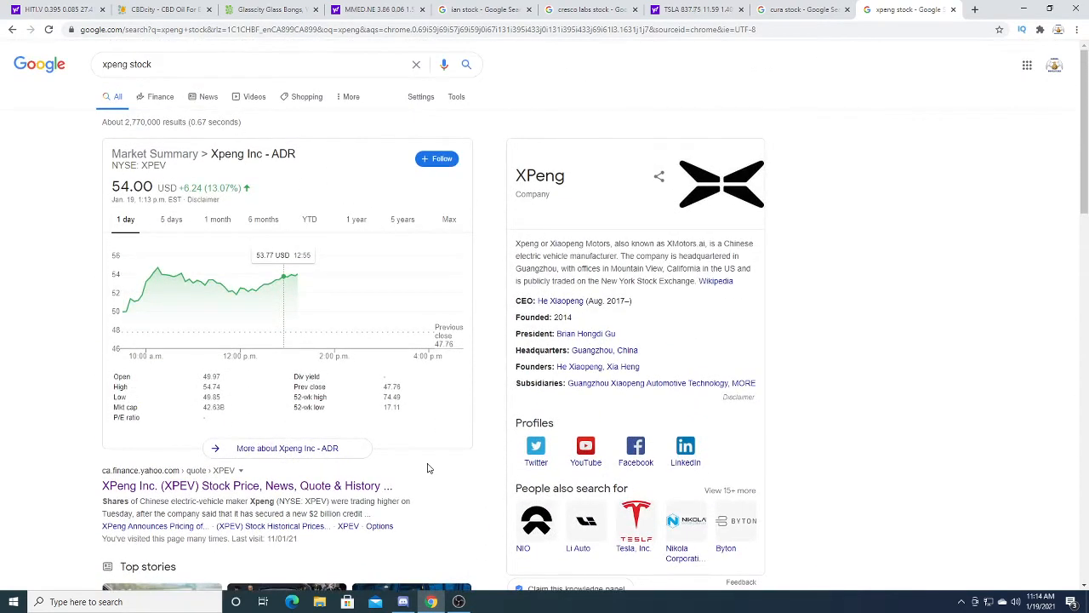
mouse_move(296, 274)
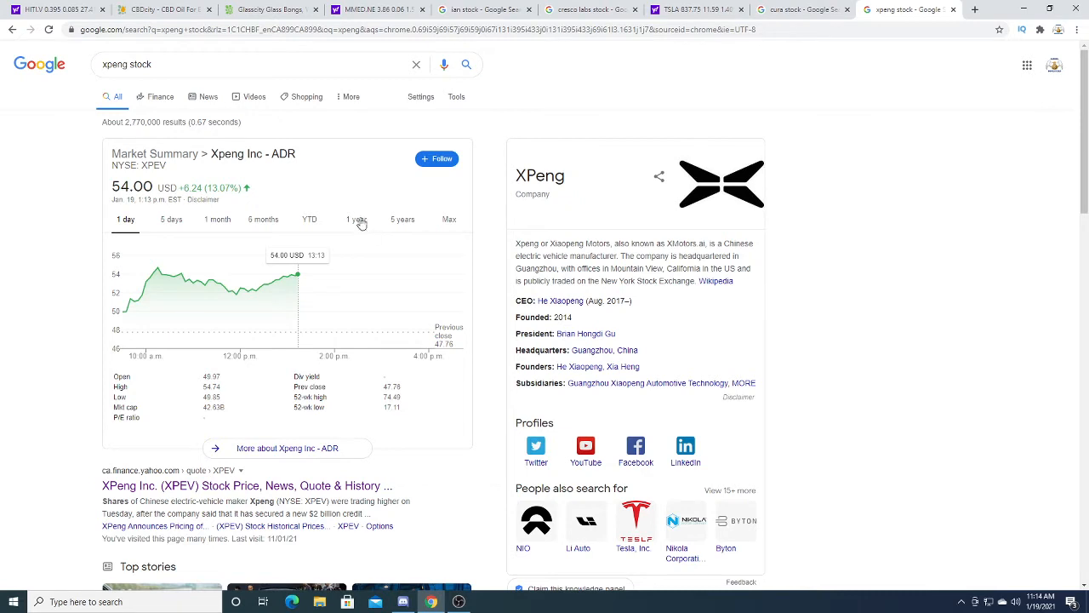
left_click(356, 220)
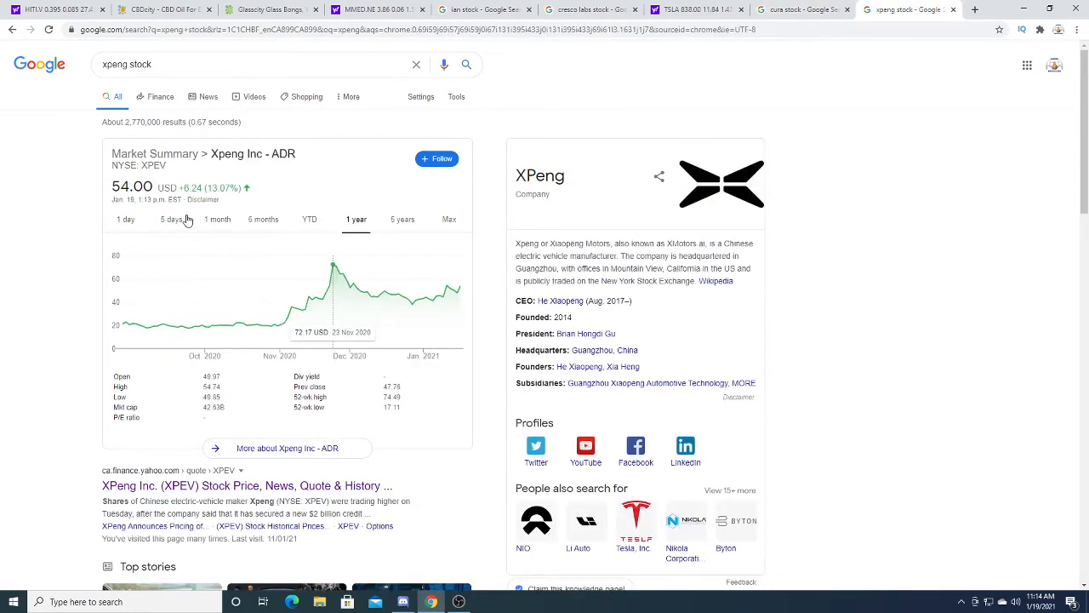
left_click(171, 219)
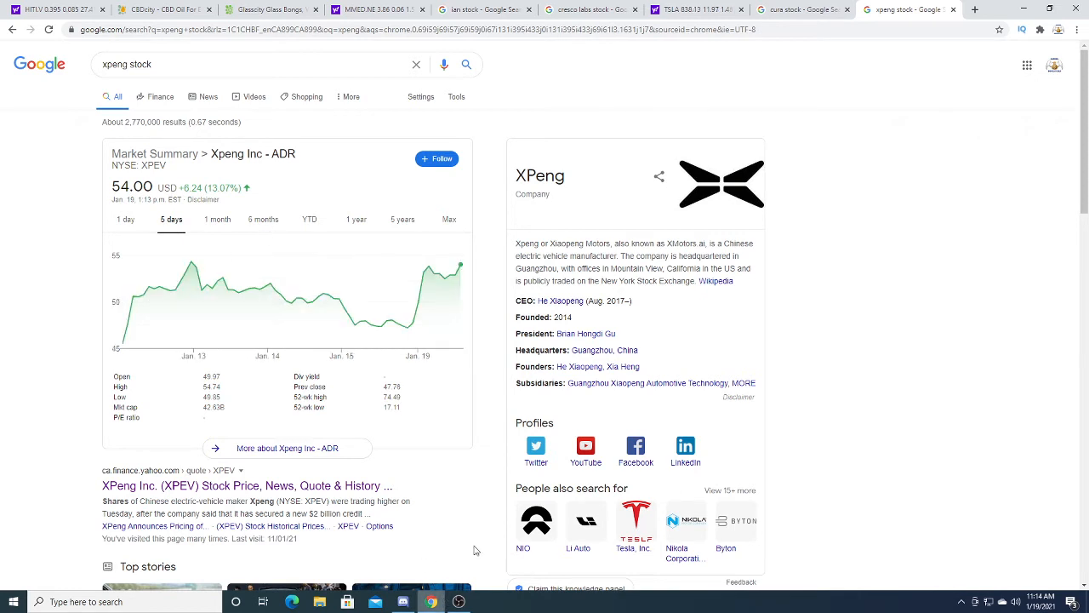
mouse_move(11, 29)
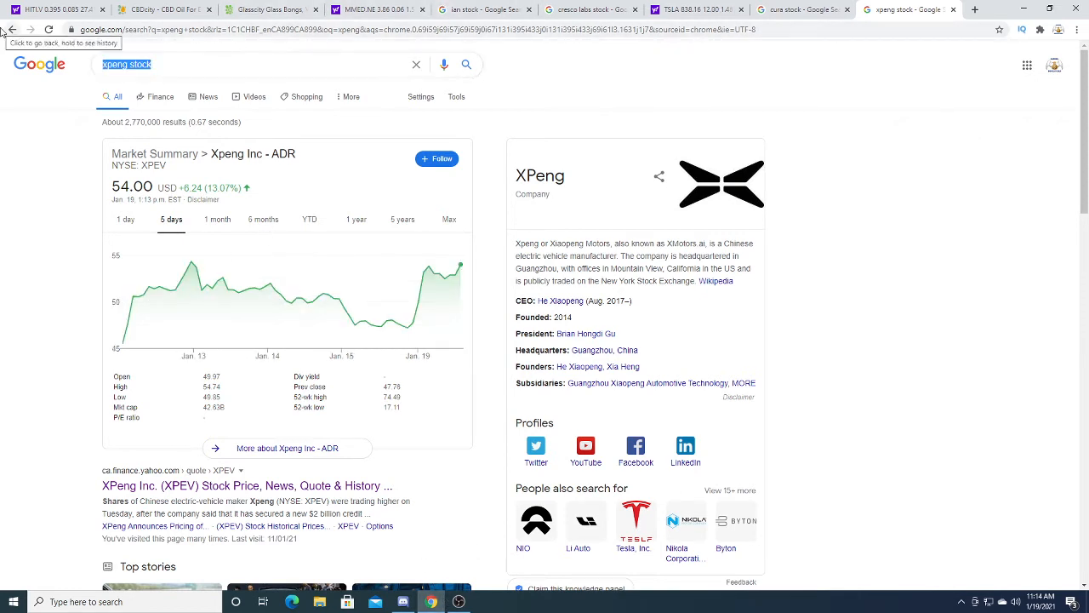
- Search 'acb stock' and 'vvf stock', then open Village Farms (VFF.TO) on Yahoo Finance
type("acb stock")
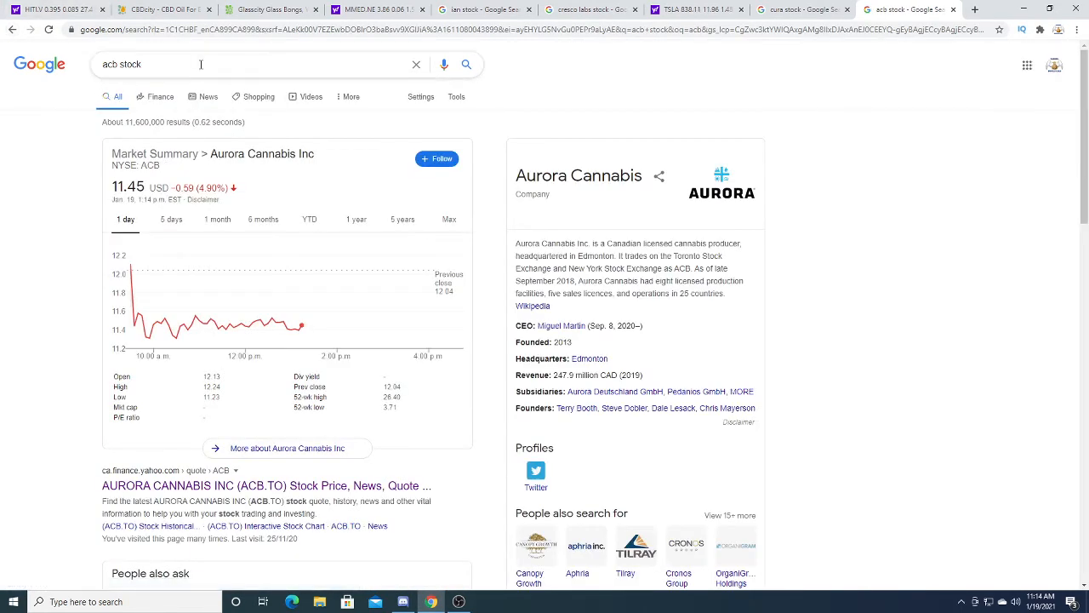
type("vvf")
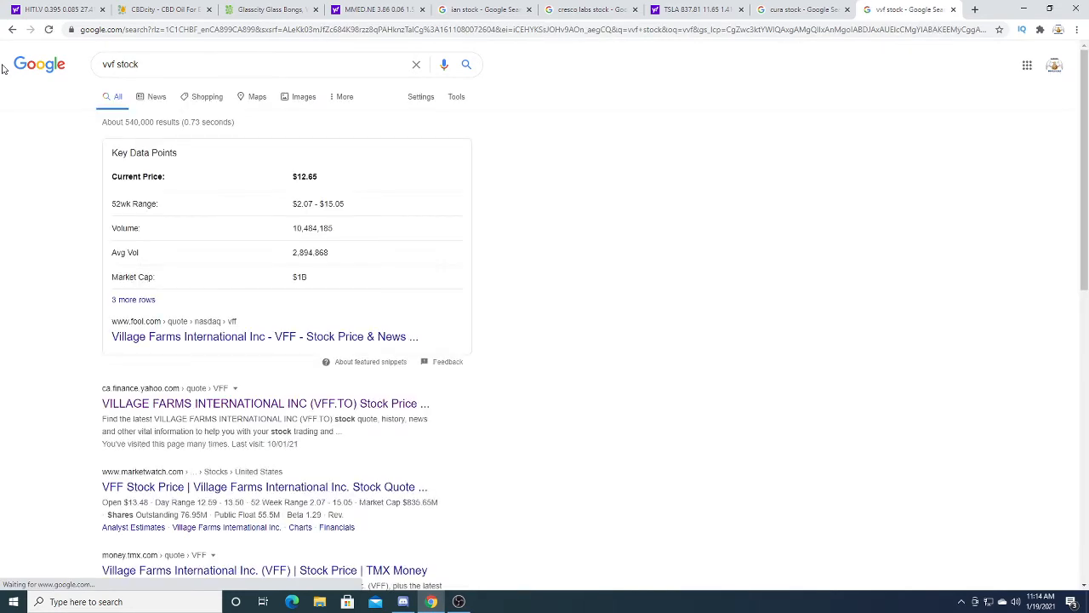
left_click(265, 403)
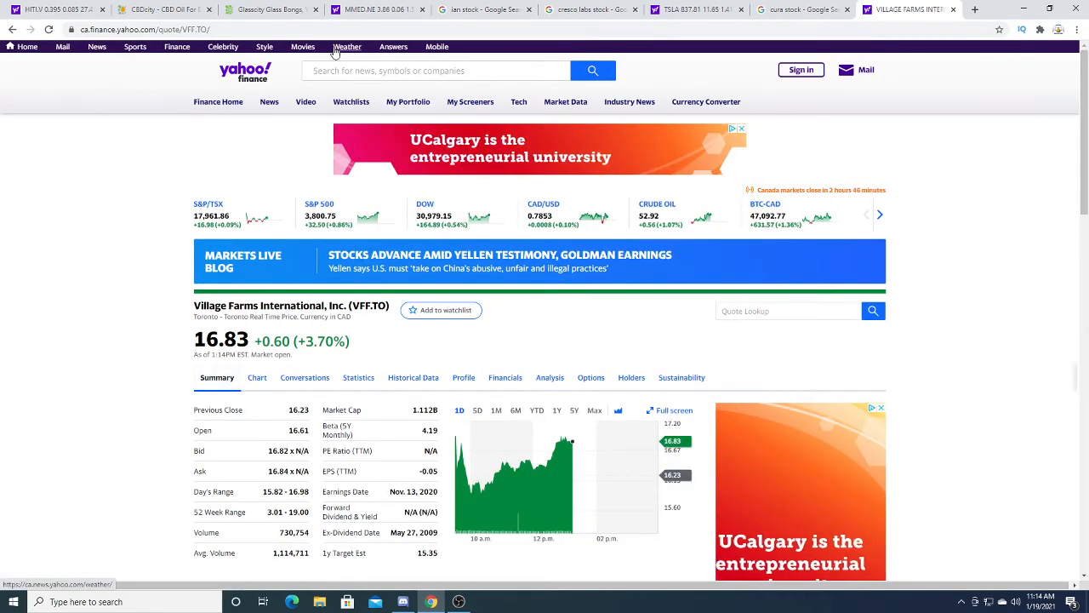
- Search GME and scroll through the GameStop quote summary at 41.62, up 17.24%
left_click(434, 70)
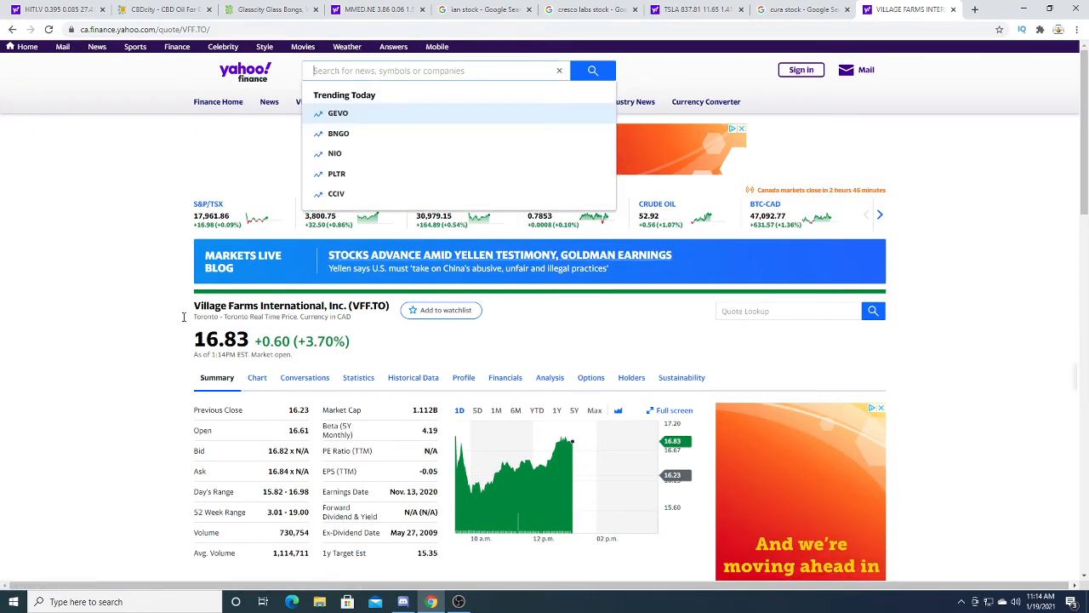
mouse_move(124, 395)
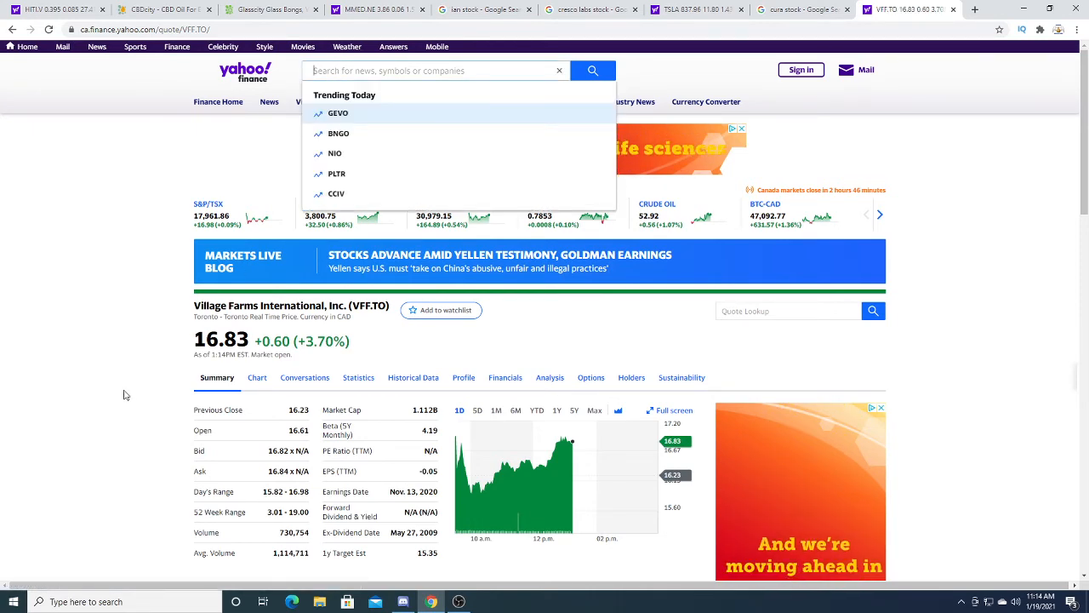
type("GME")
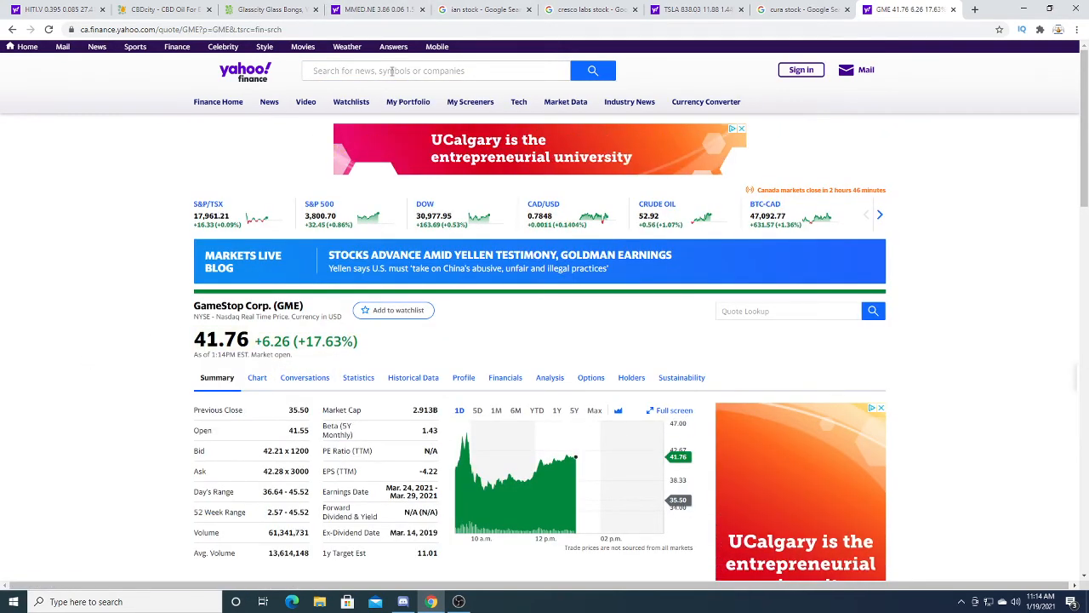
left_click(436, 71)
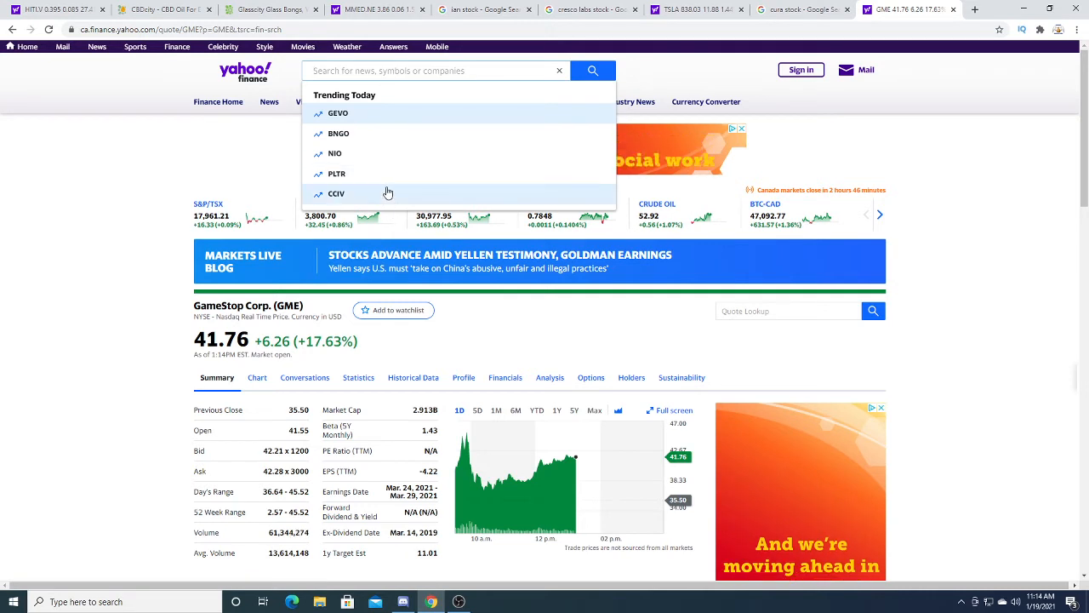
left_click(4, 193)
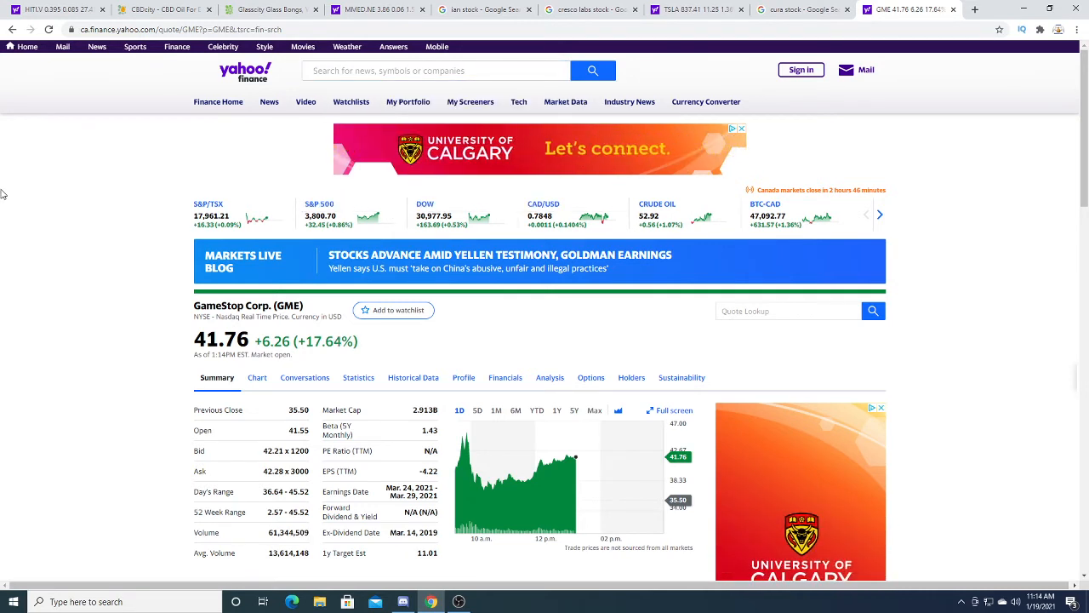
left_click(434, 70)
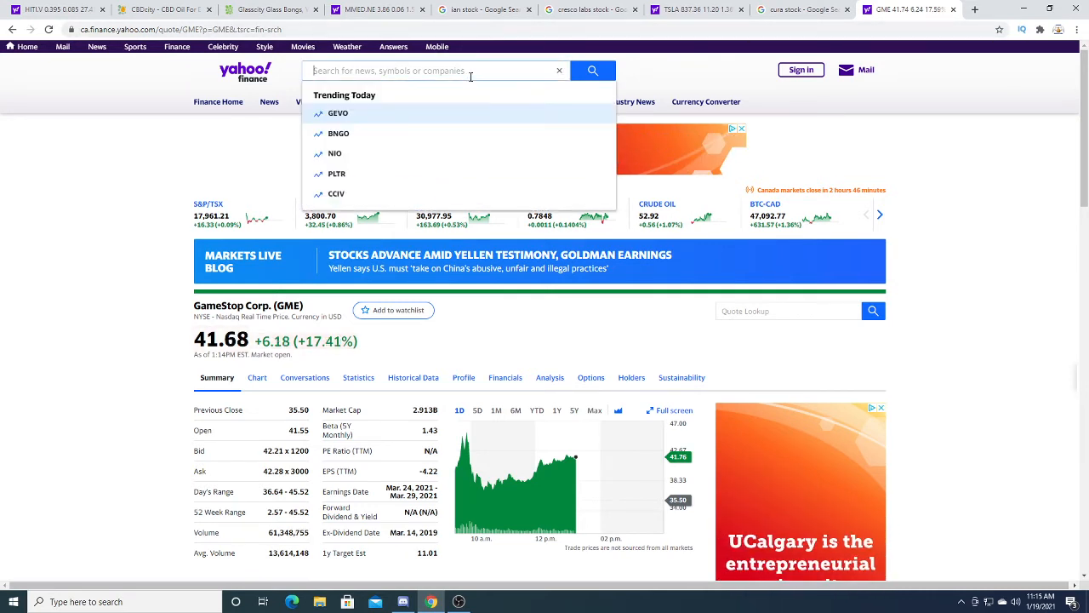
scroll("down", 3)
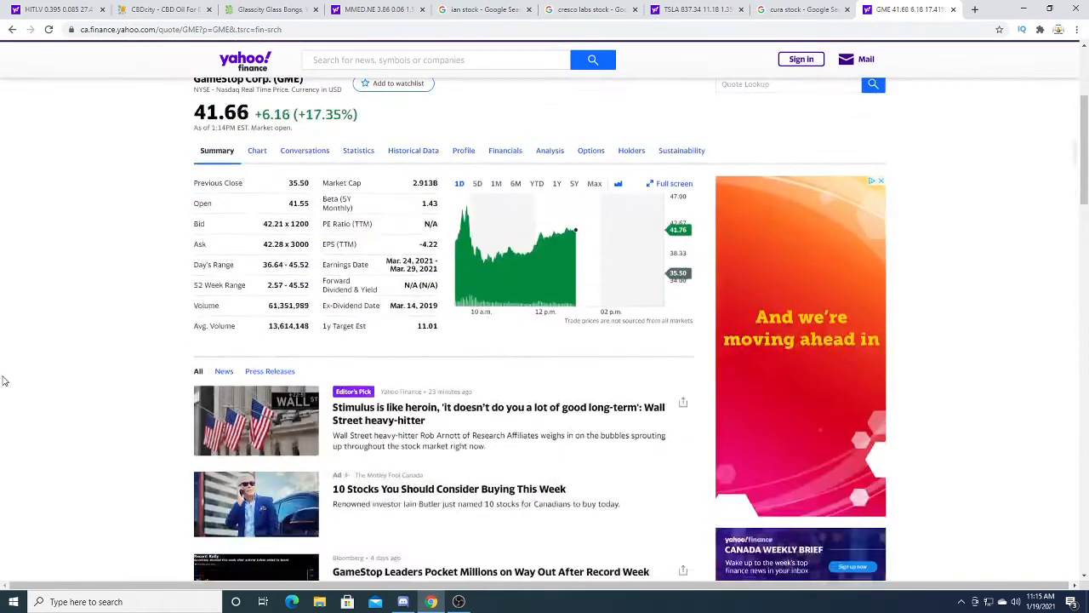
scroll("up", 3)
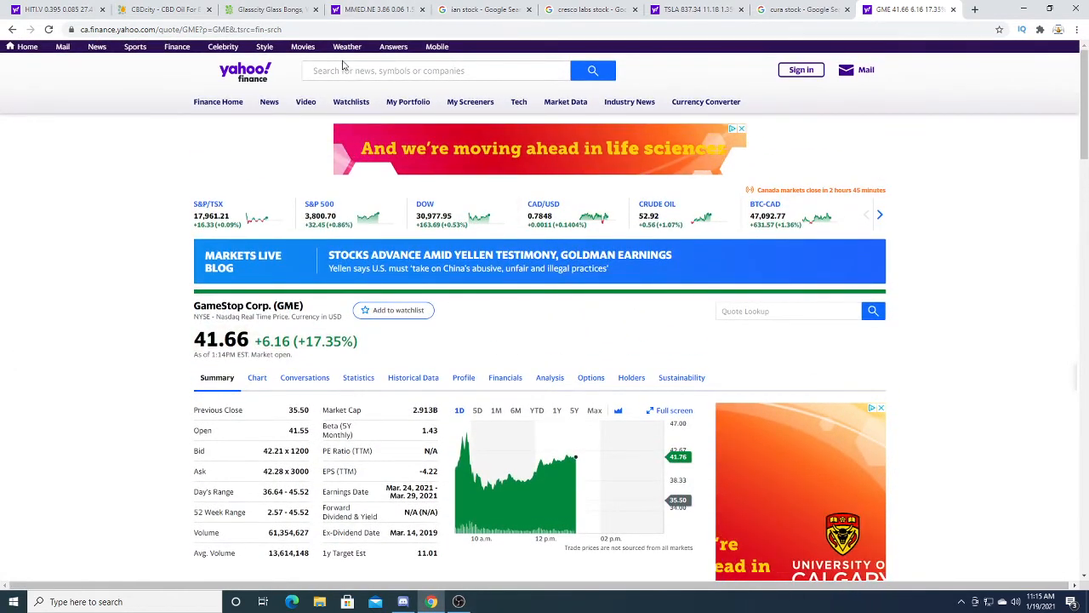
left_click(425, 71)
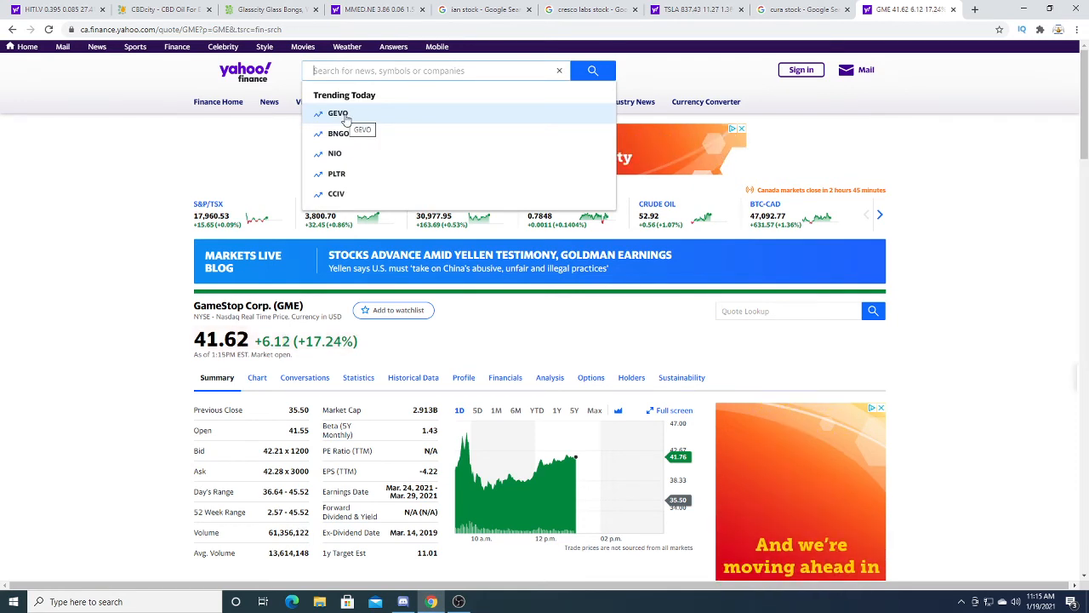
- Open Palantir (PLTR) from trending, search CGCBV.HE, then open Aphria (APHA) at 12.59
left_click(336, 174)
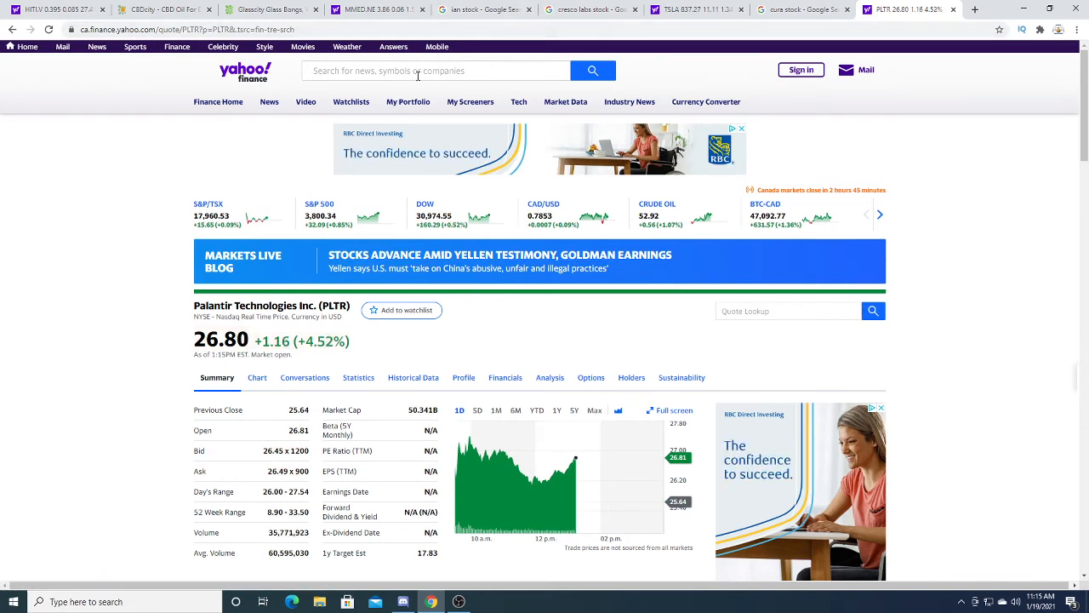
type("CGCBV.HE")
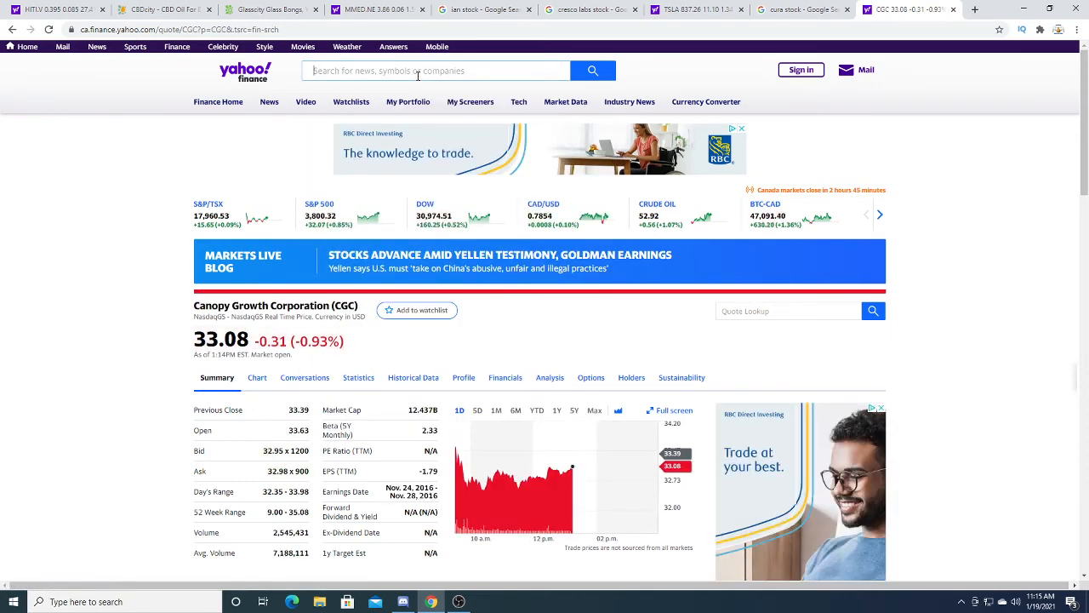
type("aph")
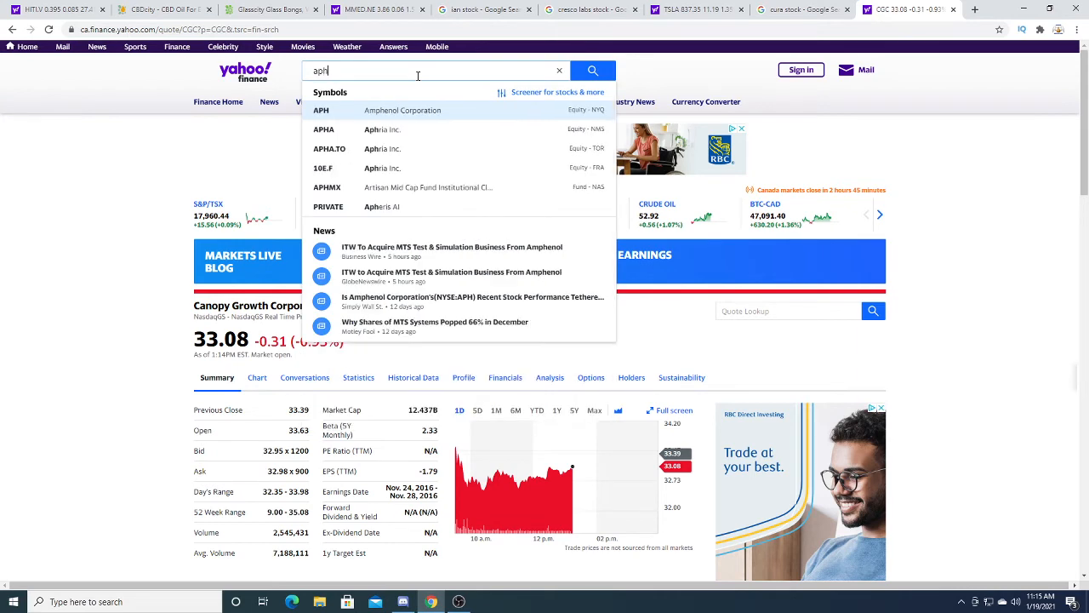
left_click(324, 129)
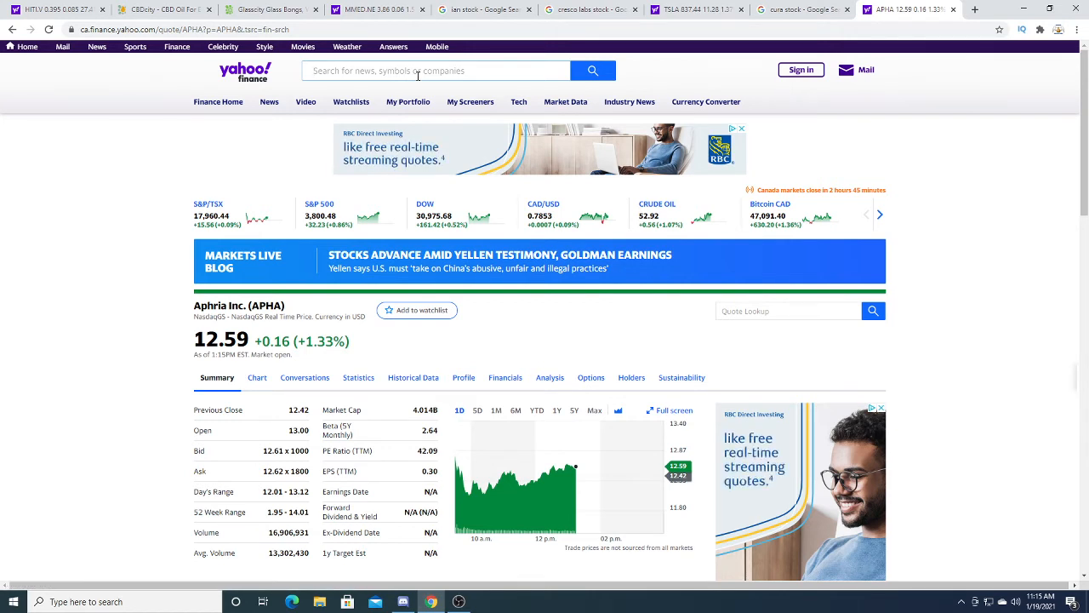
- Search 'khrn' and scroll the Khiron Life Sciences (KHRN.V) quote page
type("khrn")
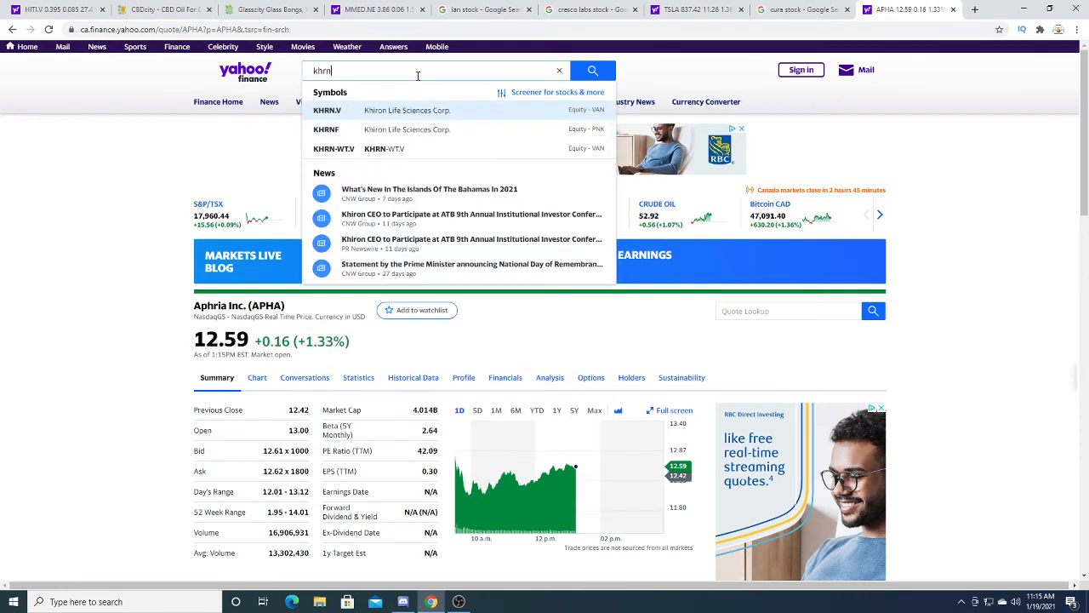
left_click(328, 110)
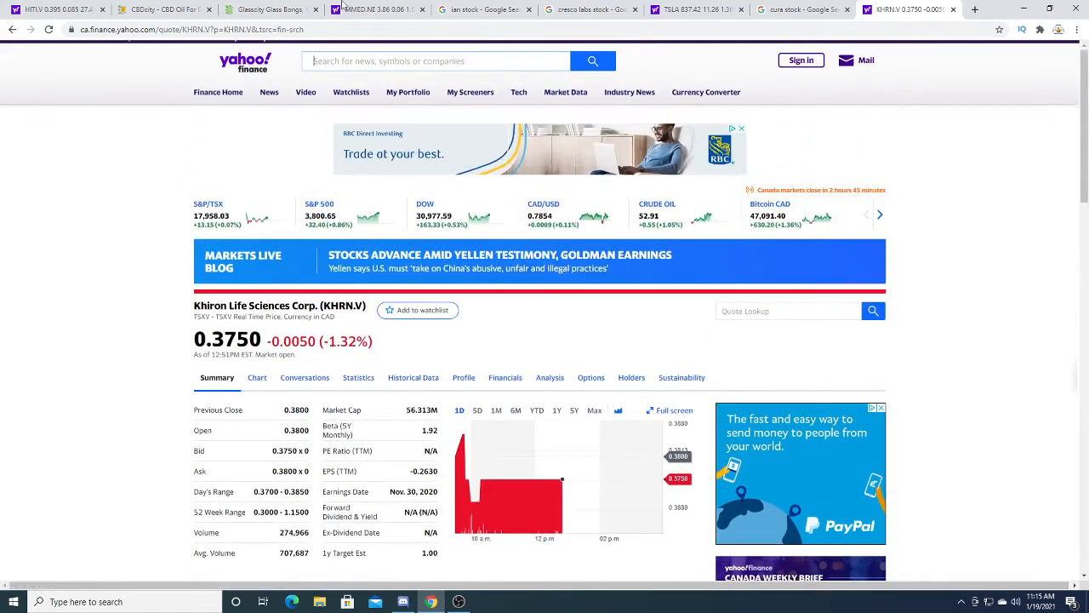
scroll("down", 3)
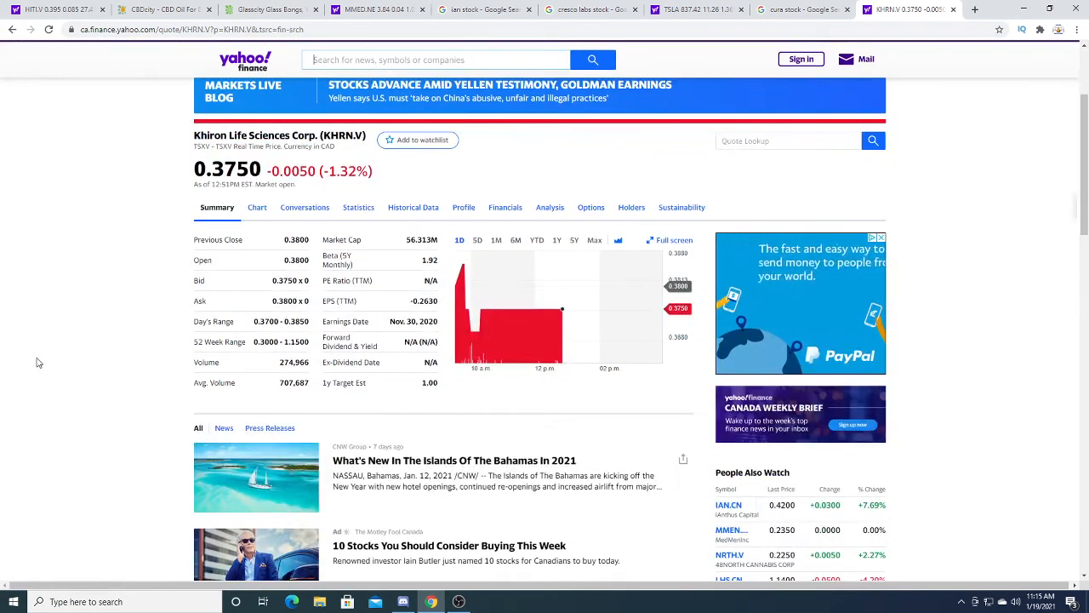
scroll("up", 3)
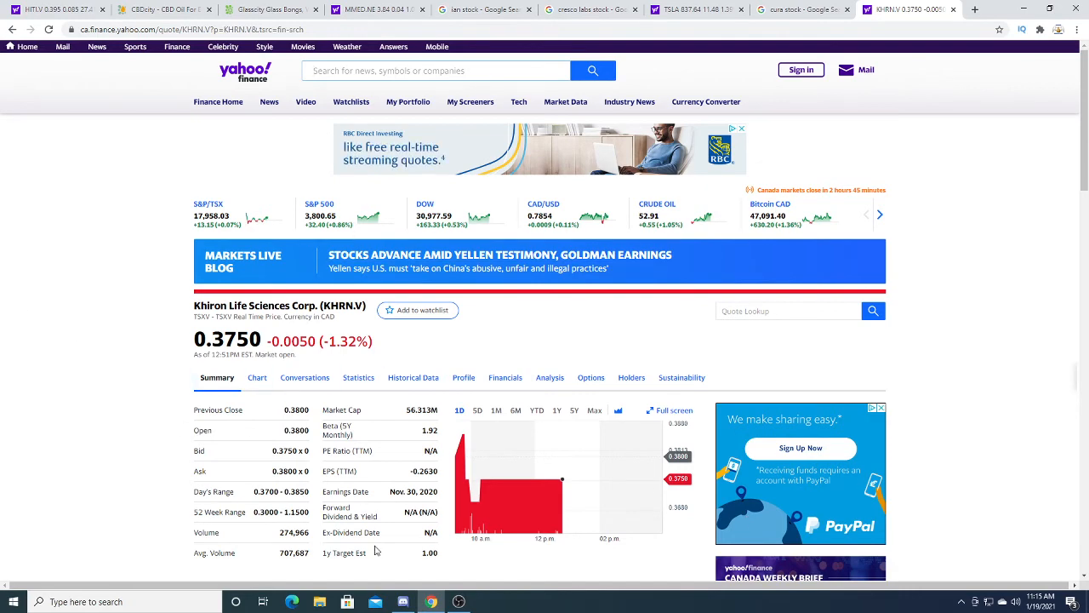
scroll("down", 3)
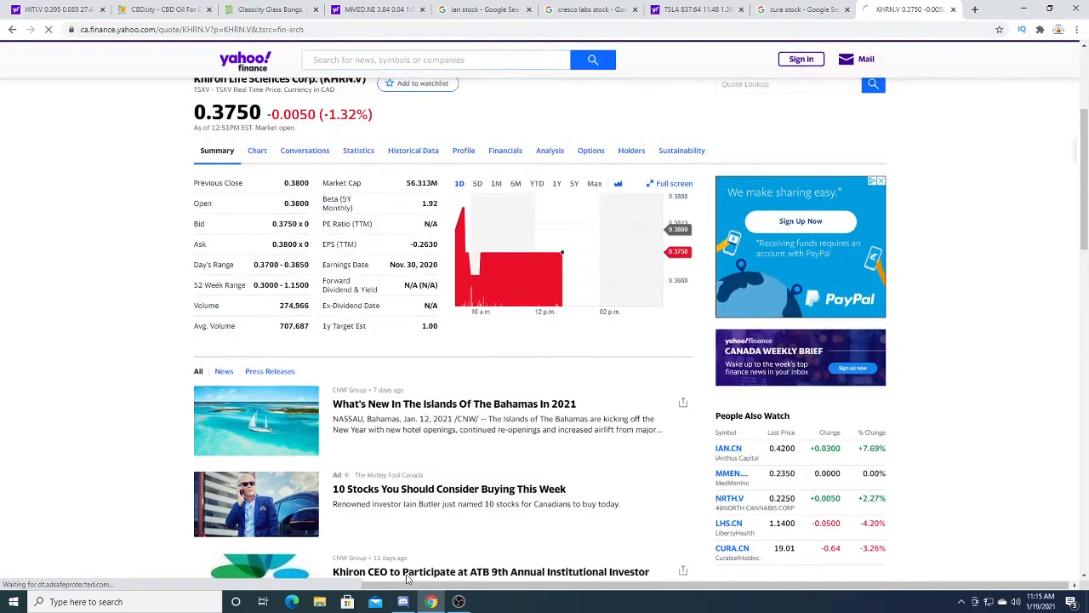
scroll("up", 3)
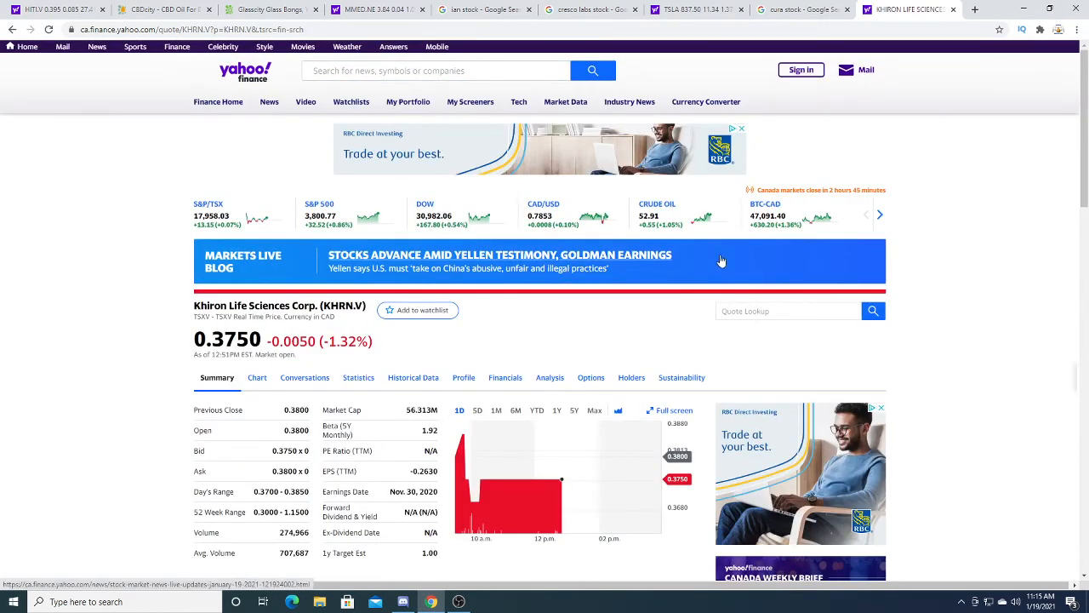
- Search HEXO and open the HEXO Corp. quote page at 6.88, down 4.58%
left_click(434, 71)
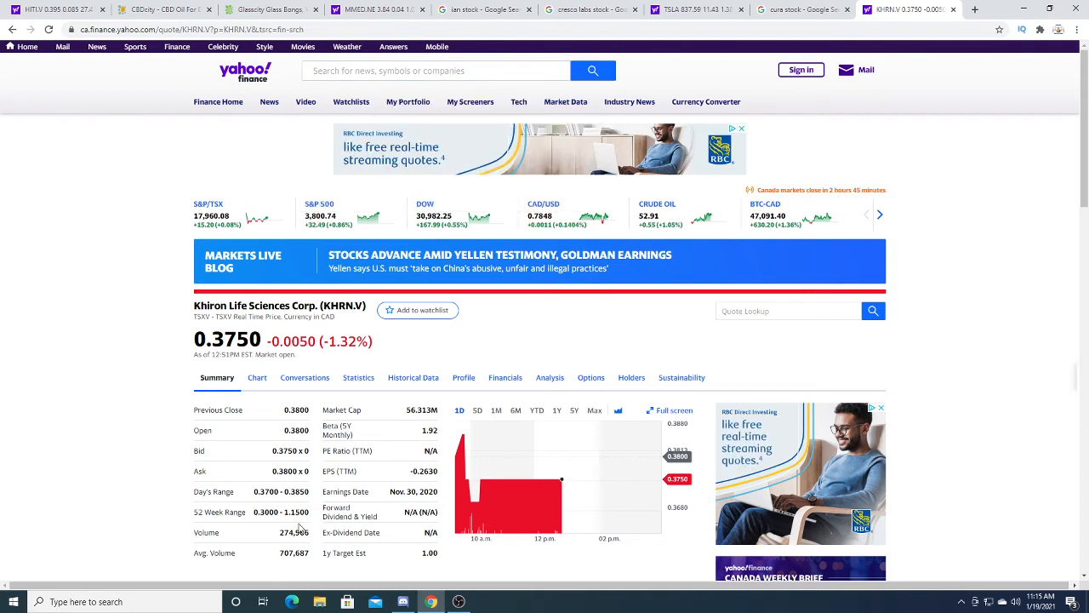
left_click(434, 69)
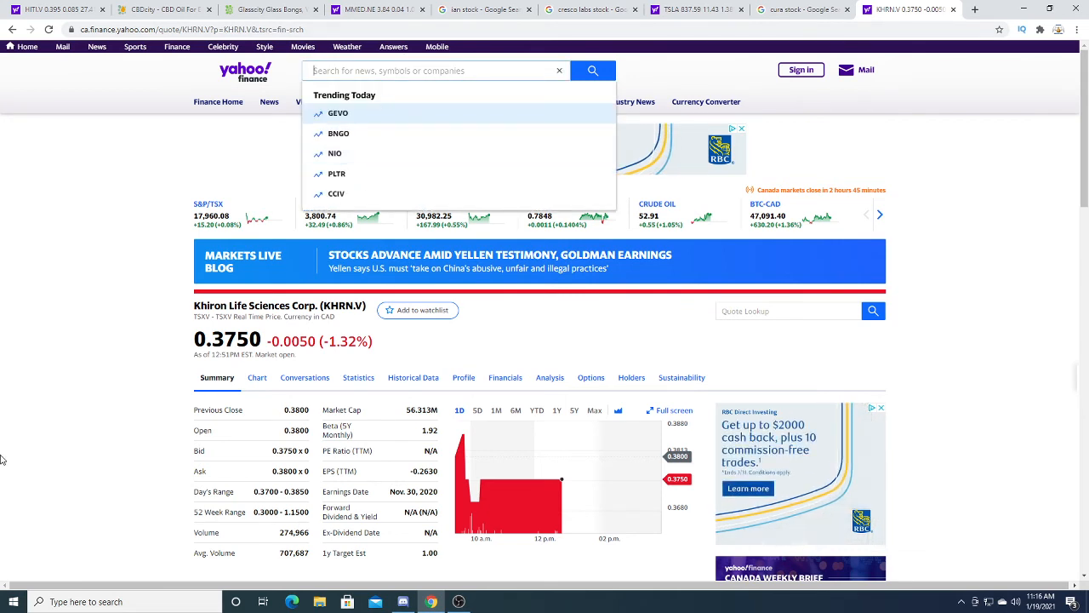
mouse_move(453, 400)
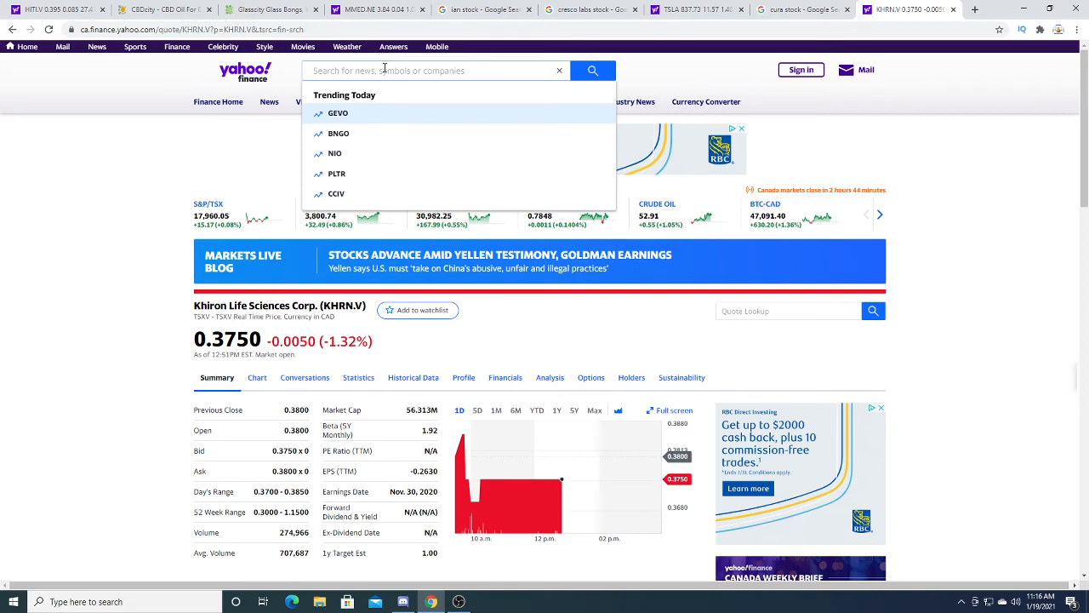
type("HEXO")
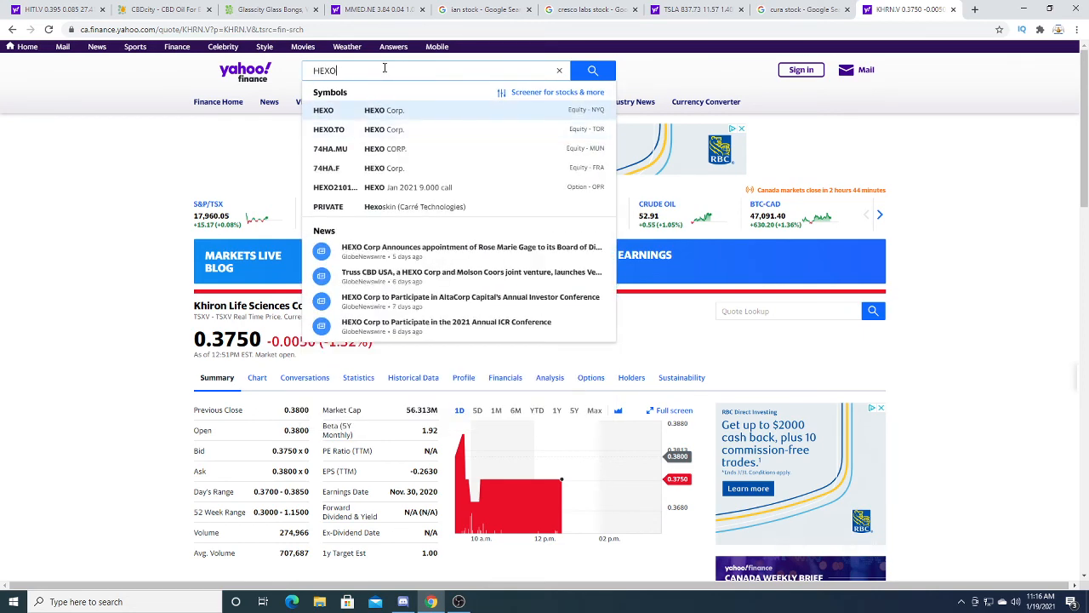
left_click(324, 110)
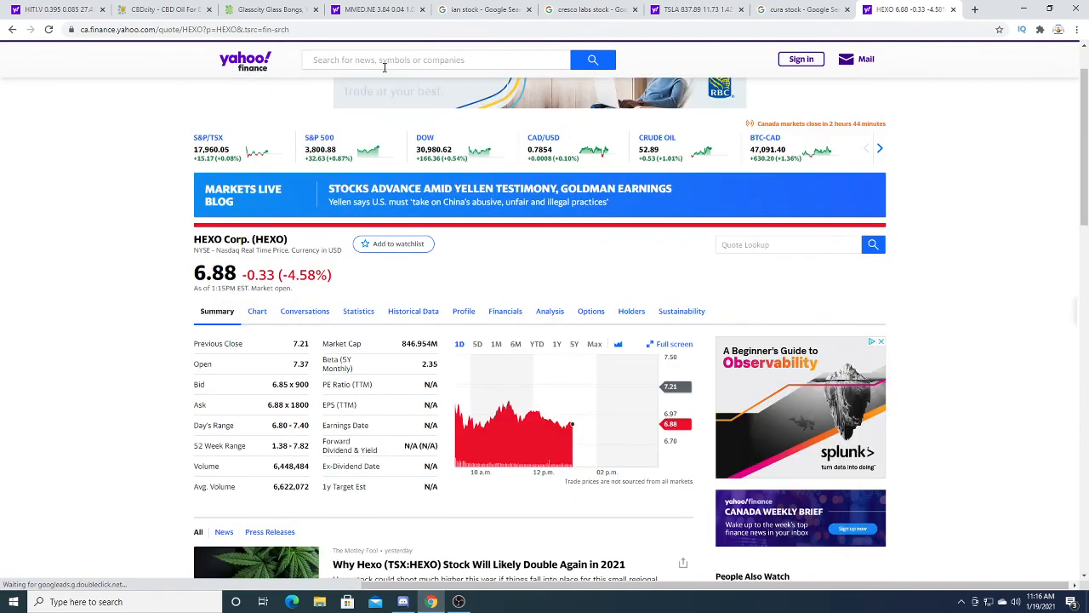
left_click(436, 59)
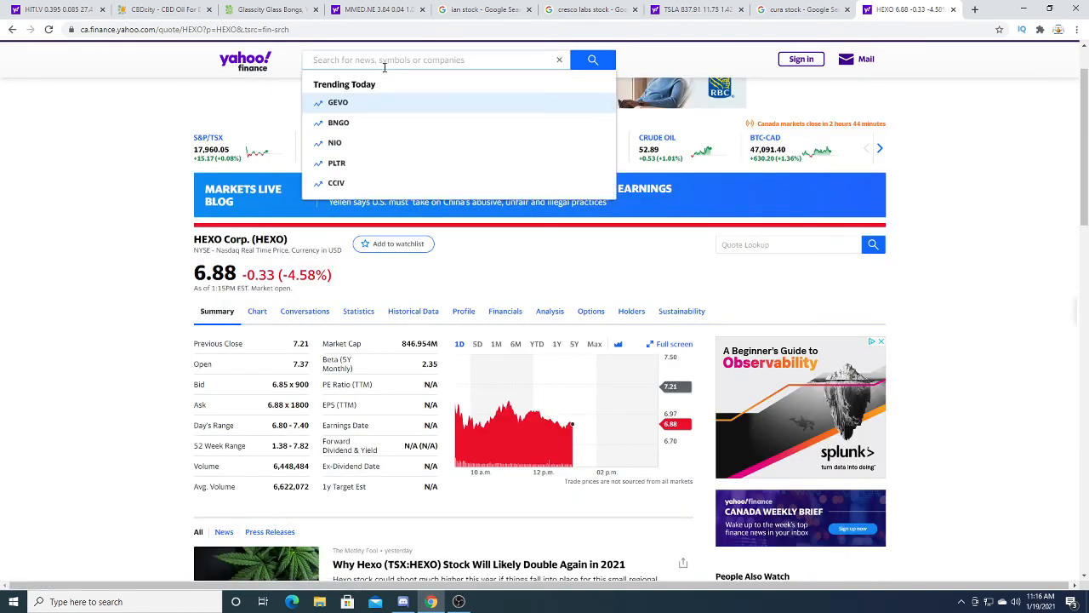
- Search 'sndl' and review the Sundial Growers (SNDL) quote at 0.6804, down 4.66%
type("sndl")
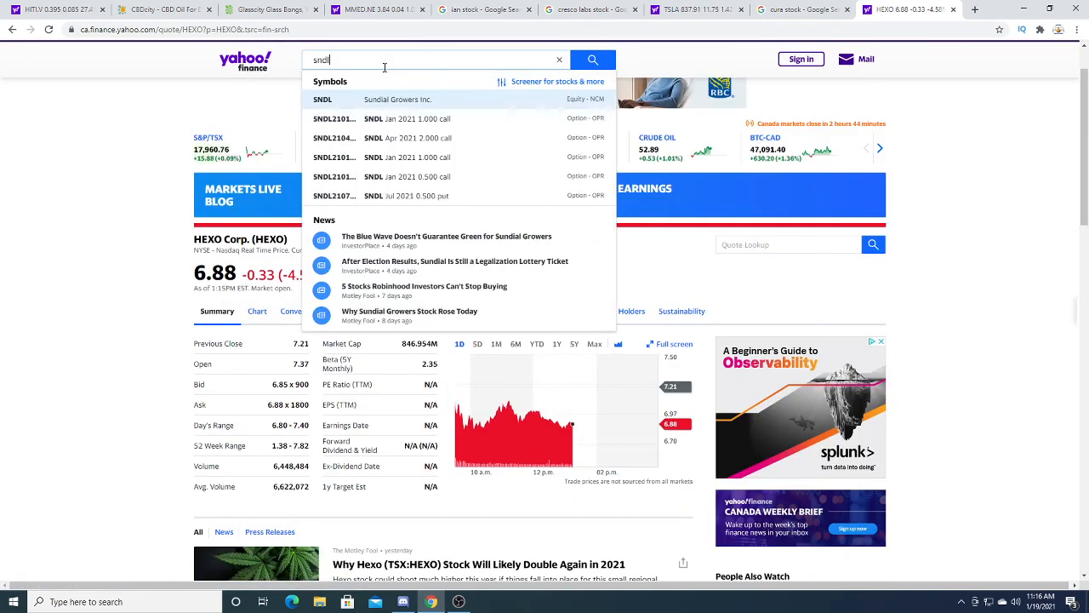
left_click(324, 100)
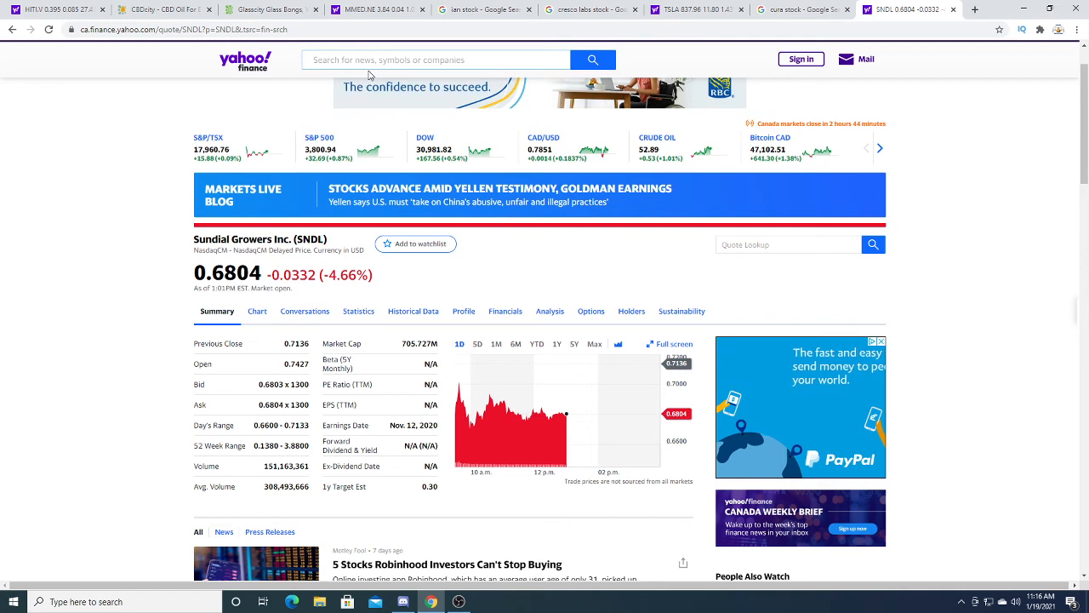
scroll("down", 3)
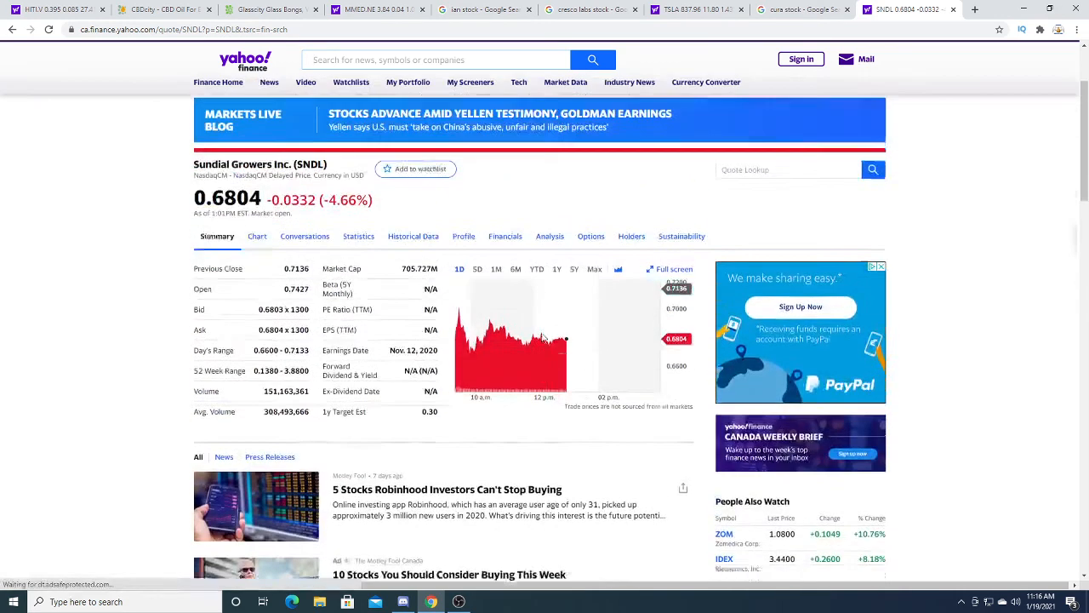
scroll("up", 3)
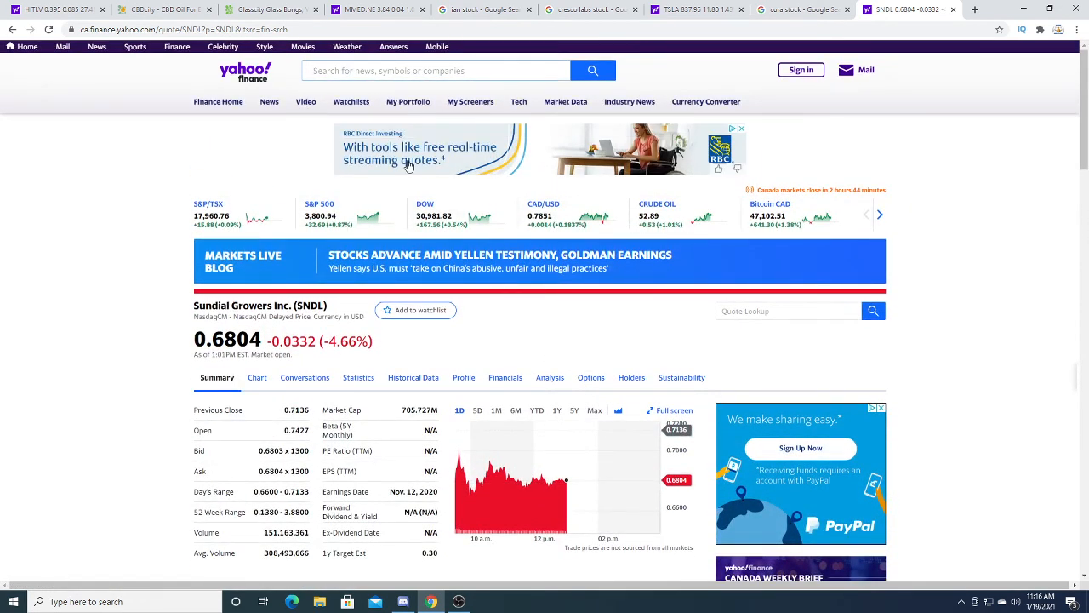
double_click(418, 409)
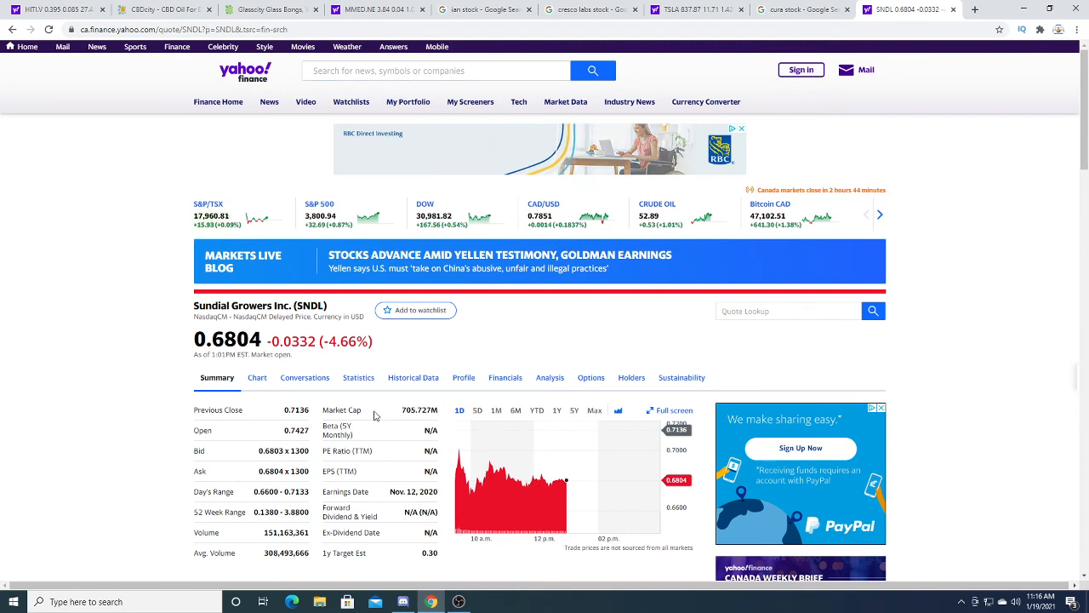
double_click(418, 409)
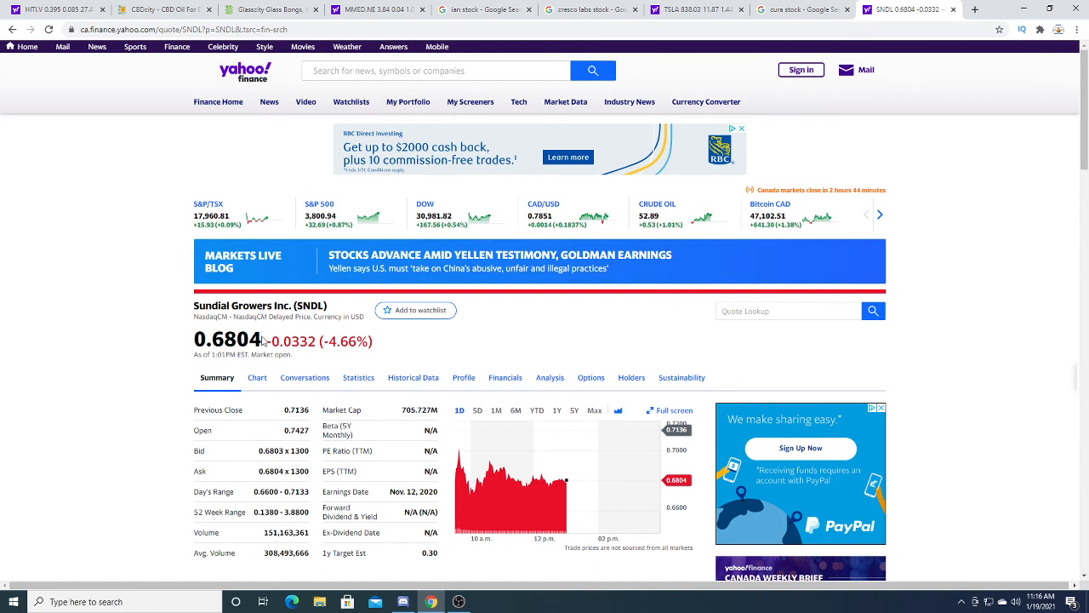
left_click(470, 101)
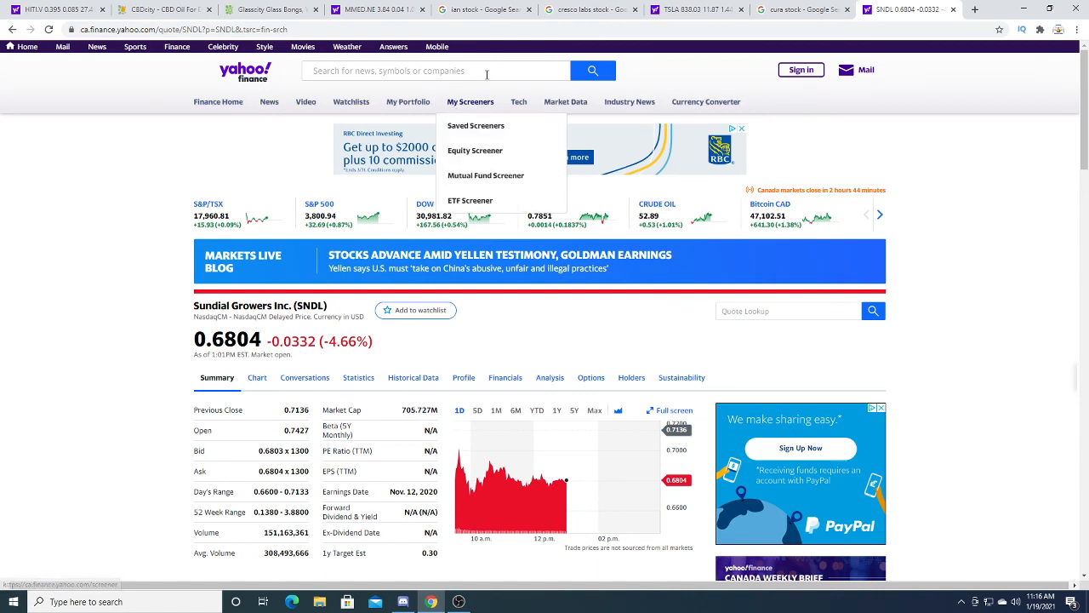
left_click(434, 71)
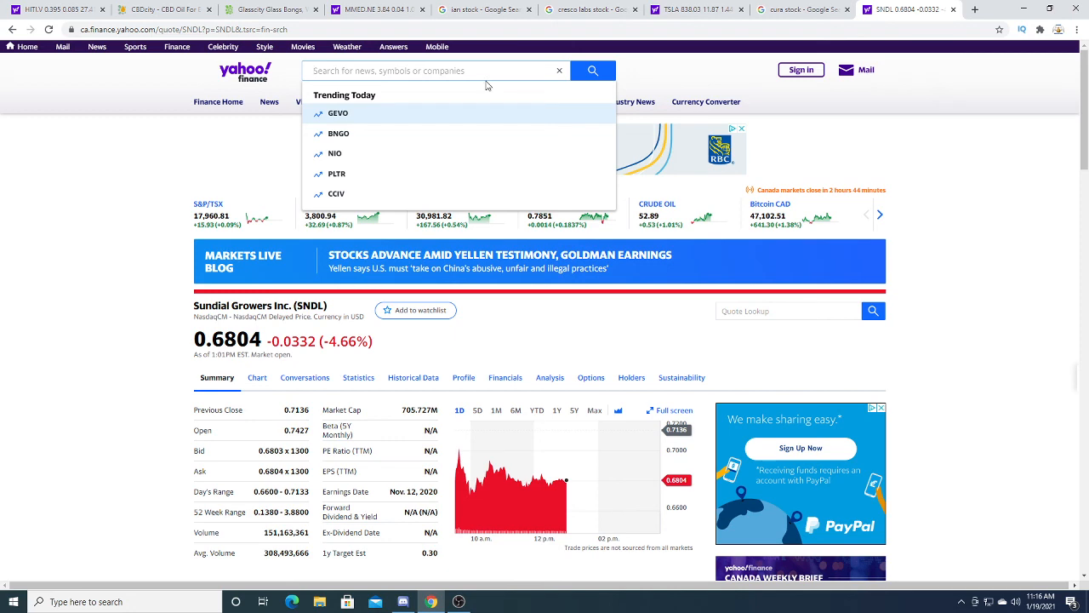
mouse_move(482, 596)
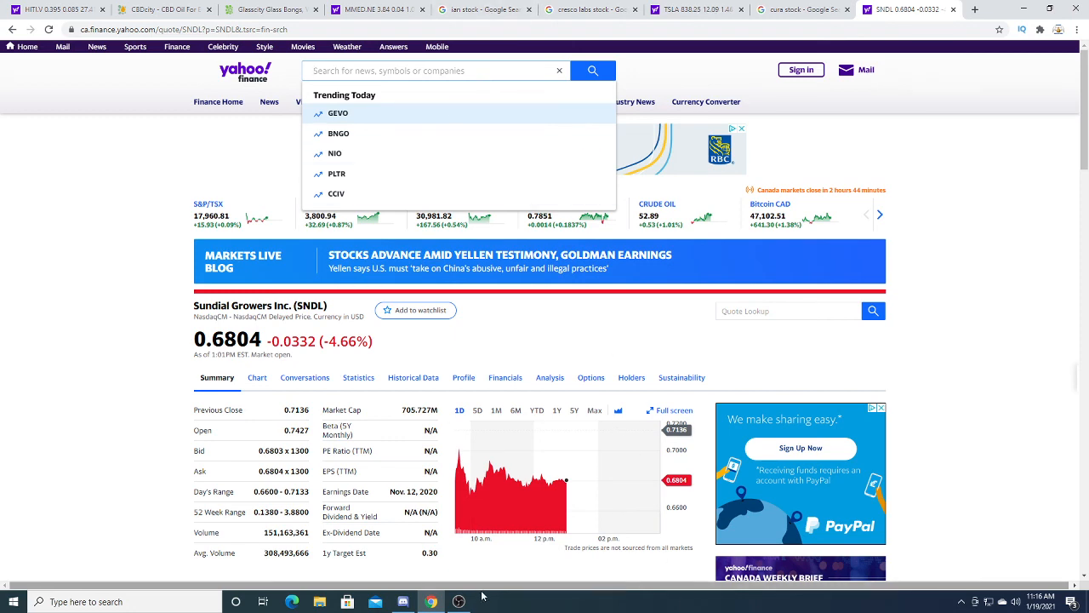